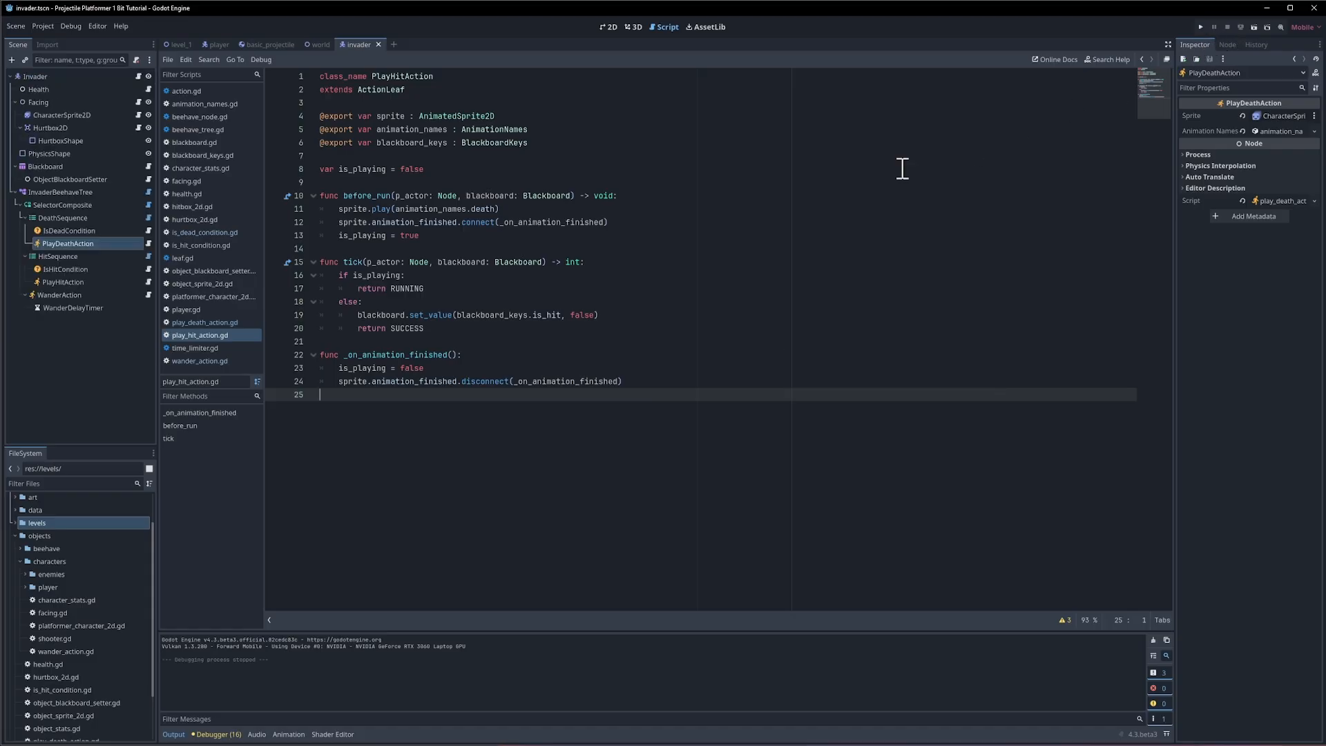
{"action": "mouse_move", "coordinate": [503, 414]}
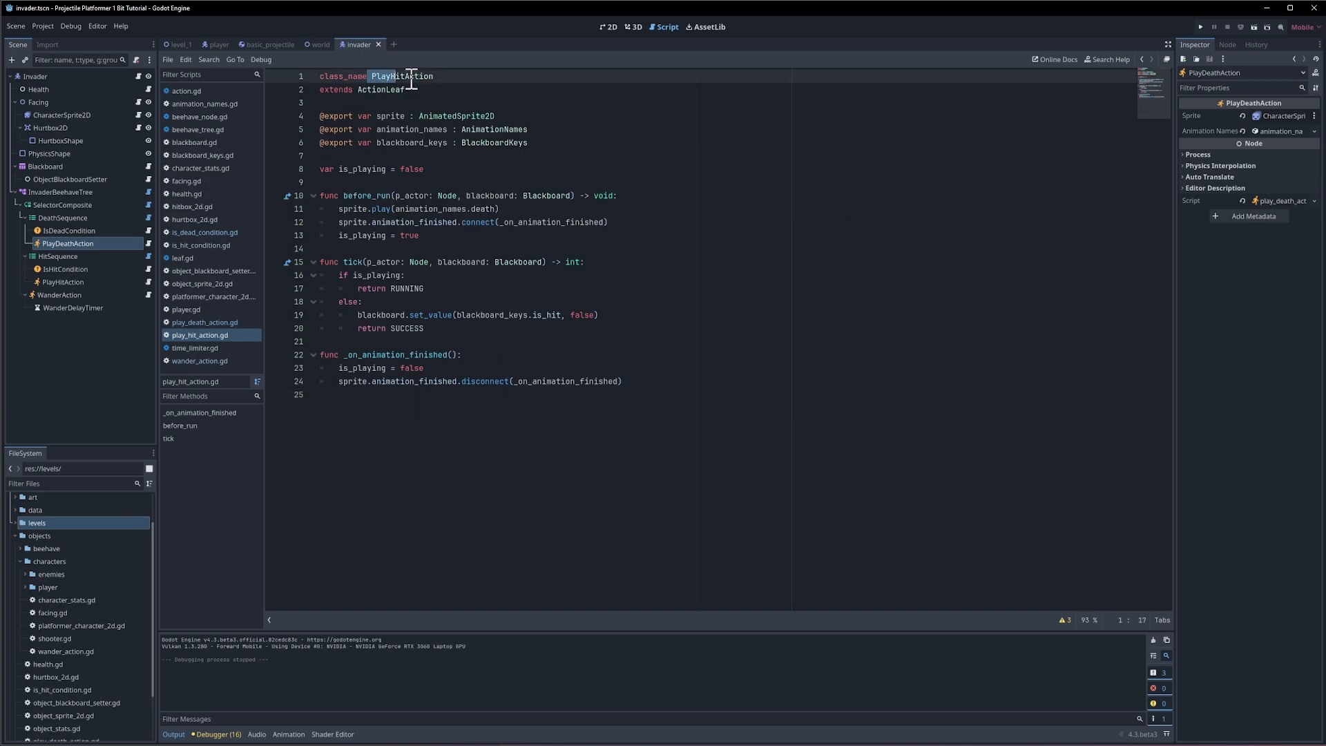
Replace animation_names.death with animation_names.hit in the before_run function
{"action": "left_click", "coordinate": [340, 209]}
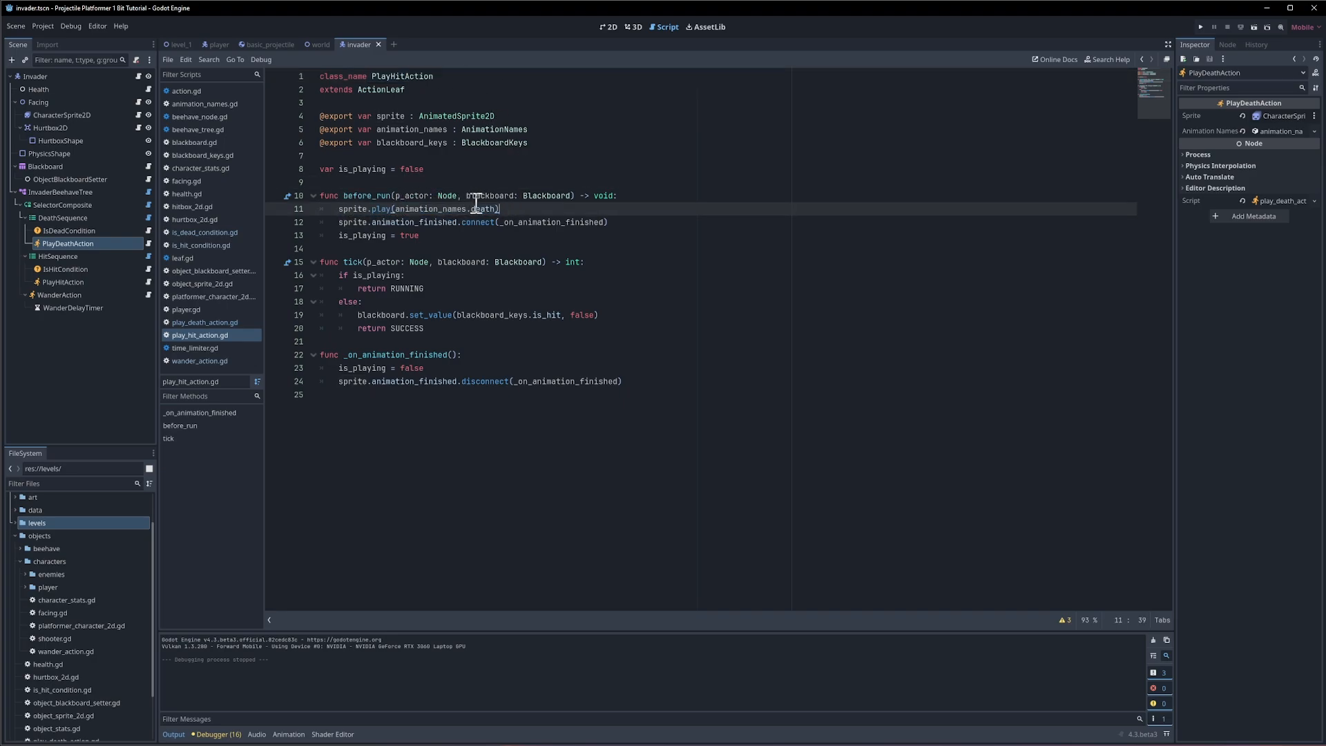
{"action": "type", "text": "hit"}
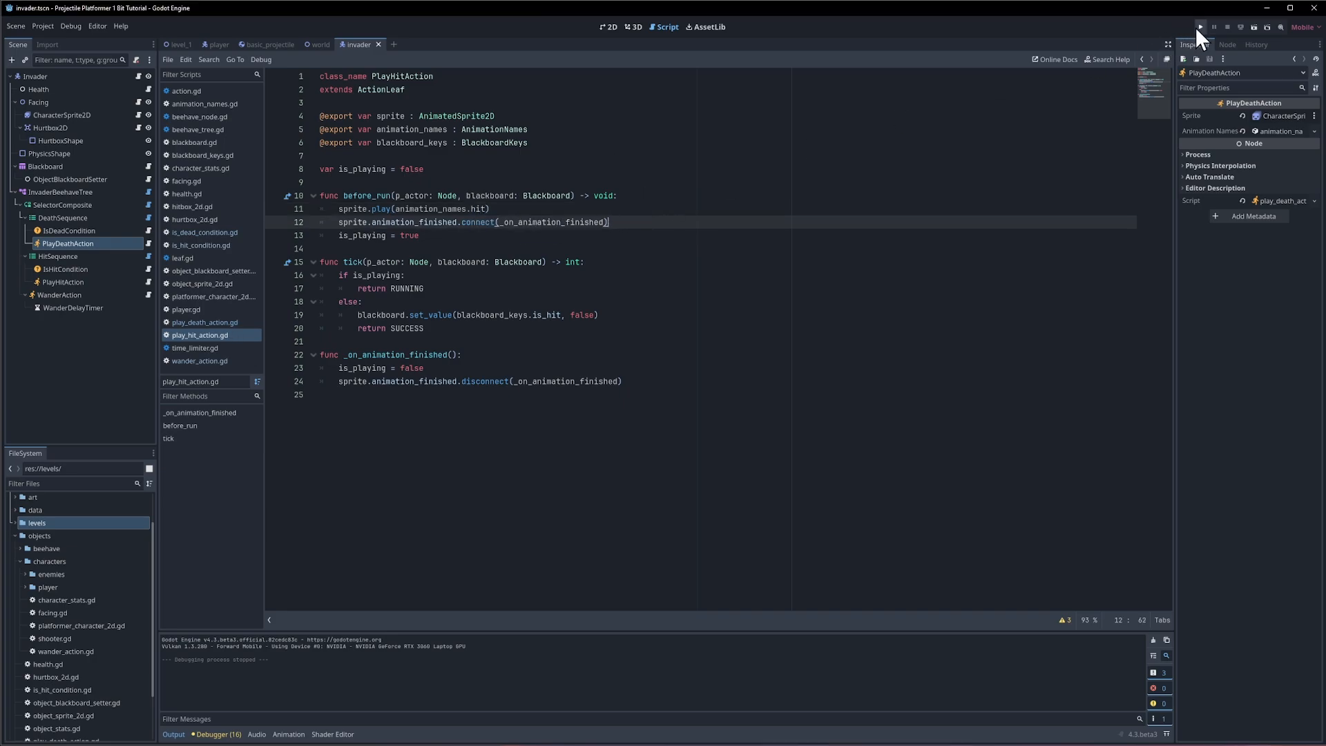
{"action": "left_click", "coordinate": [1198, 26]}
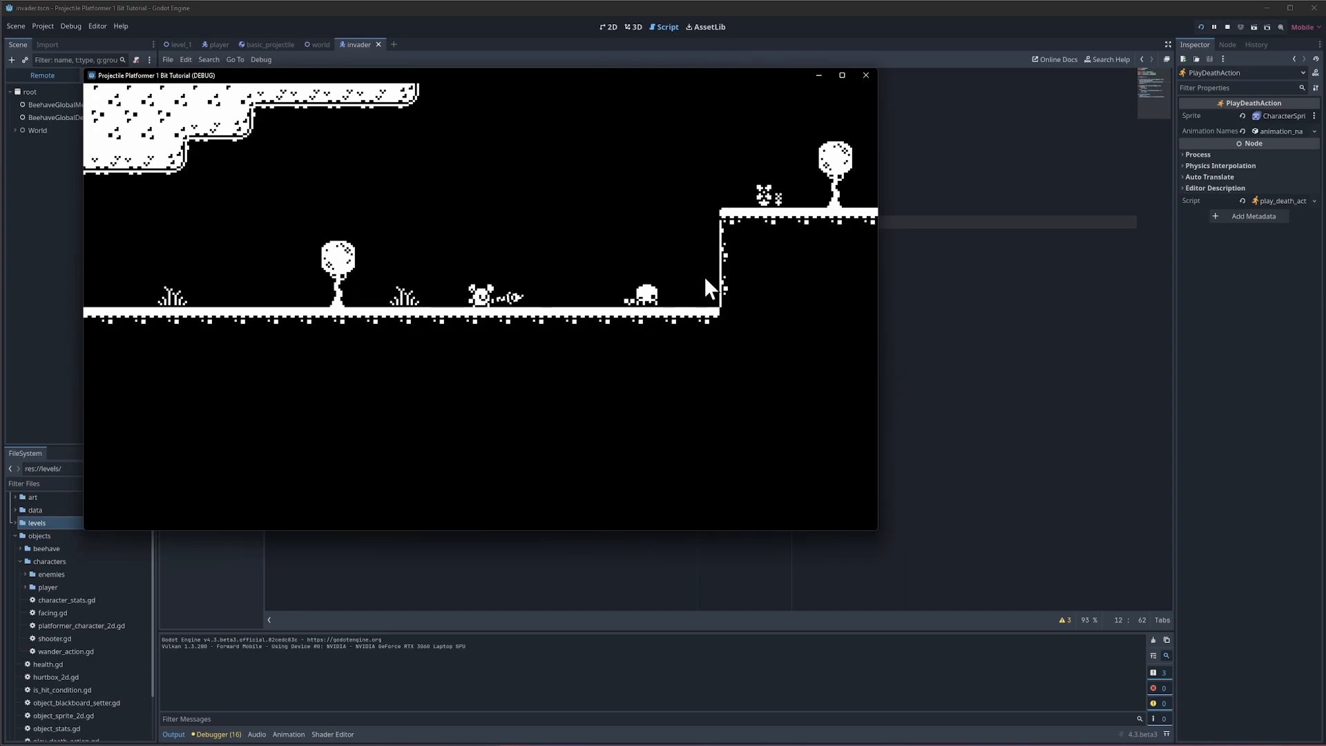
{"action": "left_click", "coordinate": [865, 74]}
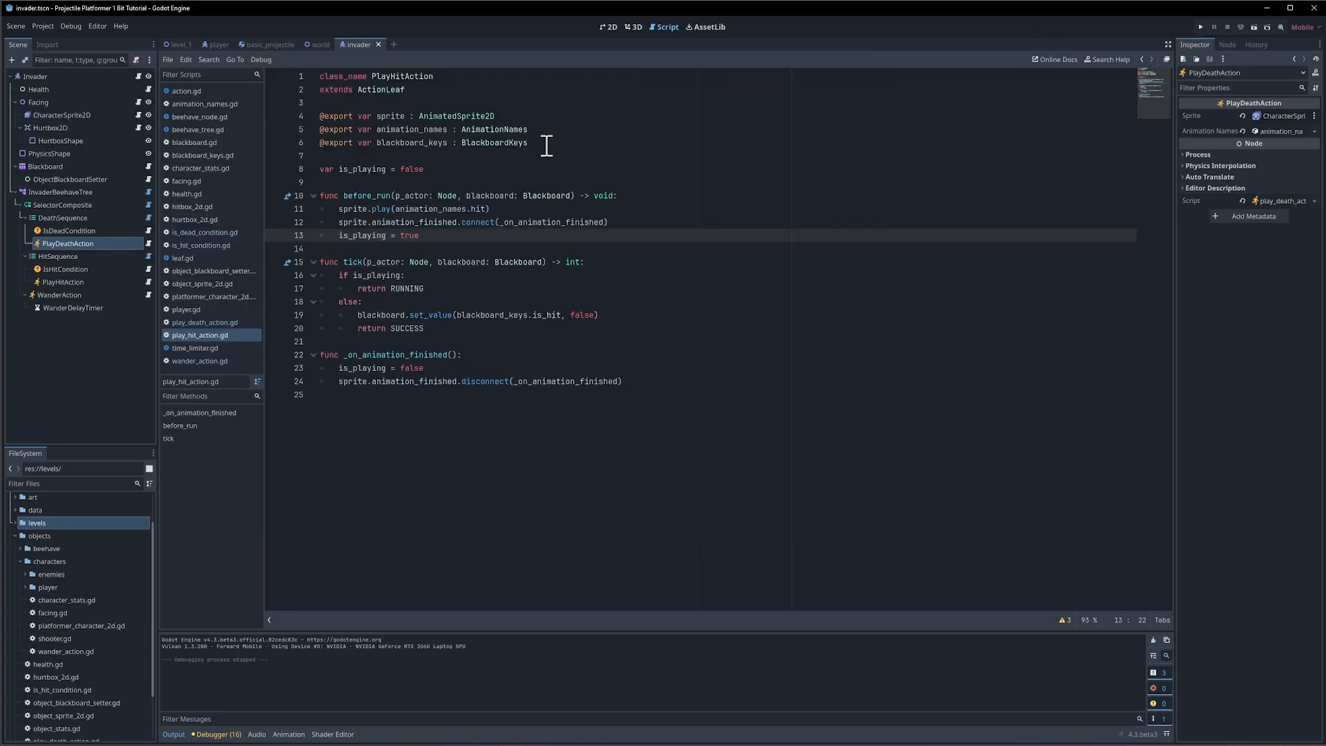
Review the exported BlackboardKeys and AnimationNames types in the hit action script
{"action": "left_click", "coordinate": [531, 142]}
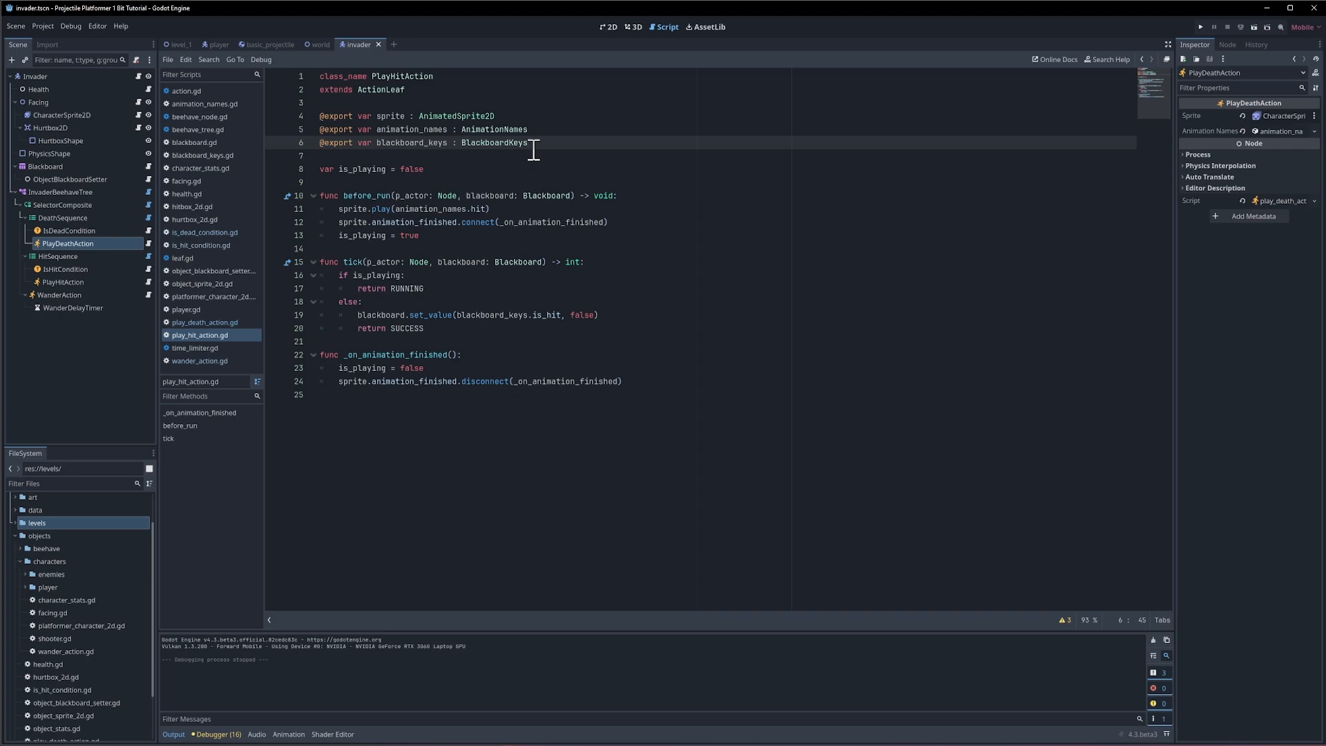
{"action": "left_click", "coordinate": [413, 129]}
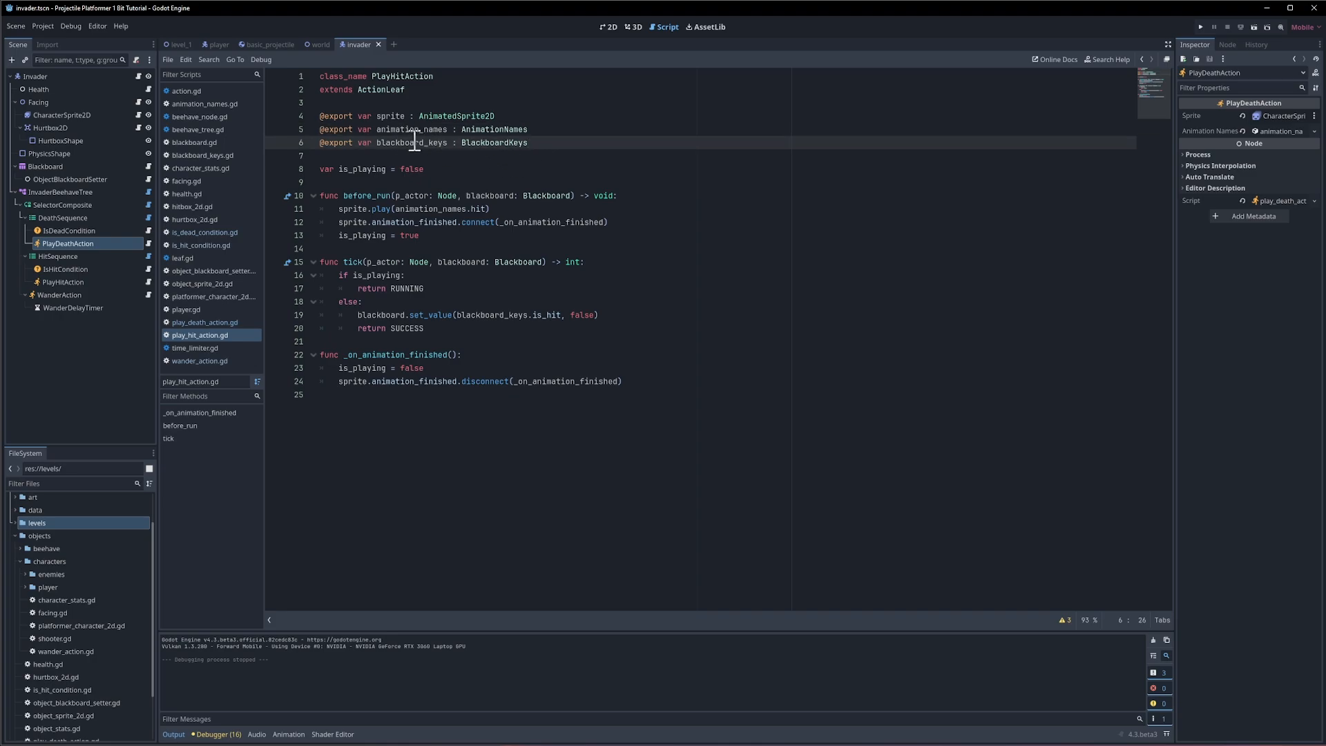
{"action": "mouse_move", "coordinate": [538, 149]}
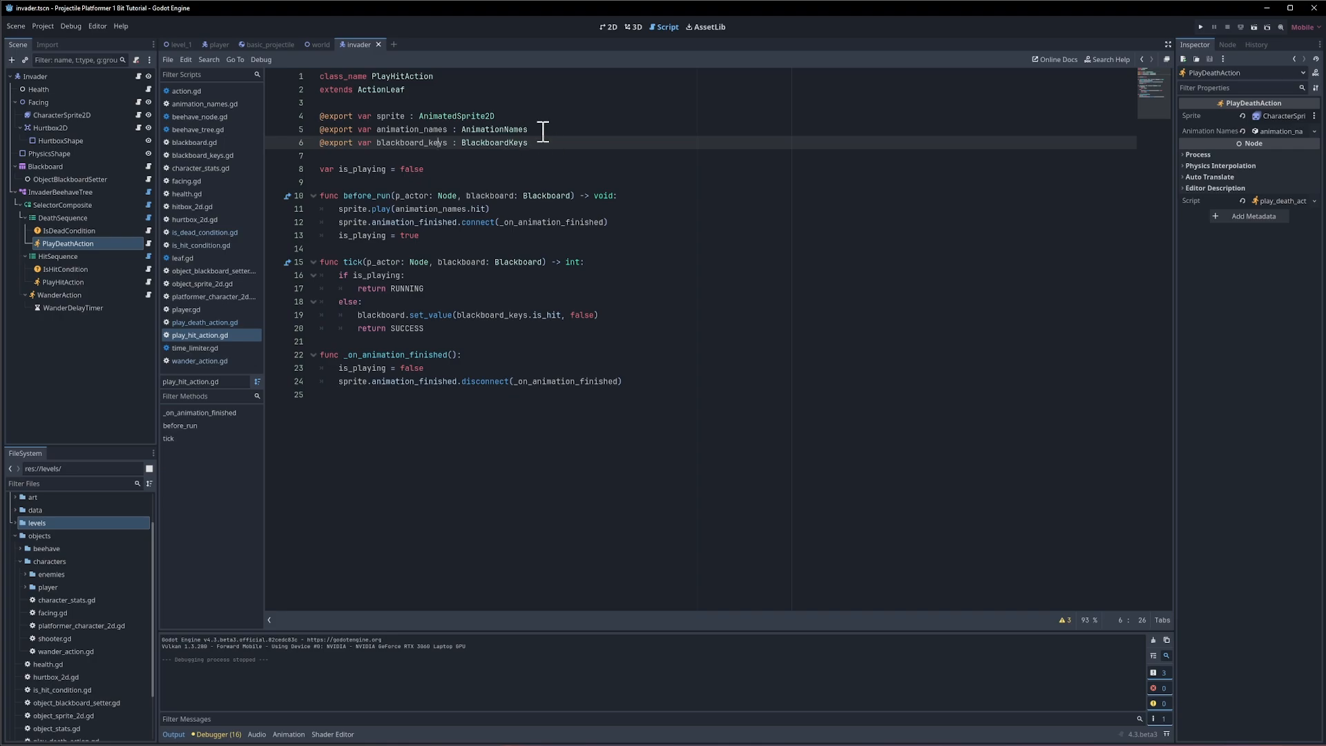
{"action": "double_click", "coordinate": [495, 129]}
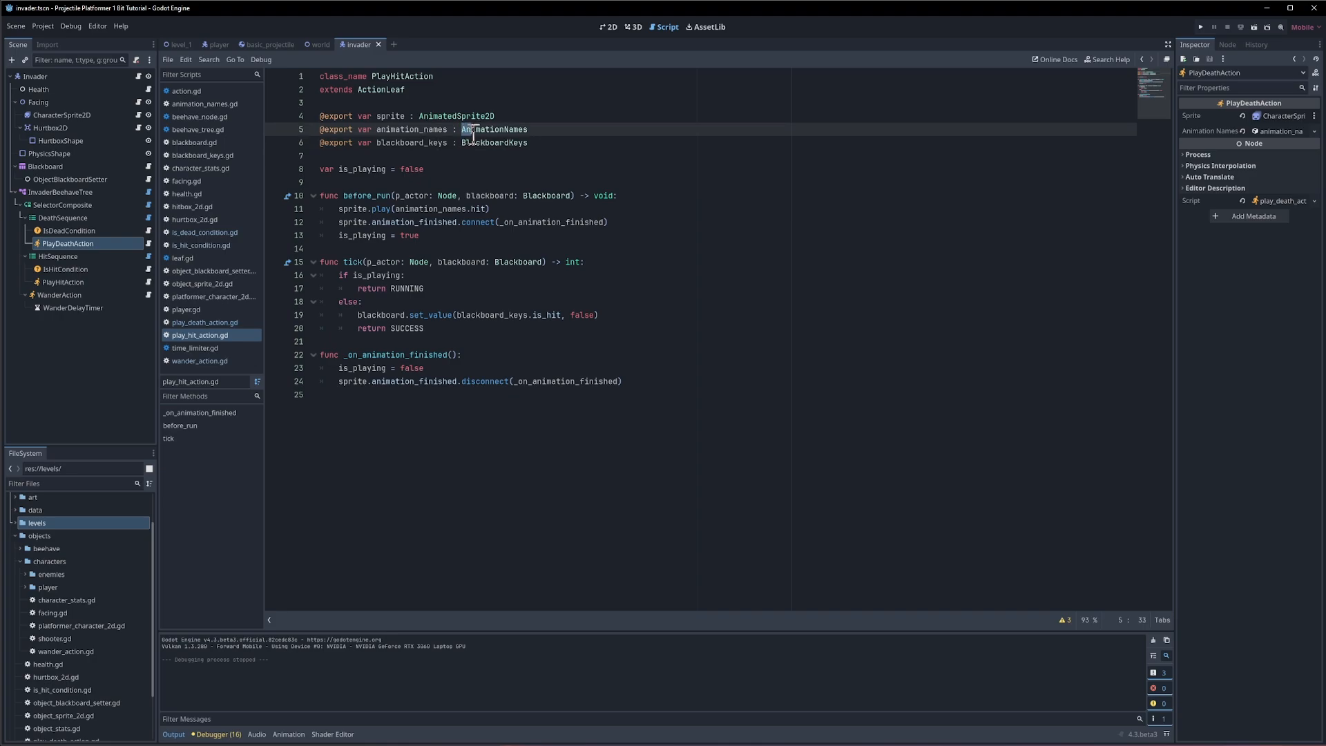
{"action": "double_click", "coordinate": [494, 130]}
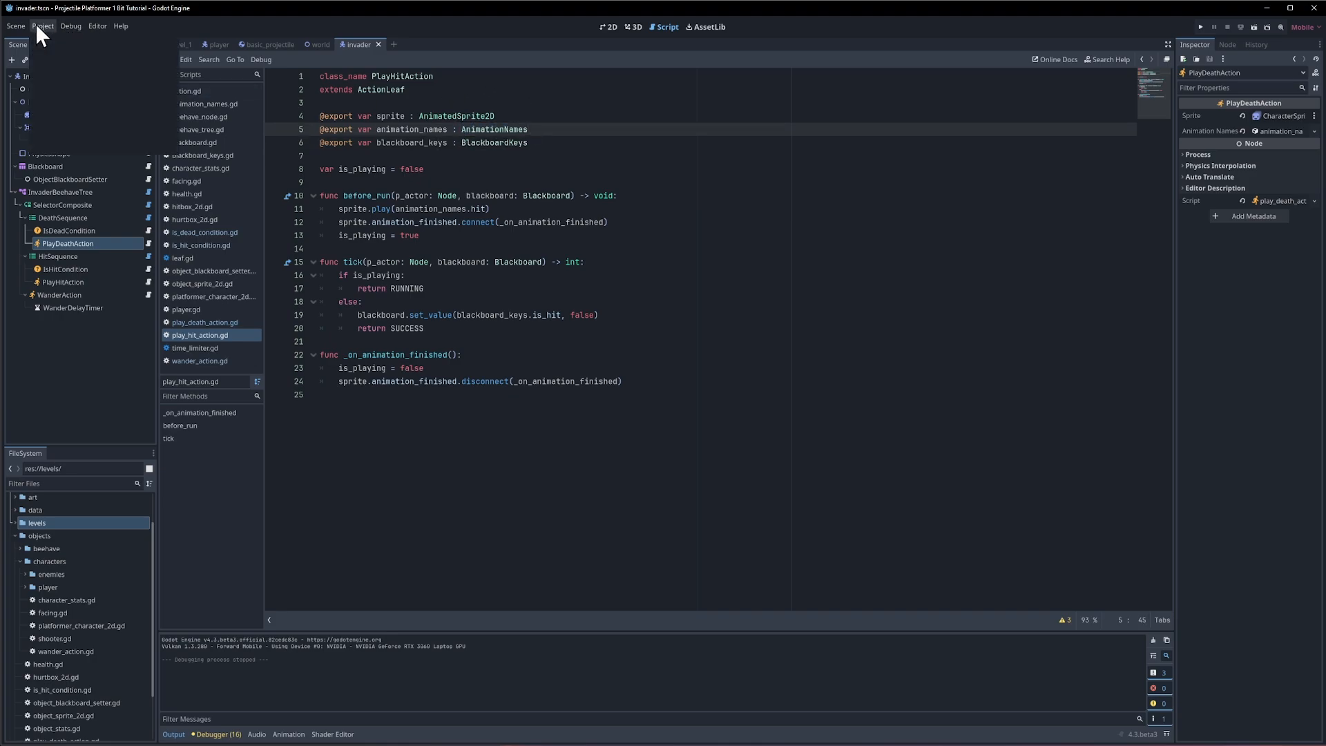
Check the project's autoload globals without changes and remove the stray period after BlackboardKeys
{"action": "left_click", "coordinate": [42, 26]}
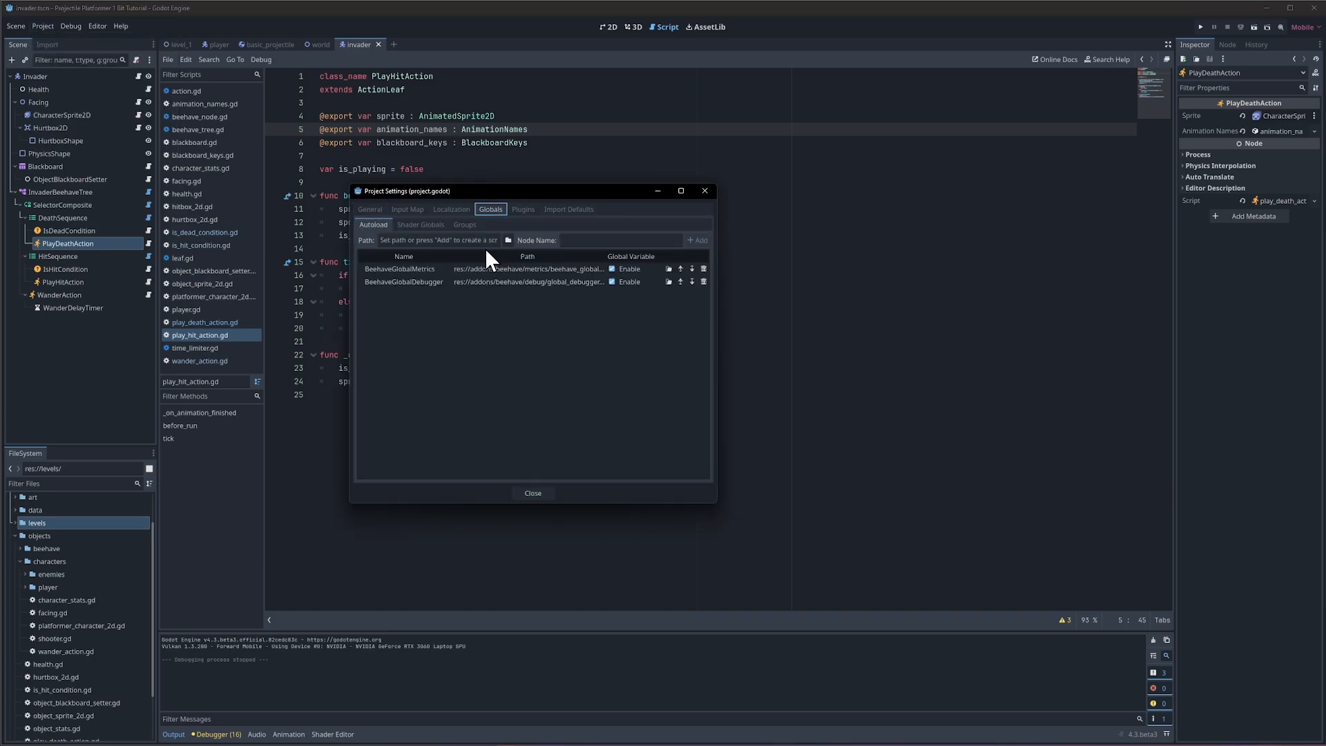
{"action": "left_click", "coordinate": [532, 493]}
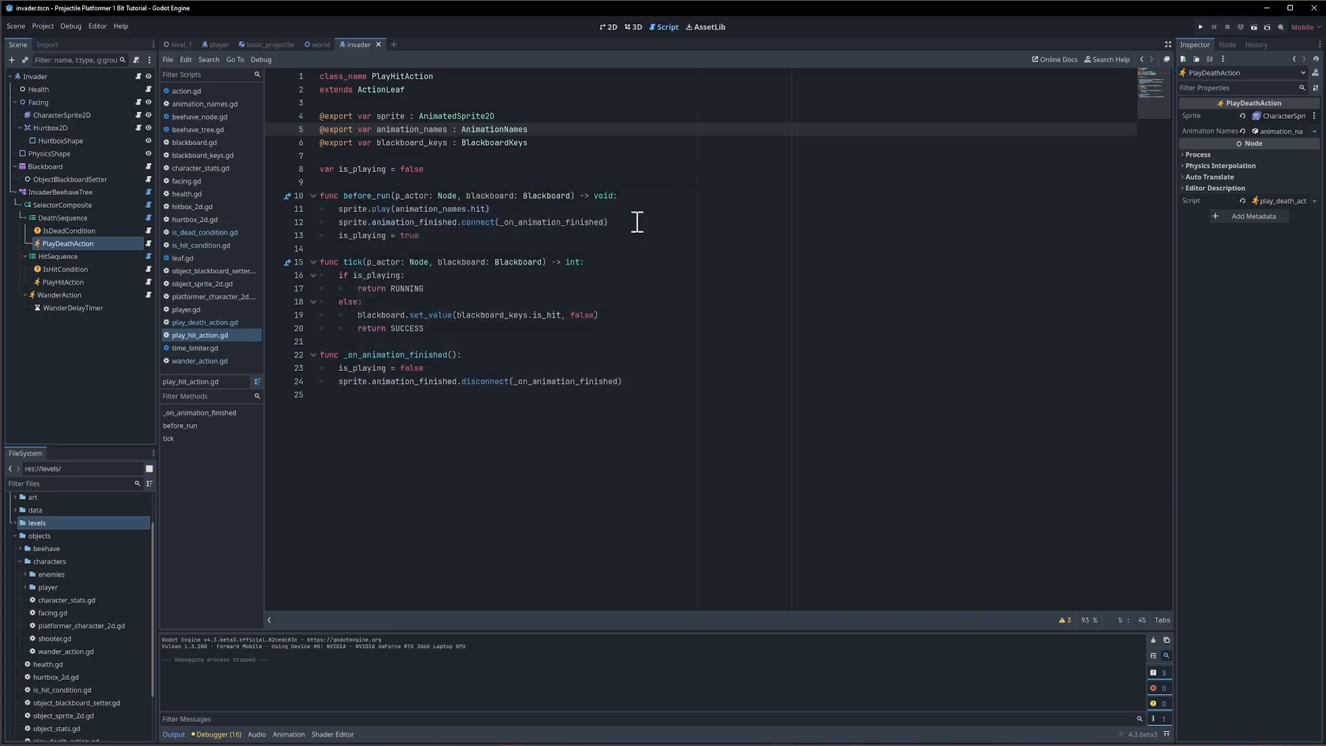
{"action": "left_click", "coordinate": [465, 143]}
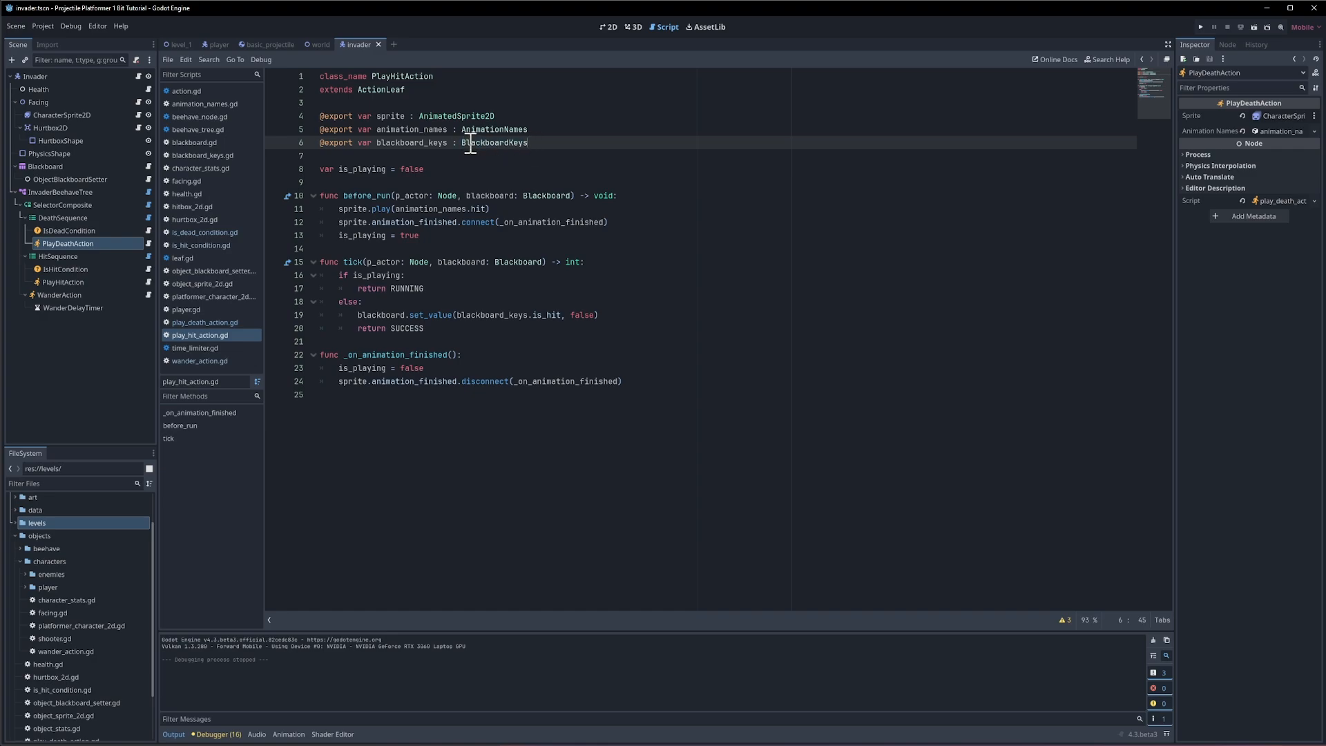
{"action": "mouse_move", "coordinate": [531, 143]}
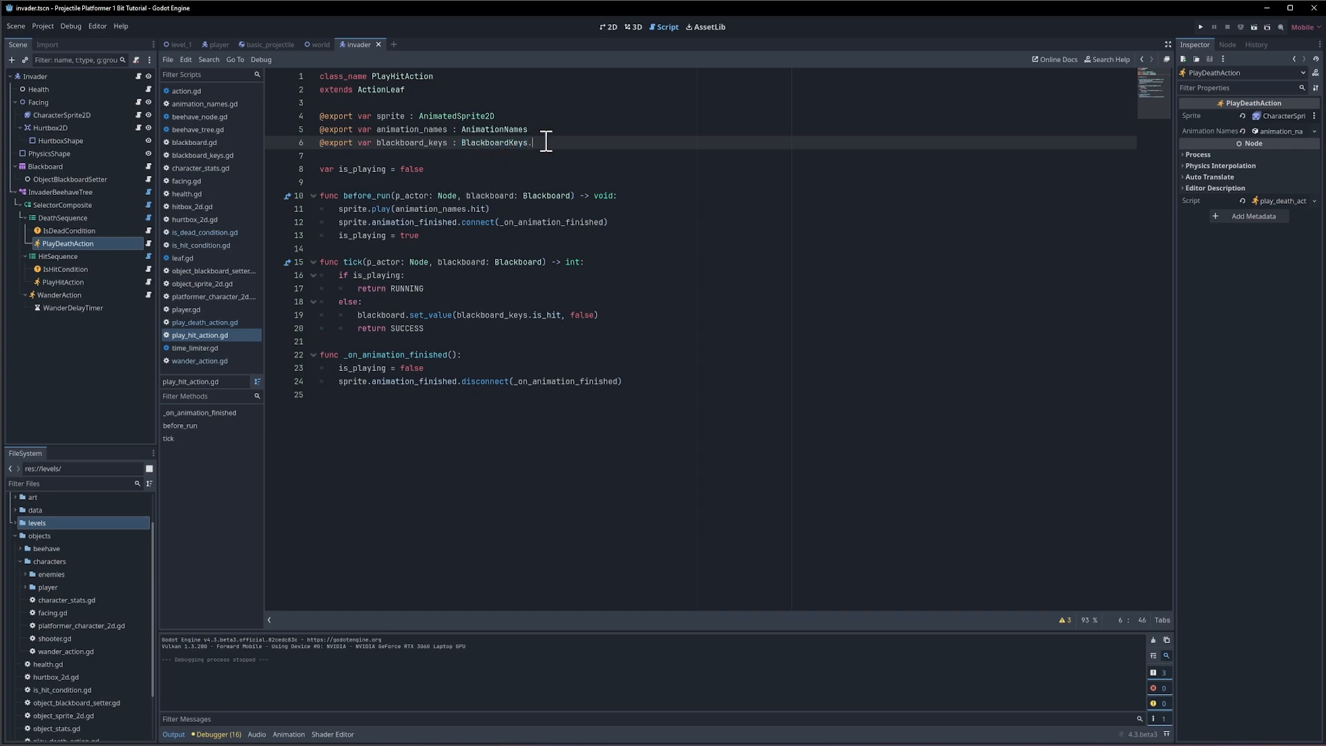
{"action": "key", "text": "Backspace"}
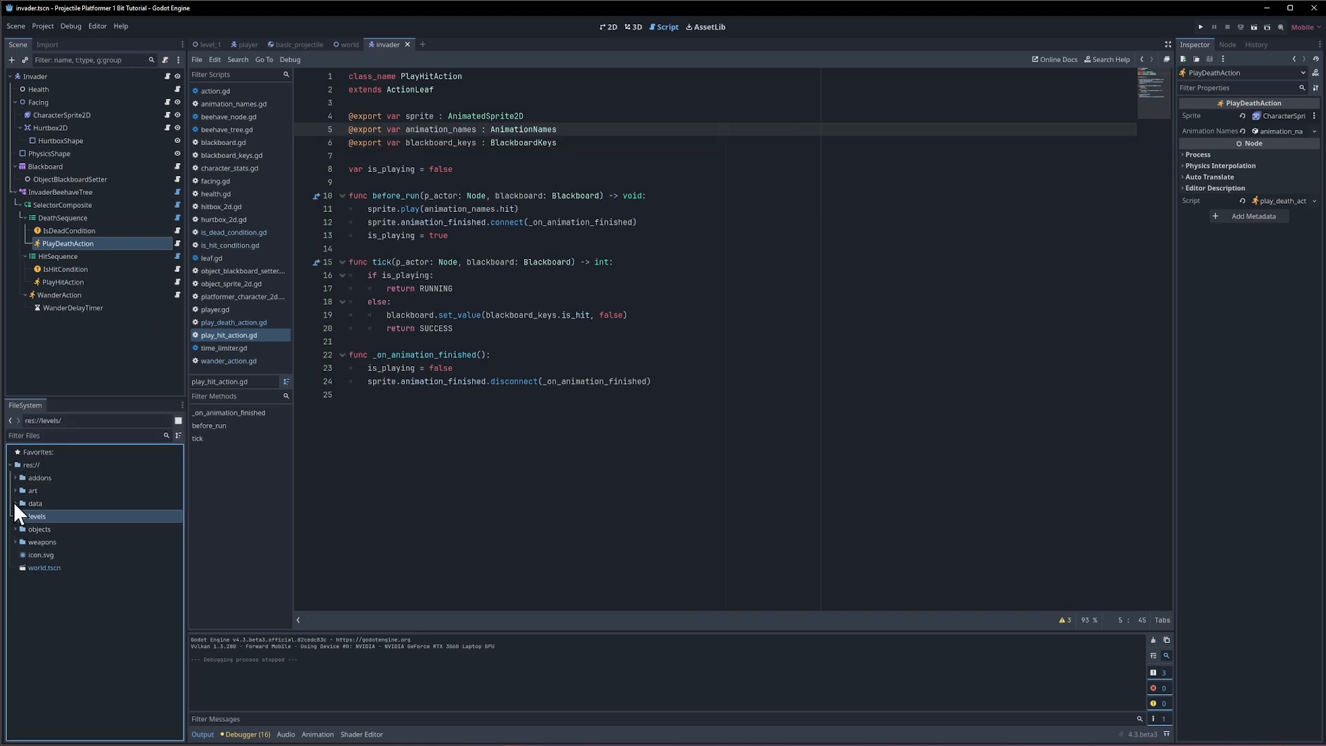
Expand the data folder to show the animation, blackboard and group names files
{"action": "left_click", "coordinate": [35, 503]}
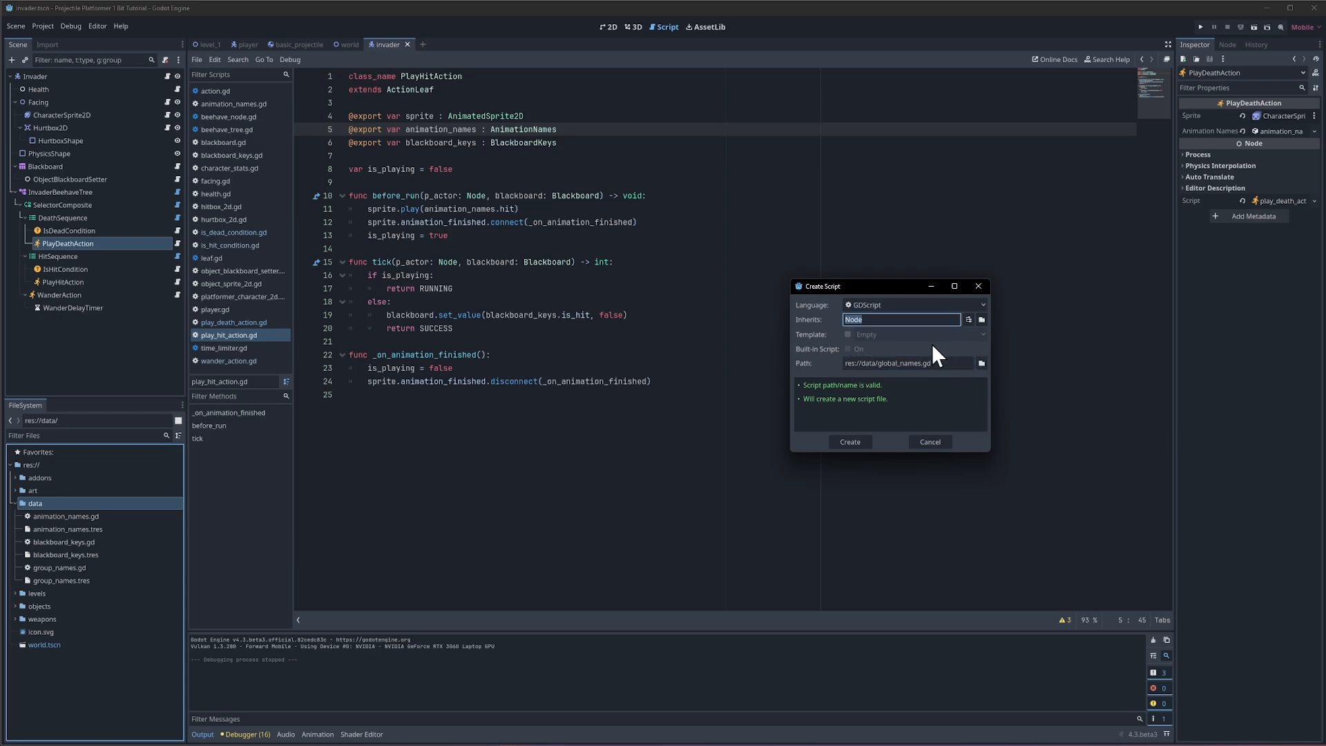
{"action": "mouse_move", "coordinate": [929, 359]}
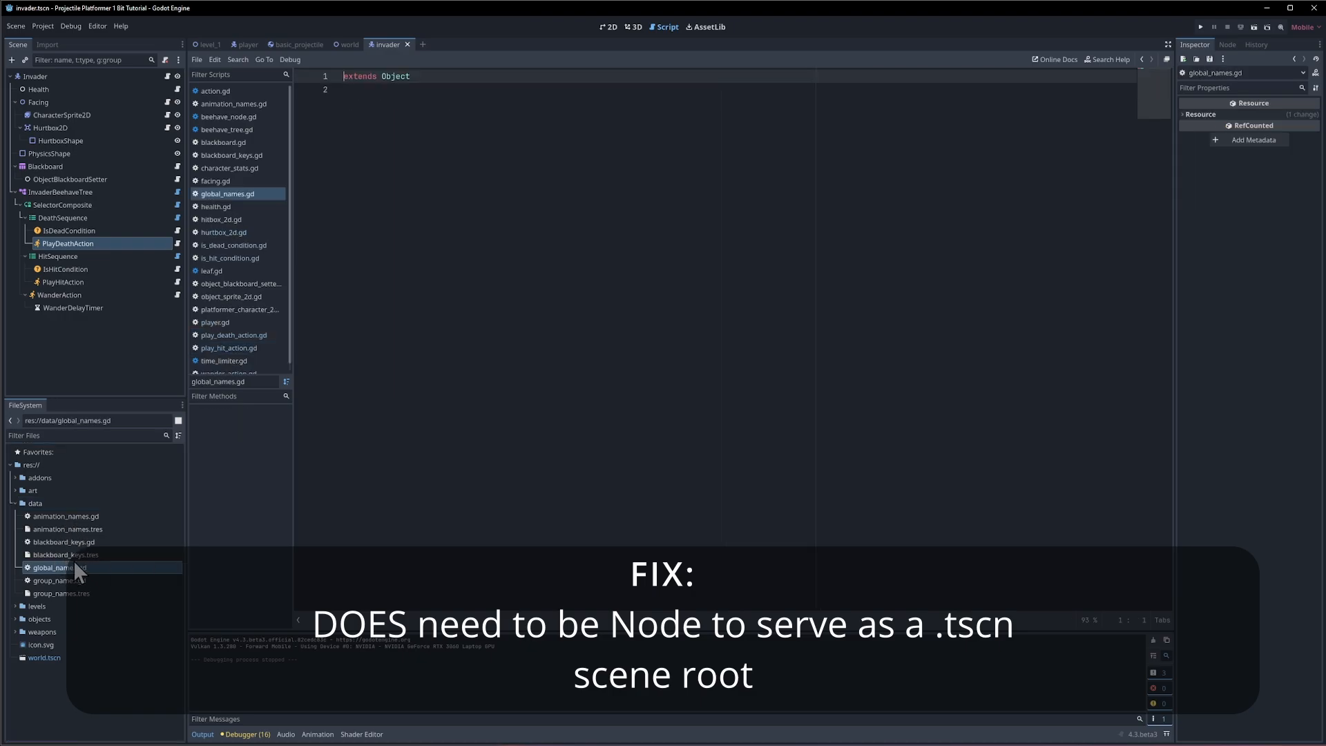
{"action": "left_click", "coordinate": [228, 349]}
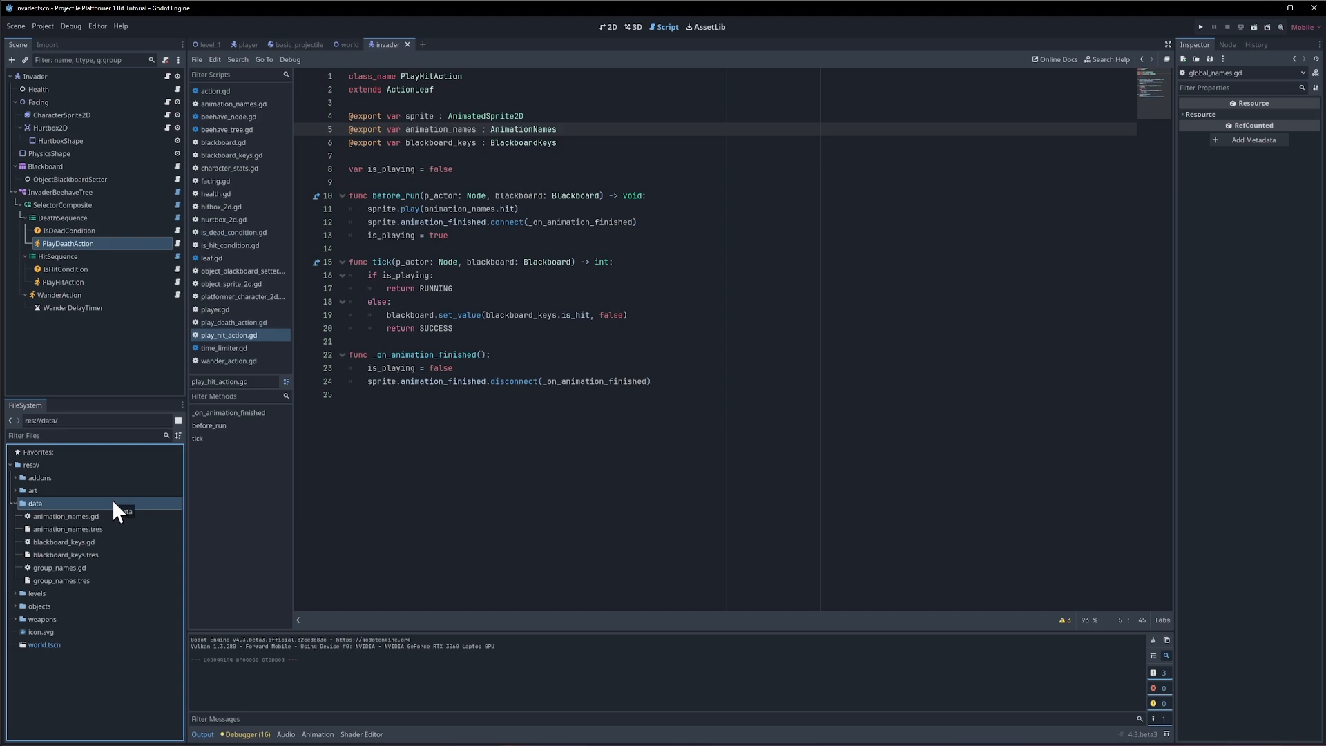
Create a global_names.gd script in the data folder that inherits Resource
{"action": "right_click", "coordinate": [33, 503]}
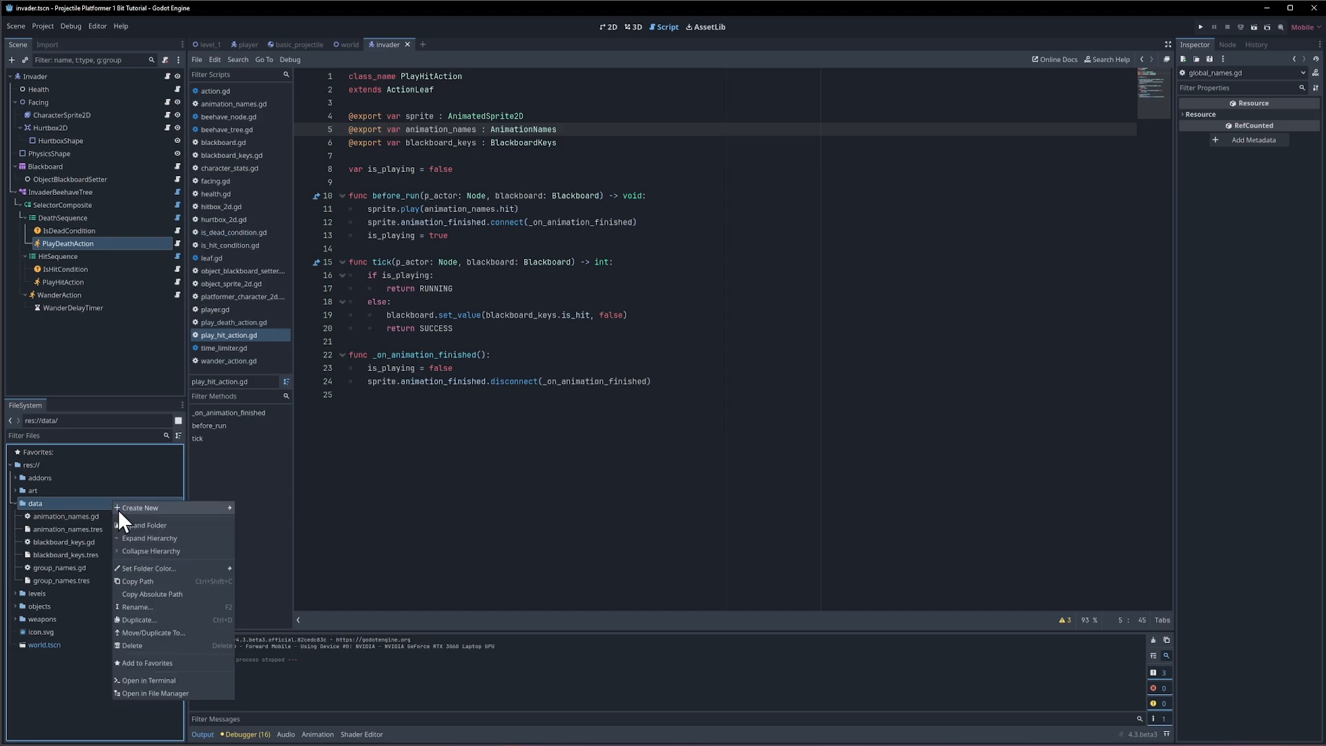
{"action": "left_click", "coordinate": [138, 507]}
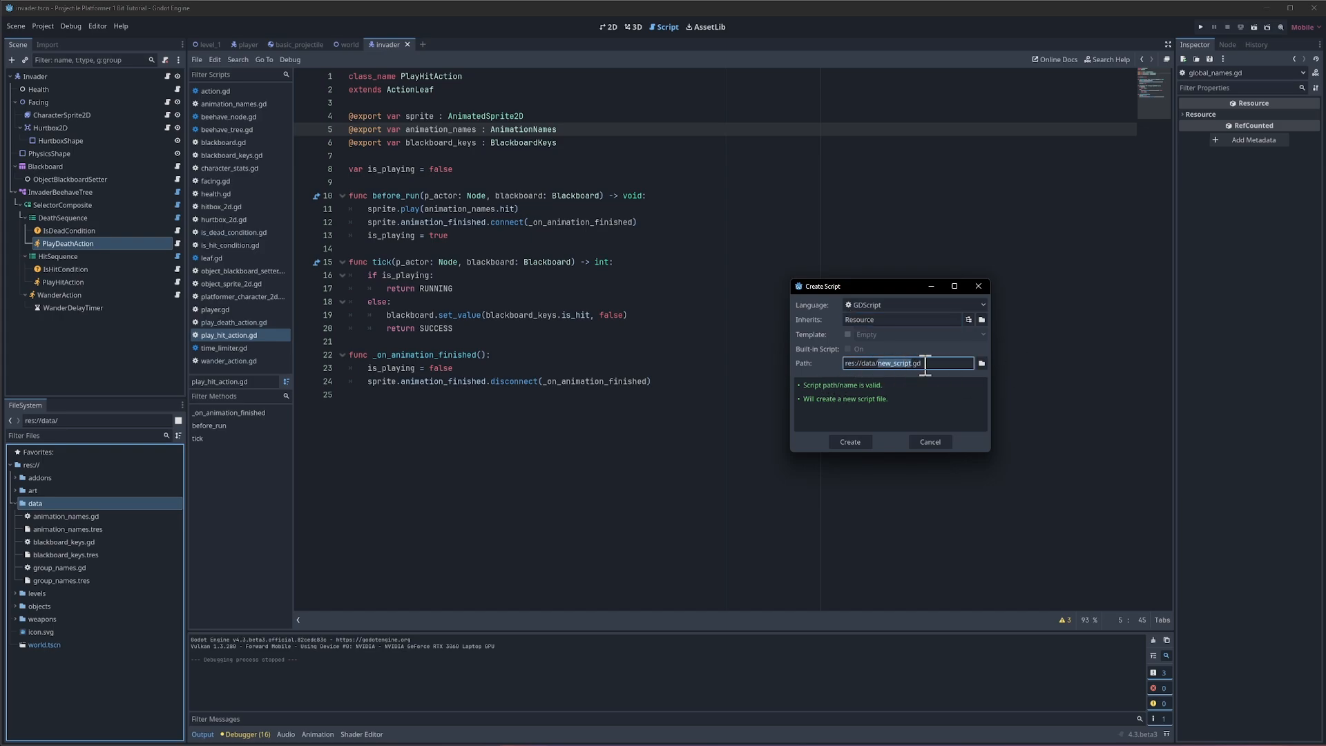
{"action": "mouse_move", "coordinate": [1103, 368]}
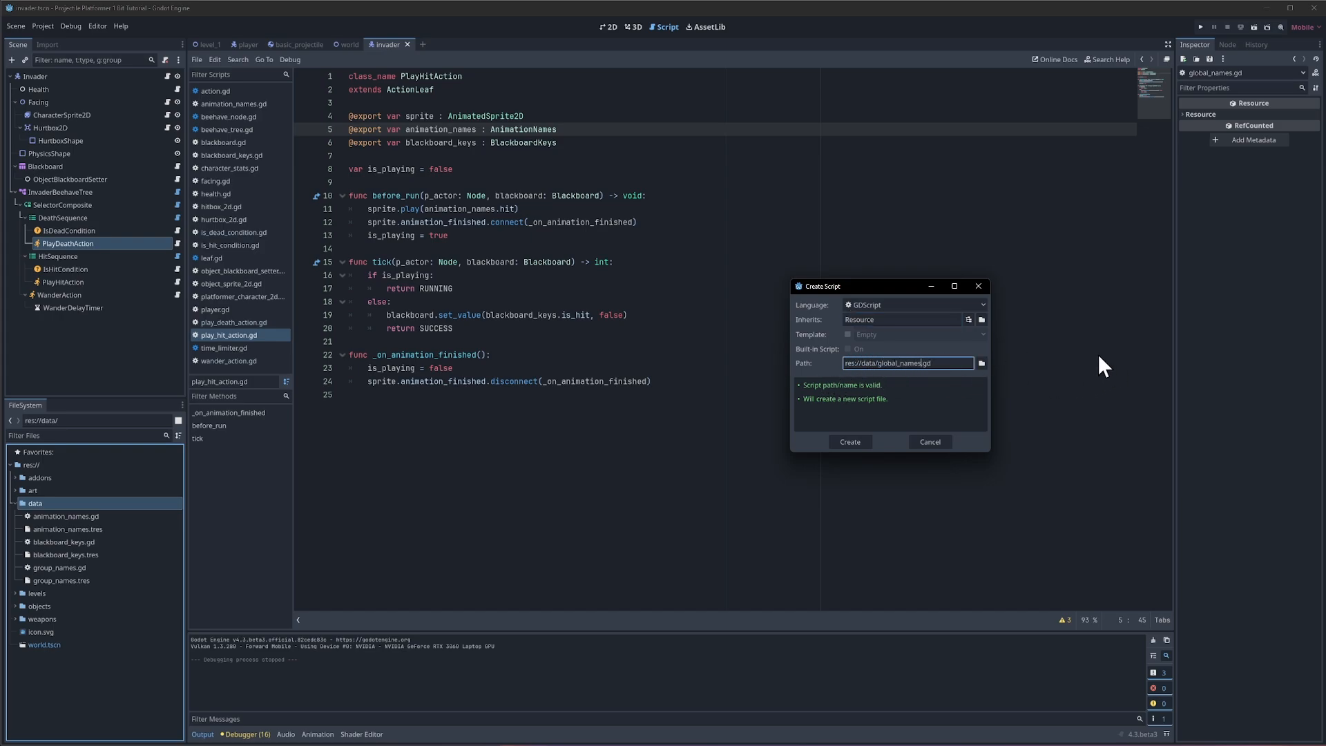
{"action": "left_click", "coordinate": [848, 441]}
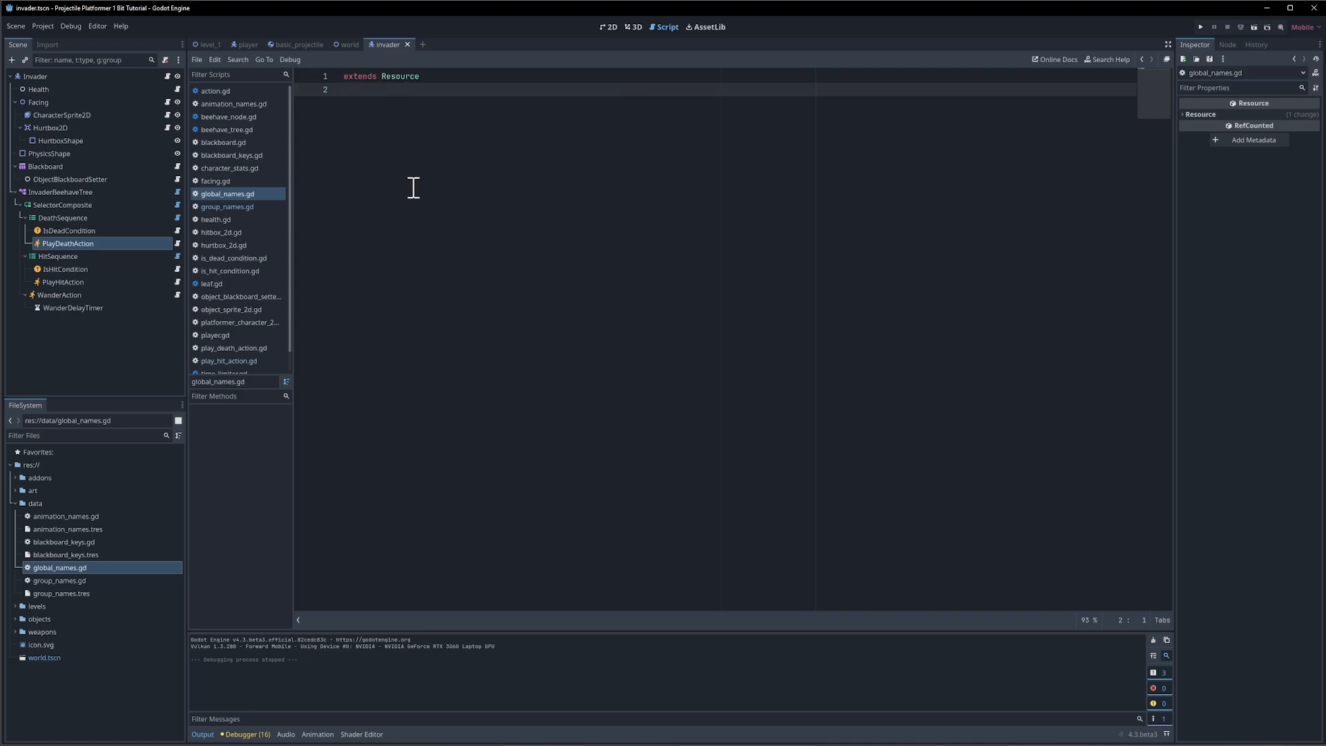
{"action": "left_click", "coordinate": [344, 90]}
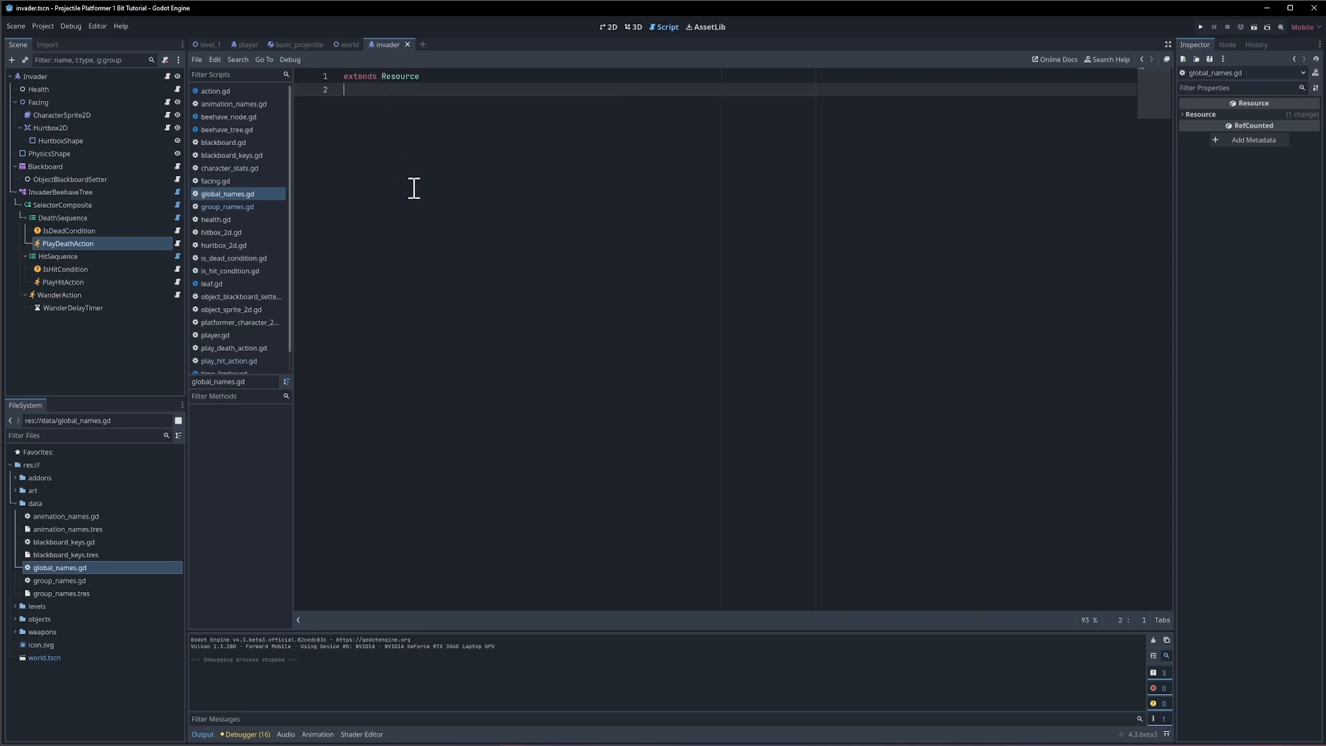
{"action": "mouse_move", "coordinate": [376, 383]}
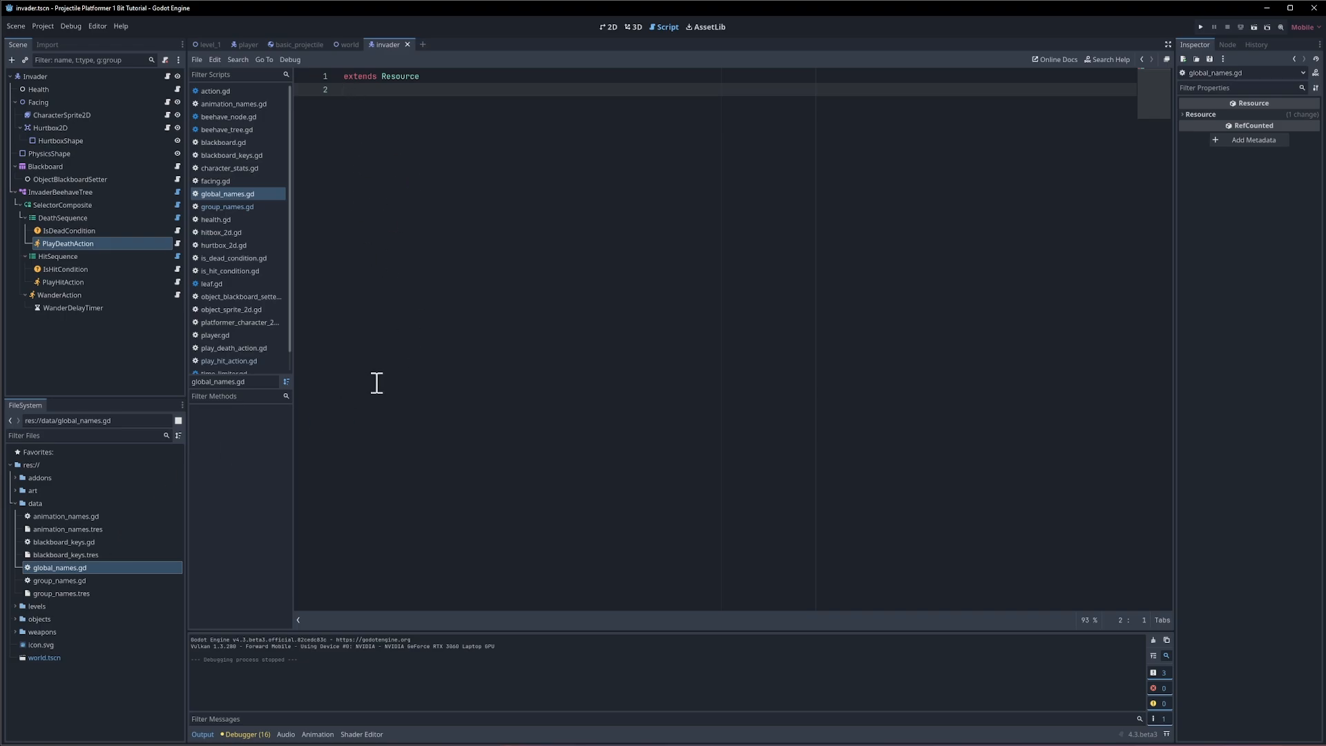
{"action": "type", "text": "@export"}
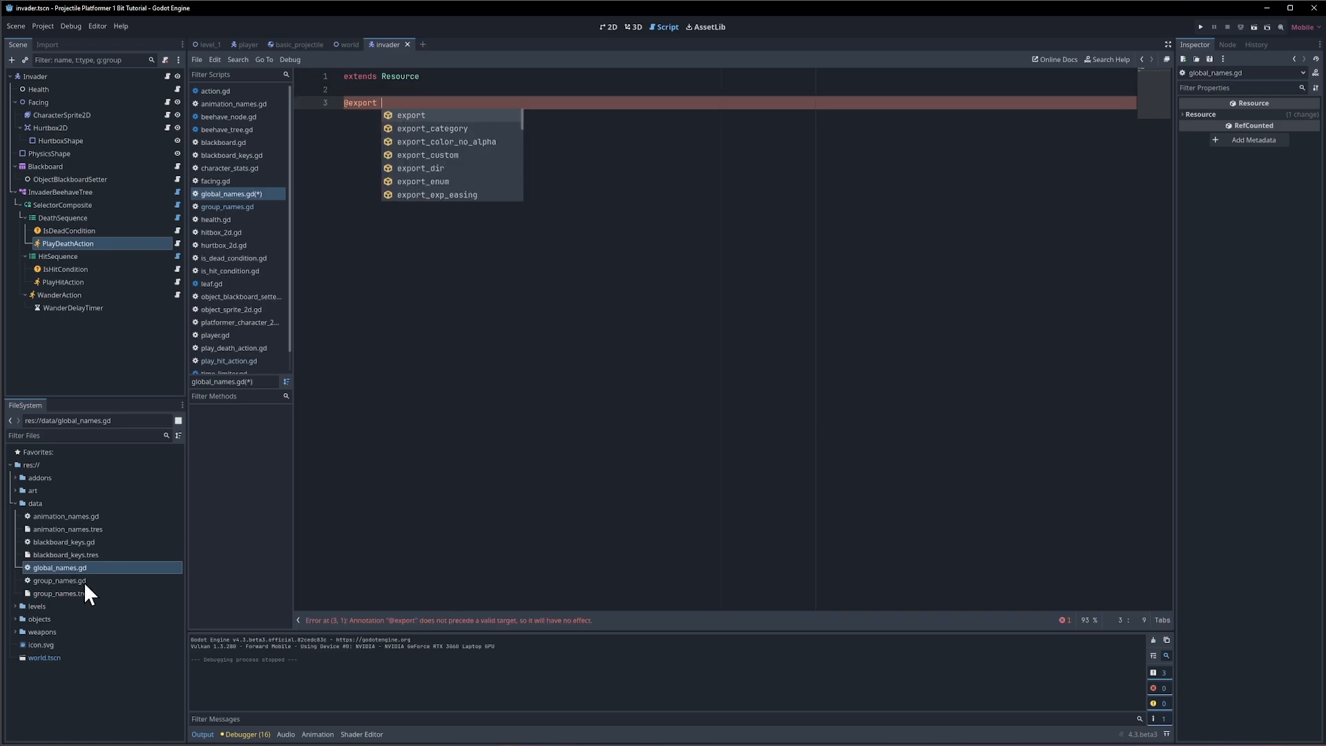
{"action": "type", "text": "var"}
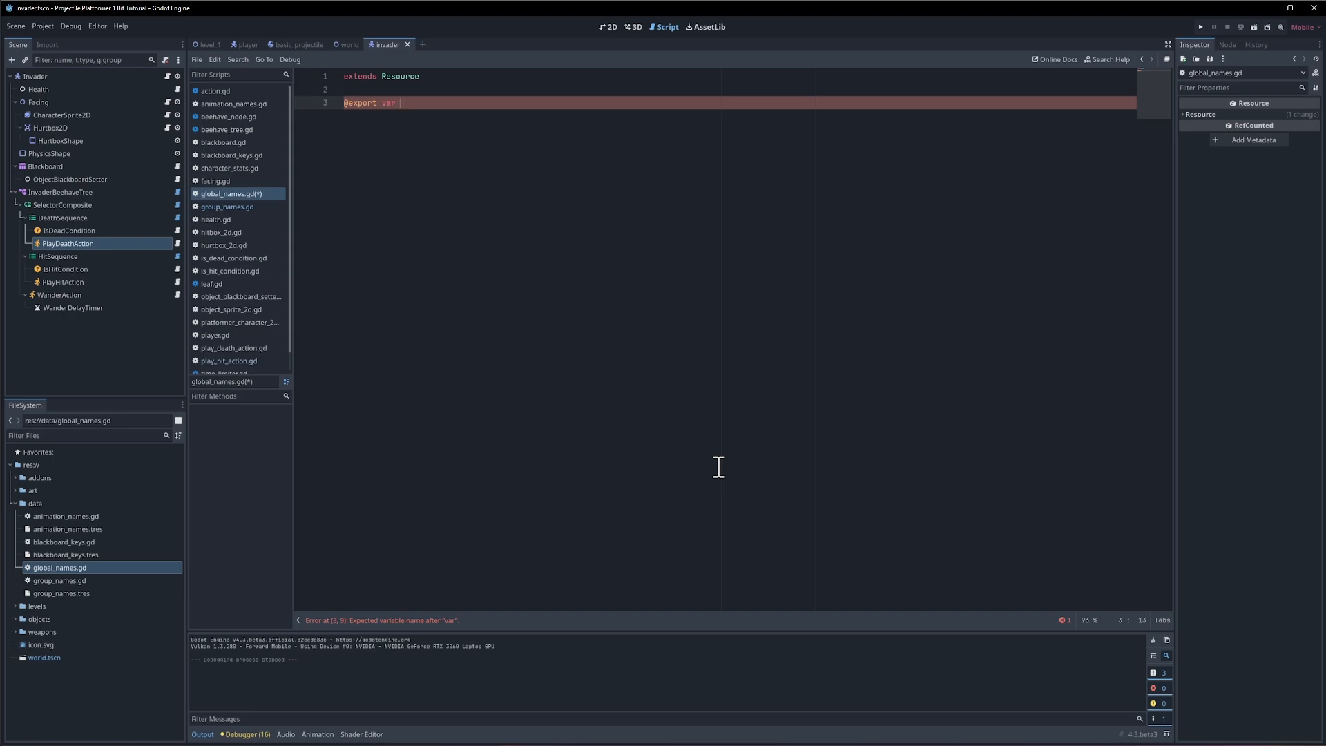
{"action": "type", "text": "animation :"}
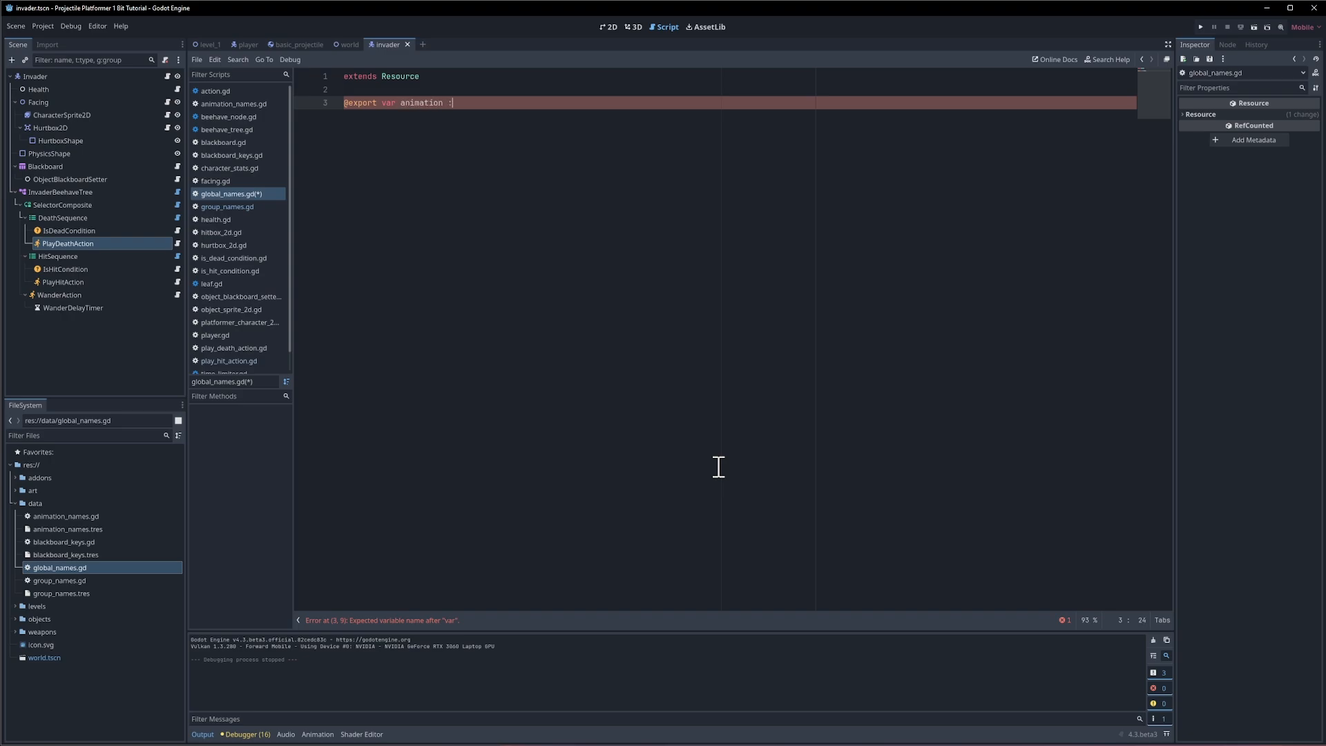
{"action": "type", "text": "AnimationNames"}
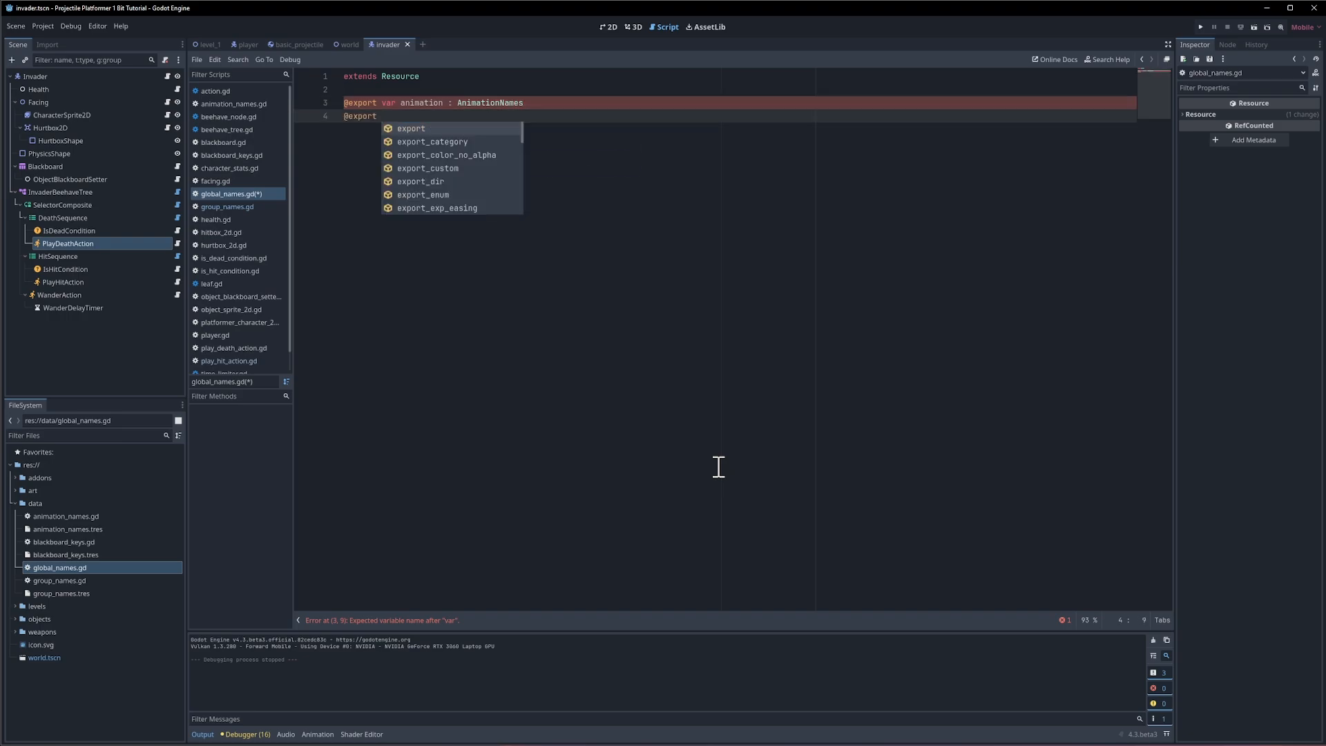
{"action": "type", "text": "var"}
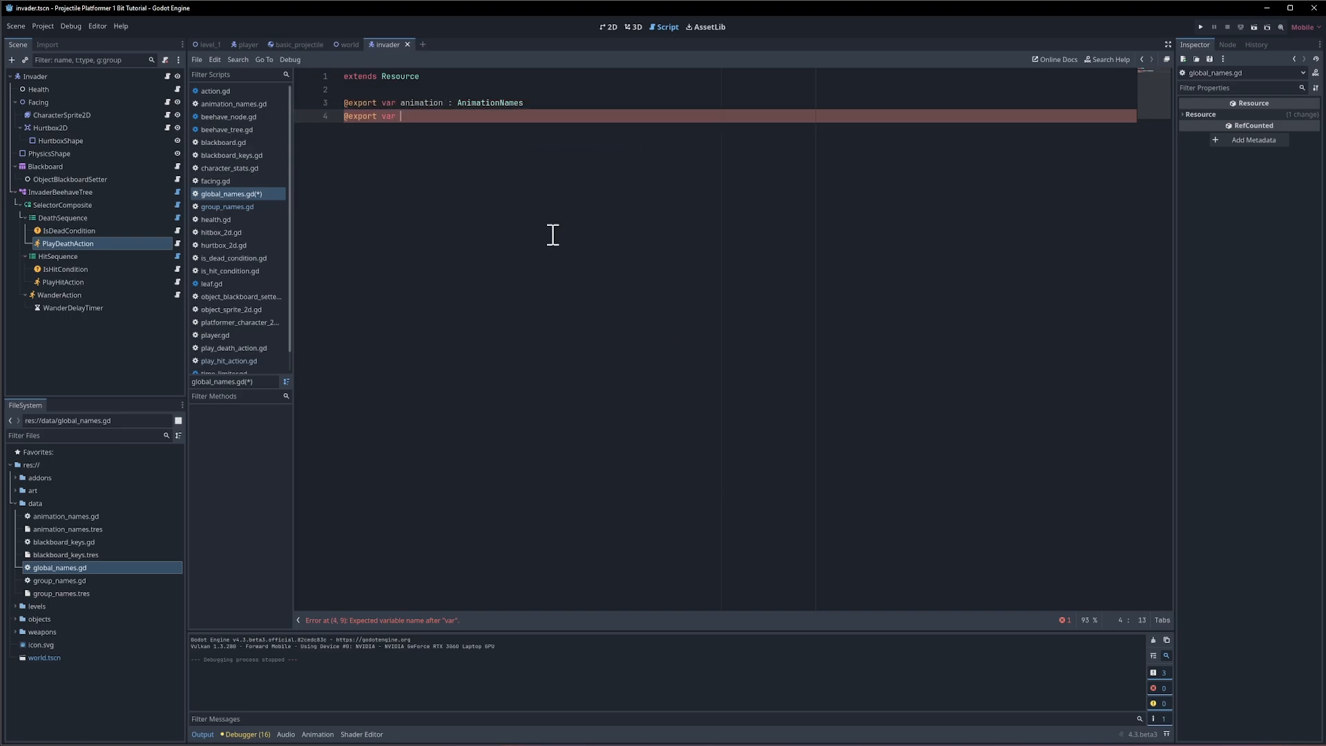
{"action": "mouse_move", "coordinate": [438, 107]}
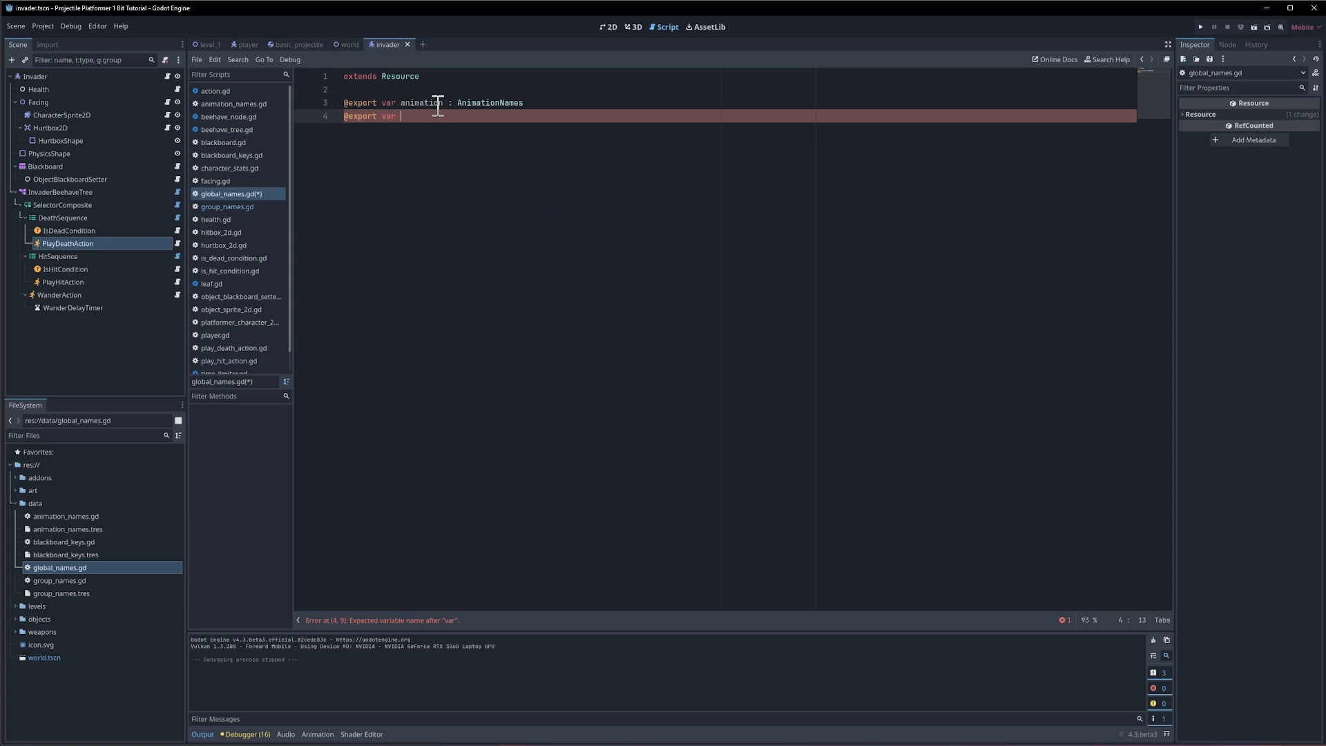
{"action": "mouse_move", "coordinate": [589, 170]}
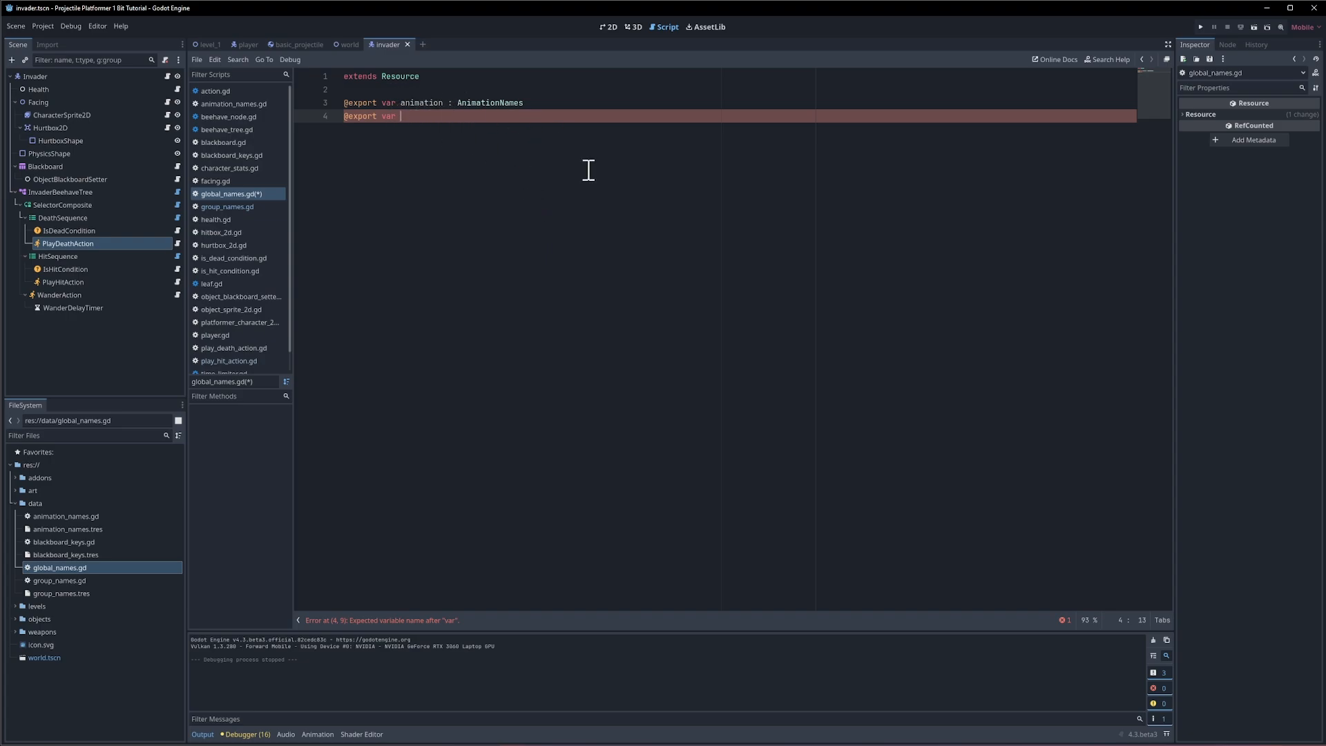
{"action": "mouse_move", "coordinate": [974, 243]}
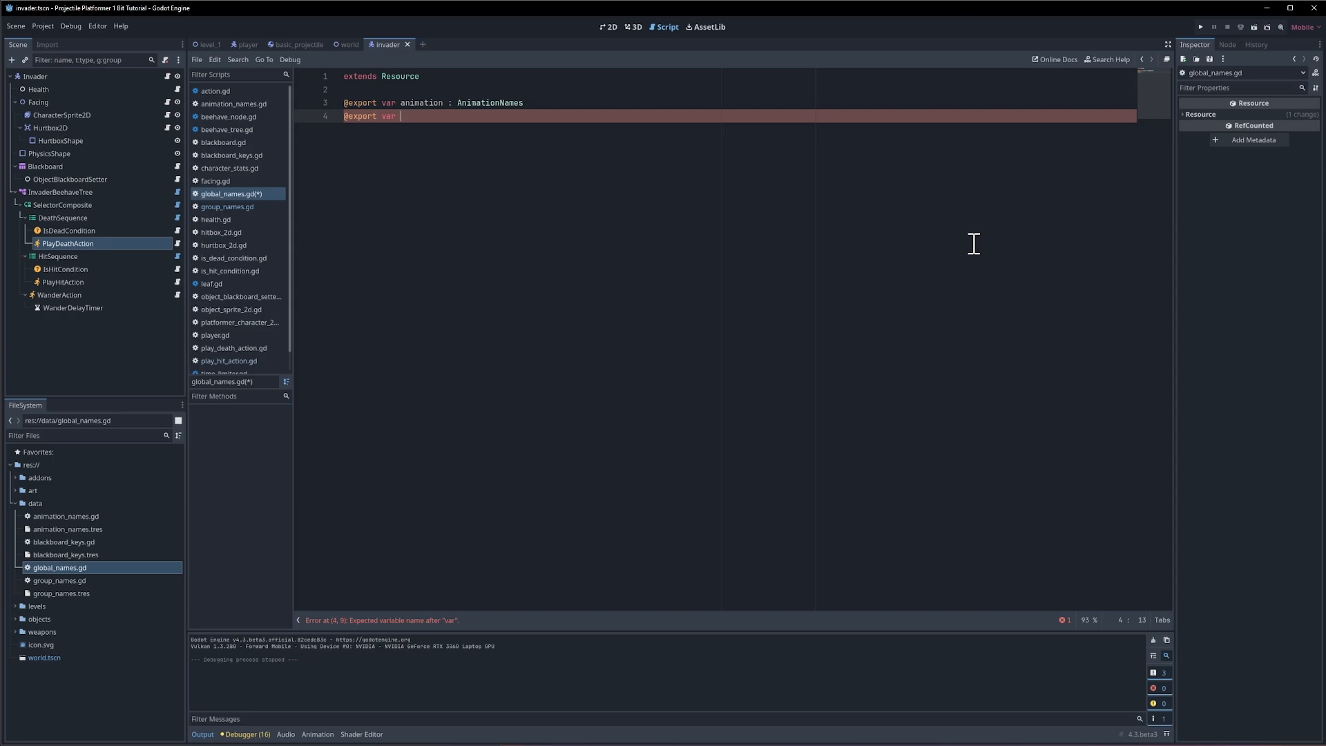
Add exported keys : BlackboardKeys and group : GroupNames variables and save the script
{"action": "type", "text": "keys : BlackboardKeys"}
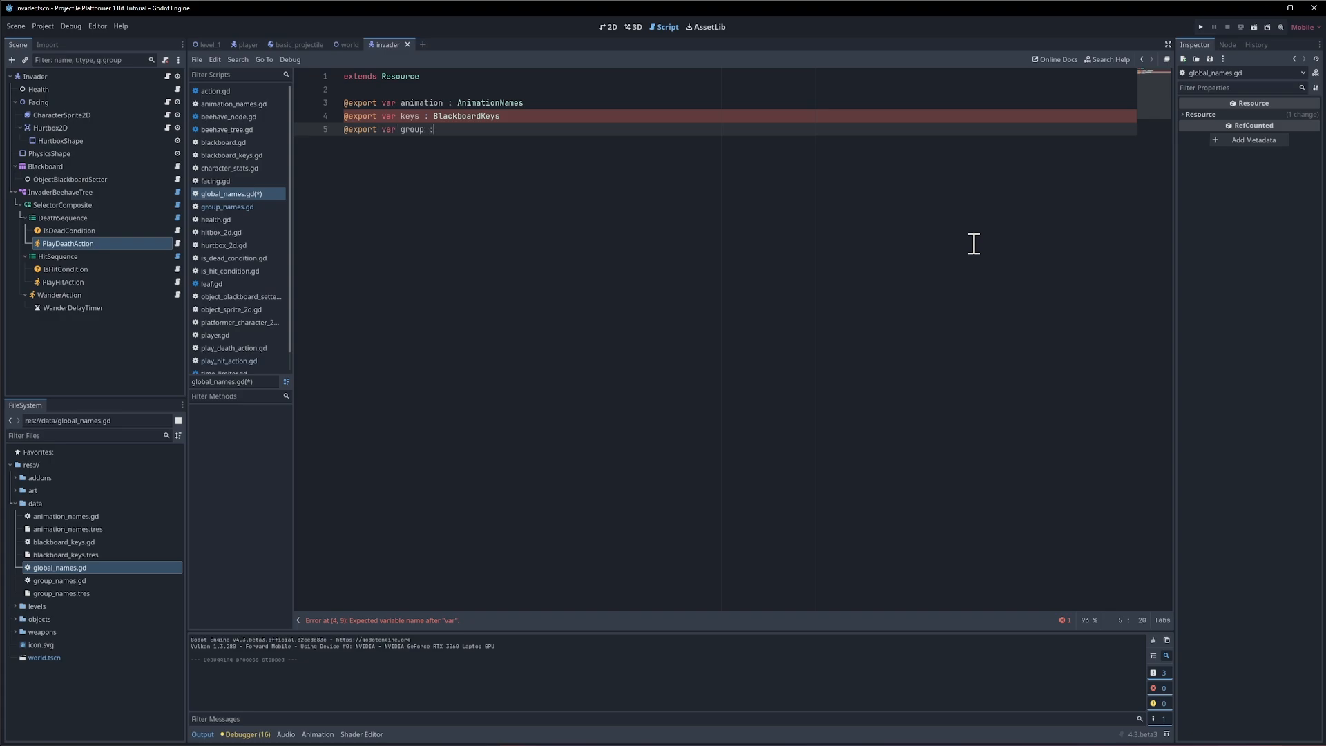
{"action": "type", "text": "GroupNames"}
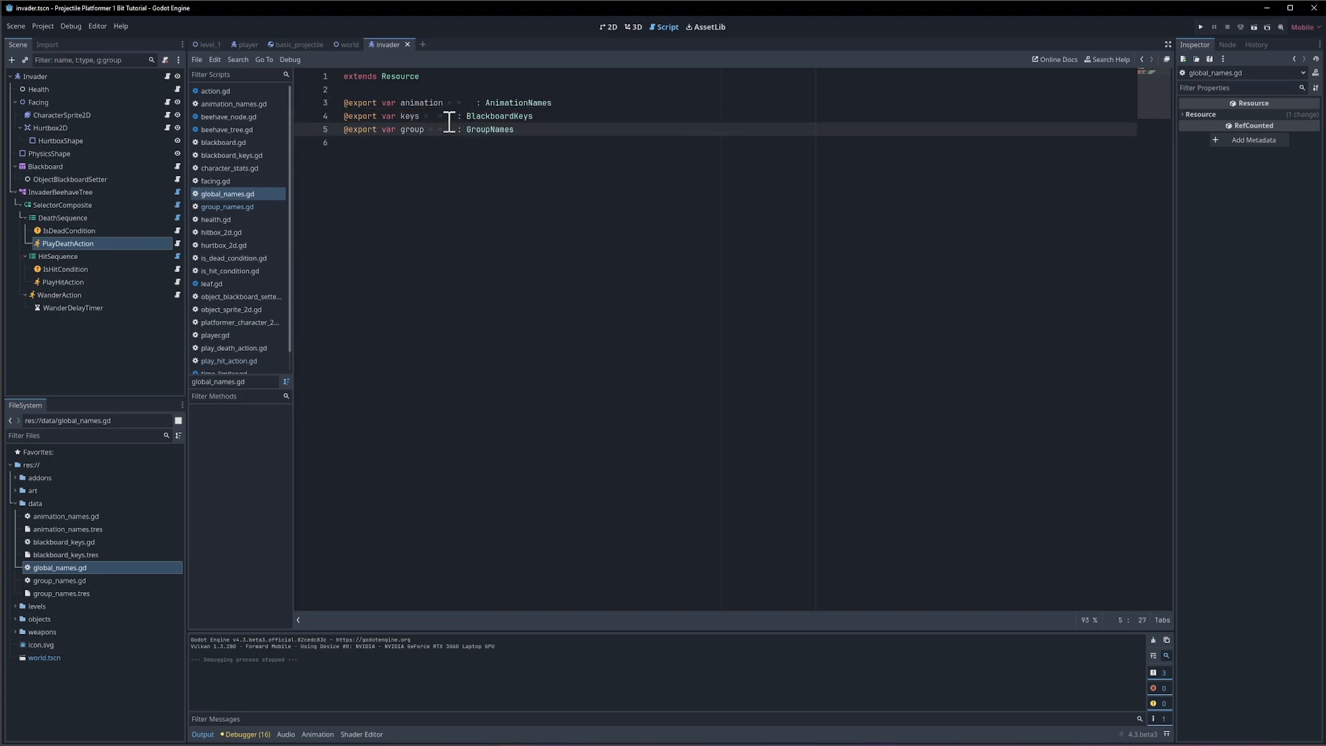
{"action": "left_click", "coordinate": [528, 130]}
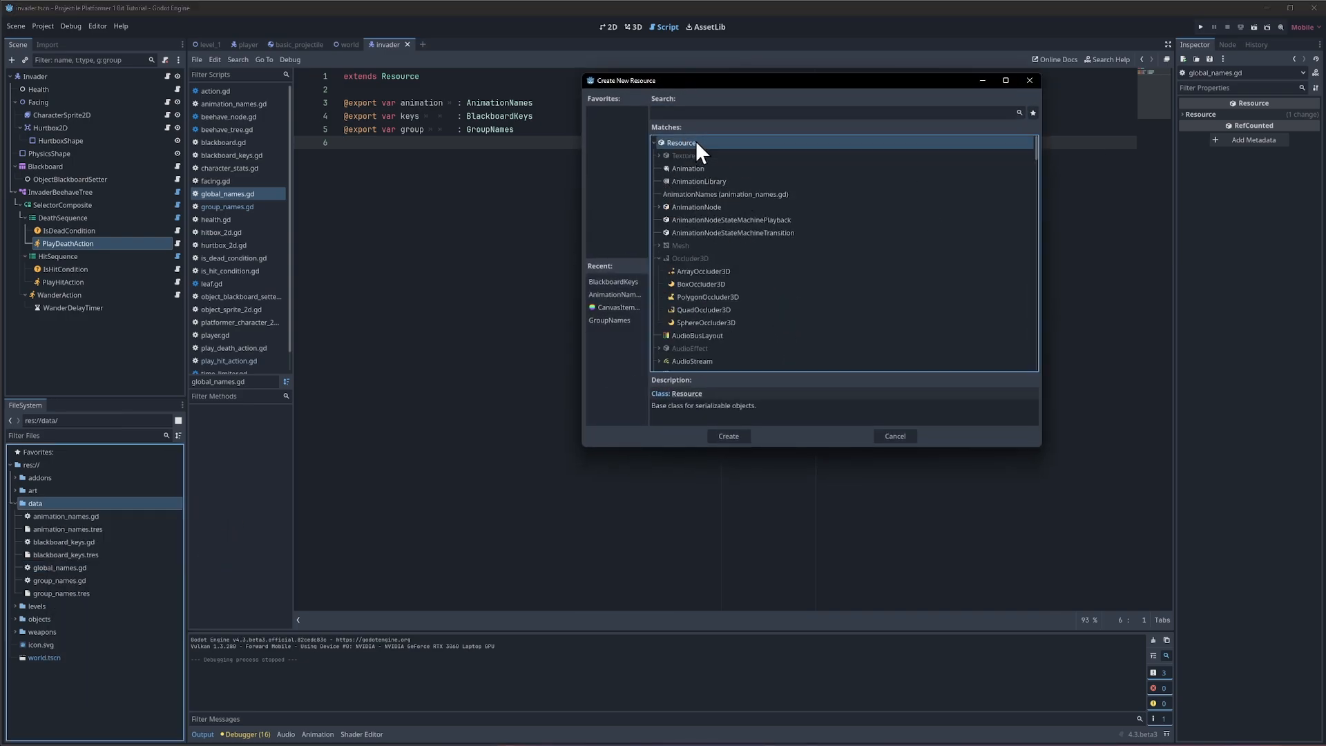
Create a plain Resource saved as global_names.tres with the global_names script attached
{"action": "left_click", "coordinate": [726, 435]}
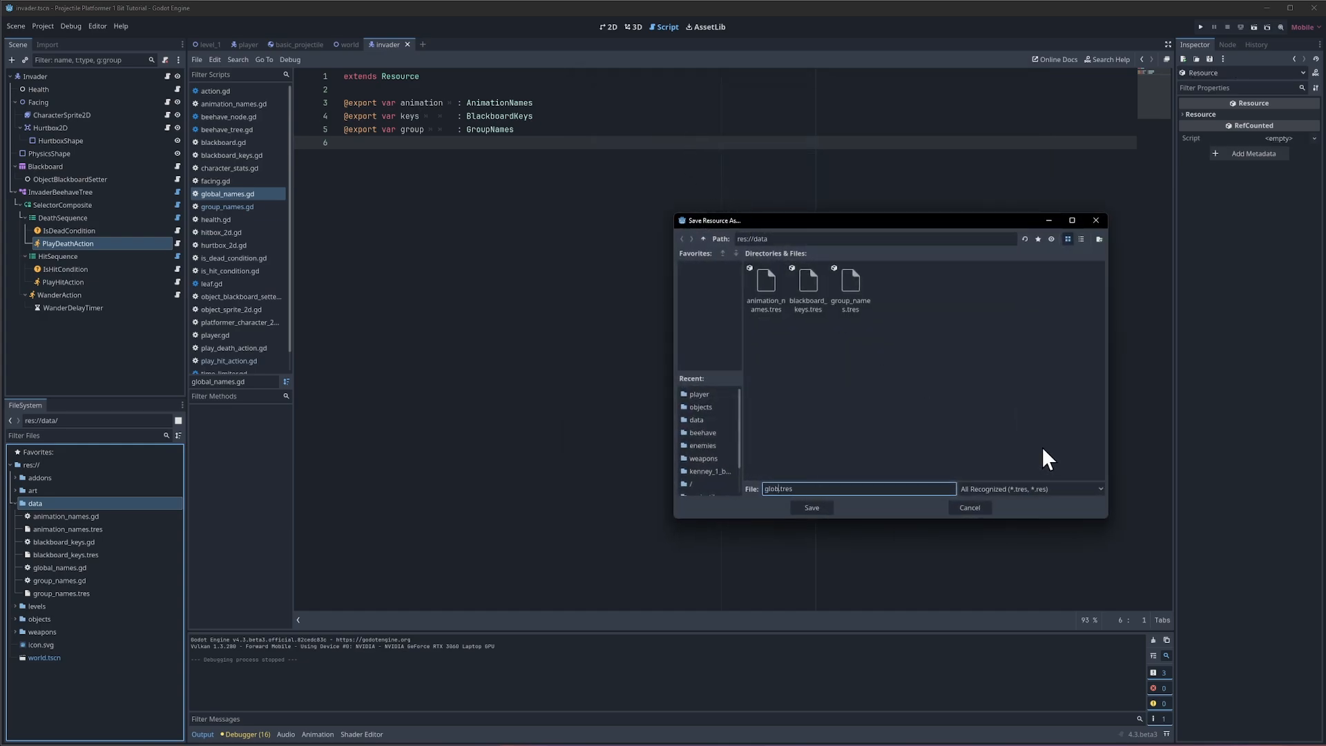
{"action": "left_click", "coordinate": [811, 507]}
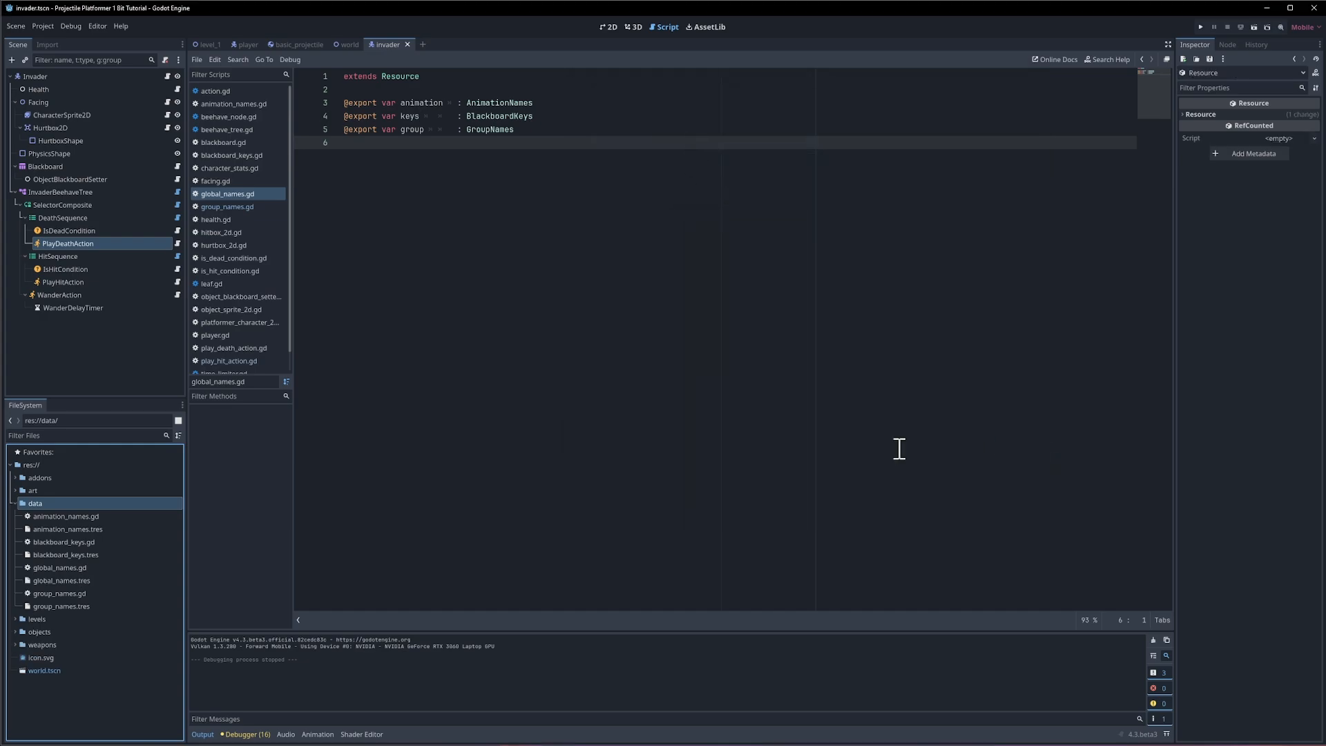
{"action": "left_click", "coordinate": [58, 580]}
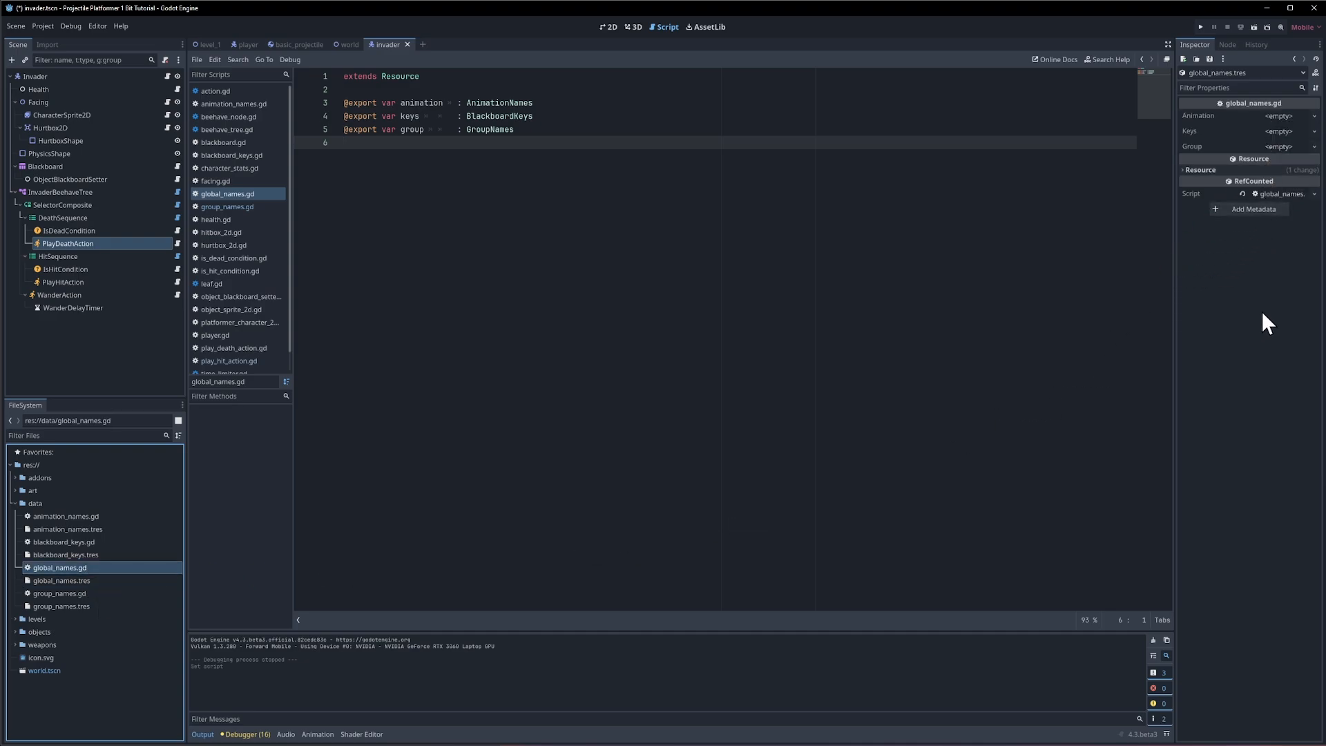
{"action": "mouse_move", "coordinate": [1314, 124]}
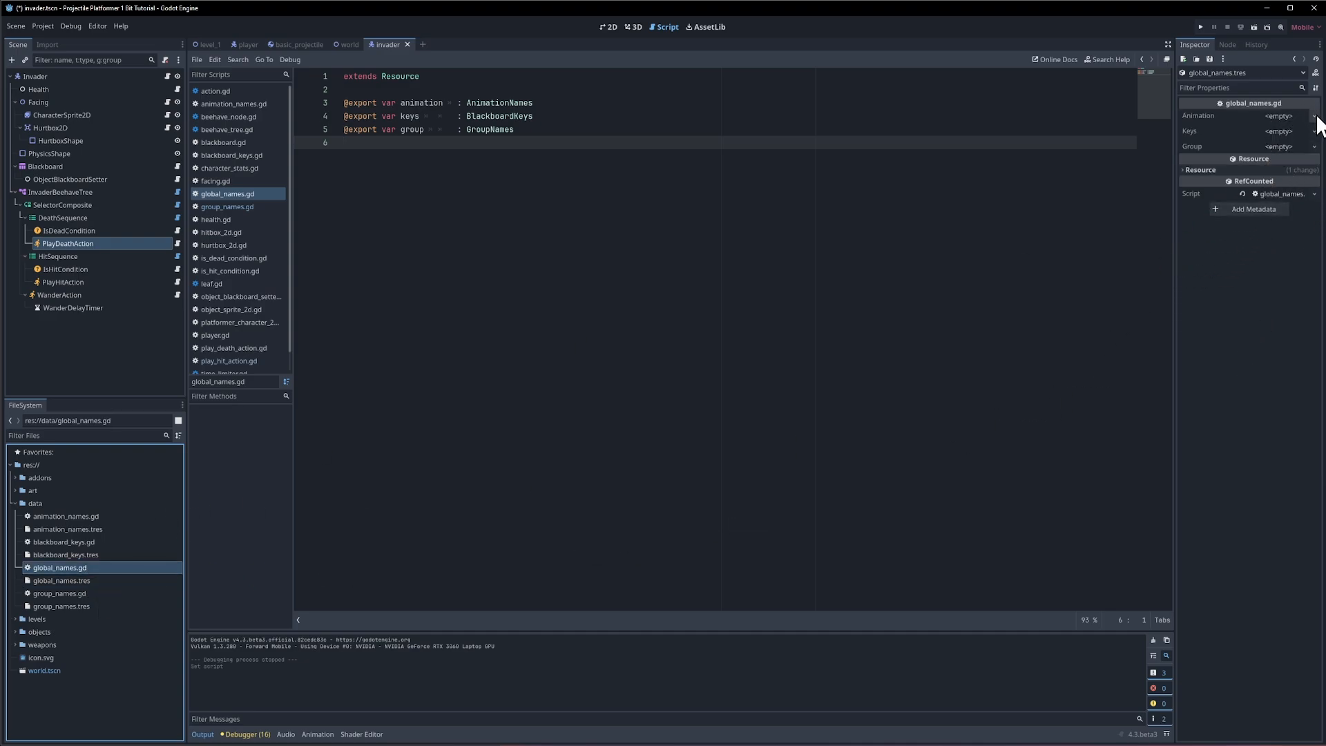
Assign animation_names.tres to the resource's Animation property
{"action": "left_click", "coordinate": [1314, 114]}
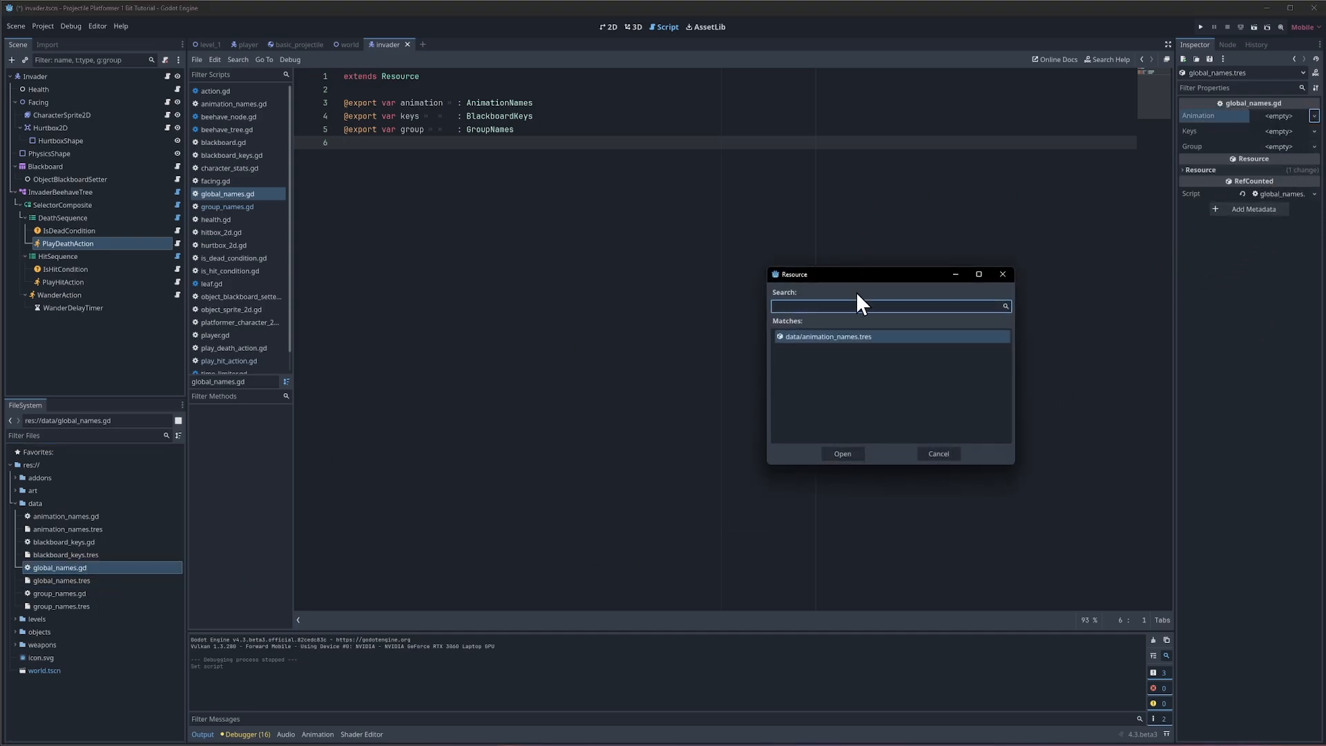
{"action": "left_click", "coordinate": [841, 453]}
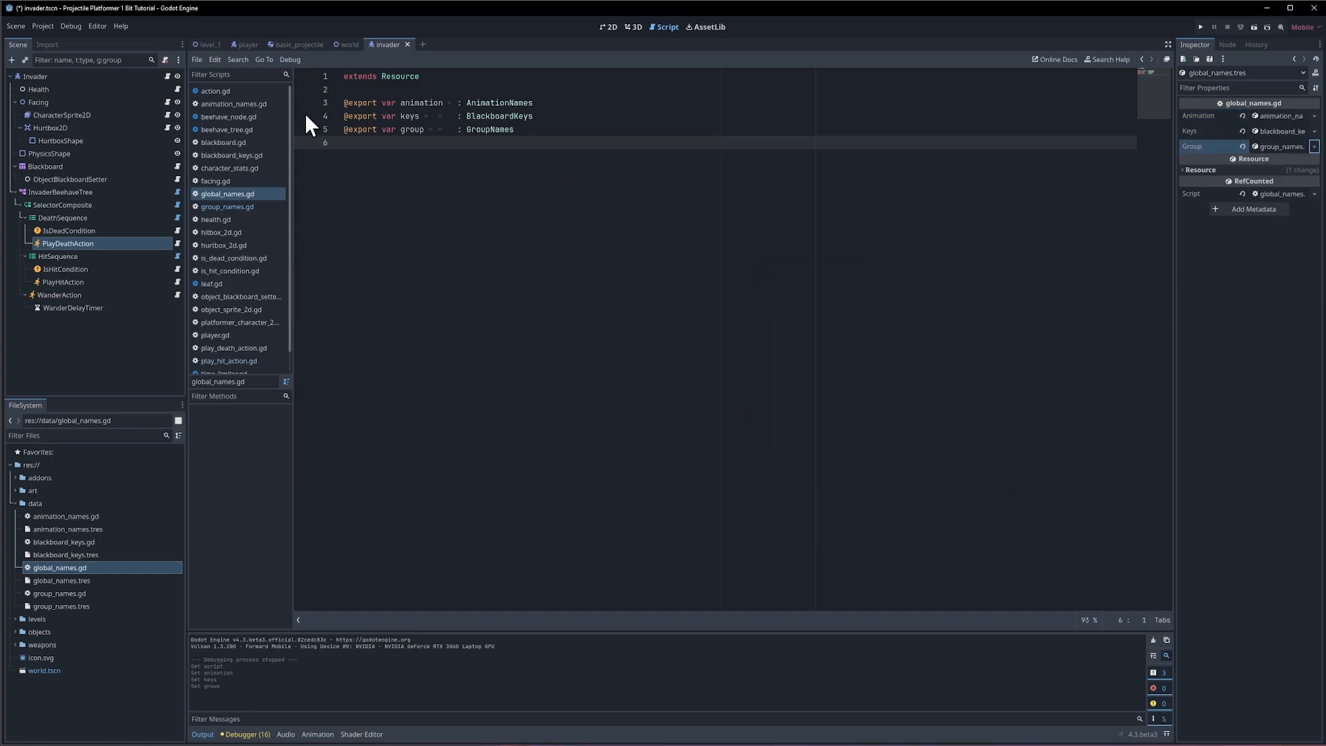
{"action": "left_click", "coordinate": [43, 26]}
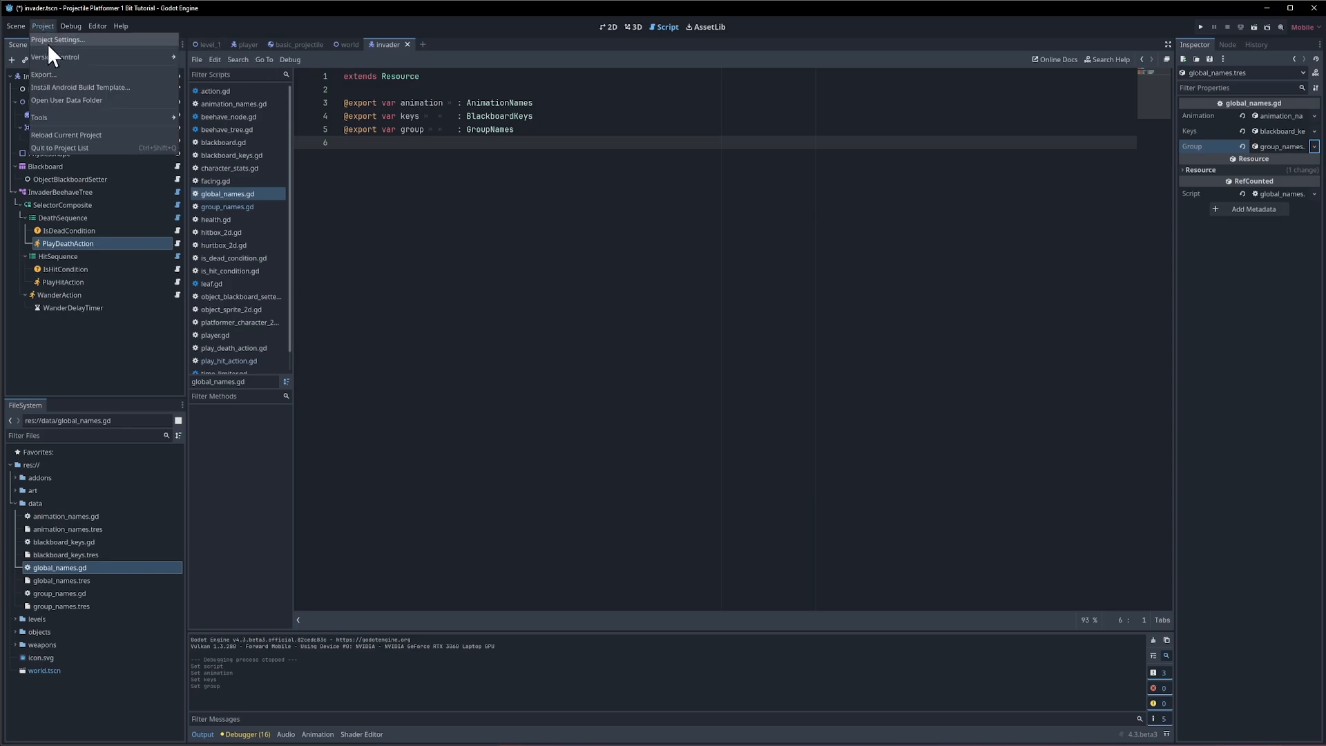
Add a GlobalNames autoload pointing to res://data/global_names.tres in Project Settings
{"action": "left_click", "coordinate": [57, 39]}
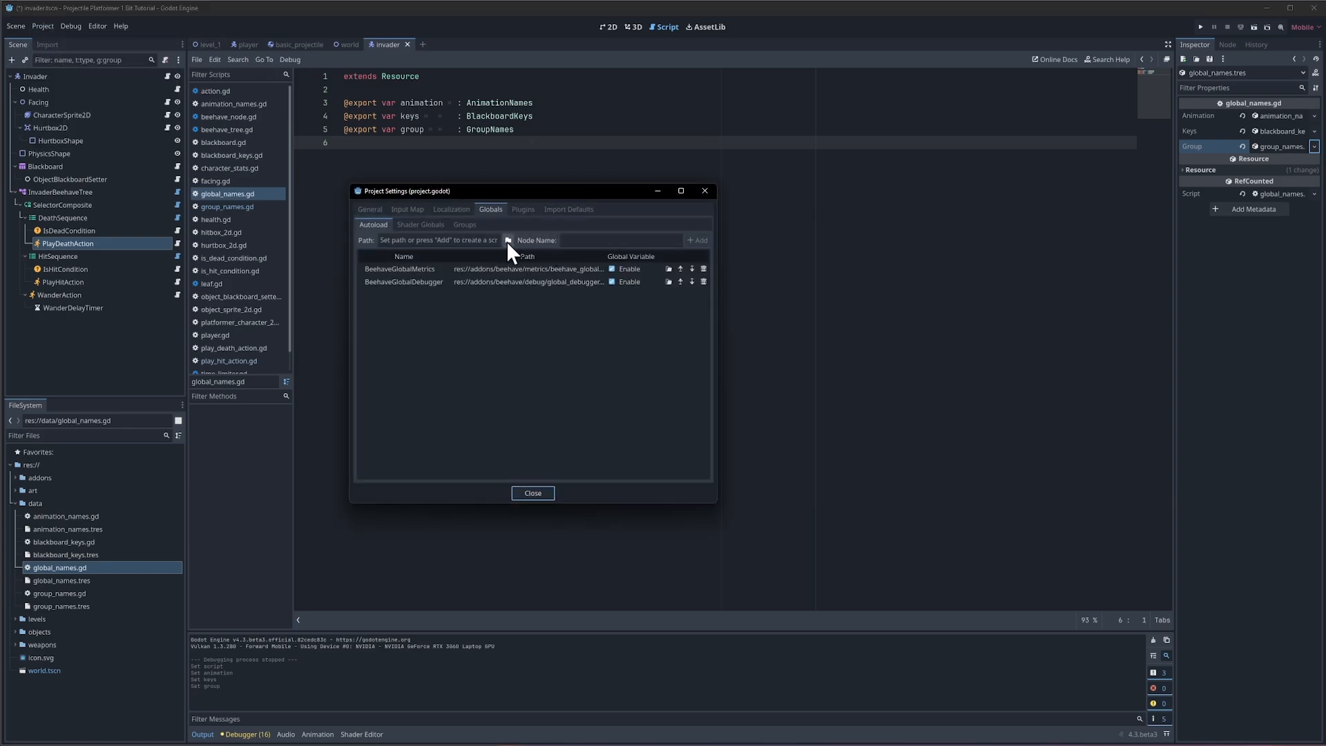
{"action": "left_click", "coordinate": [507, 240]}
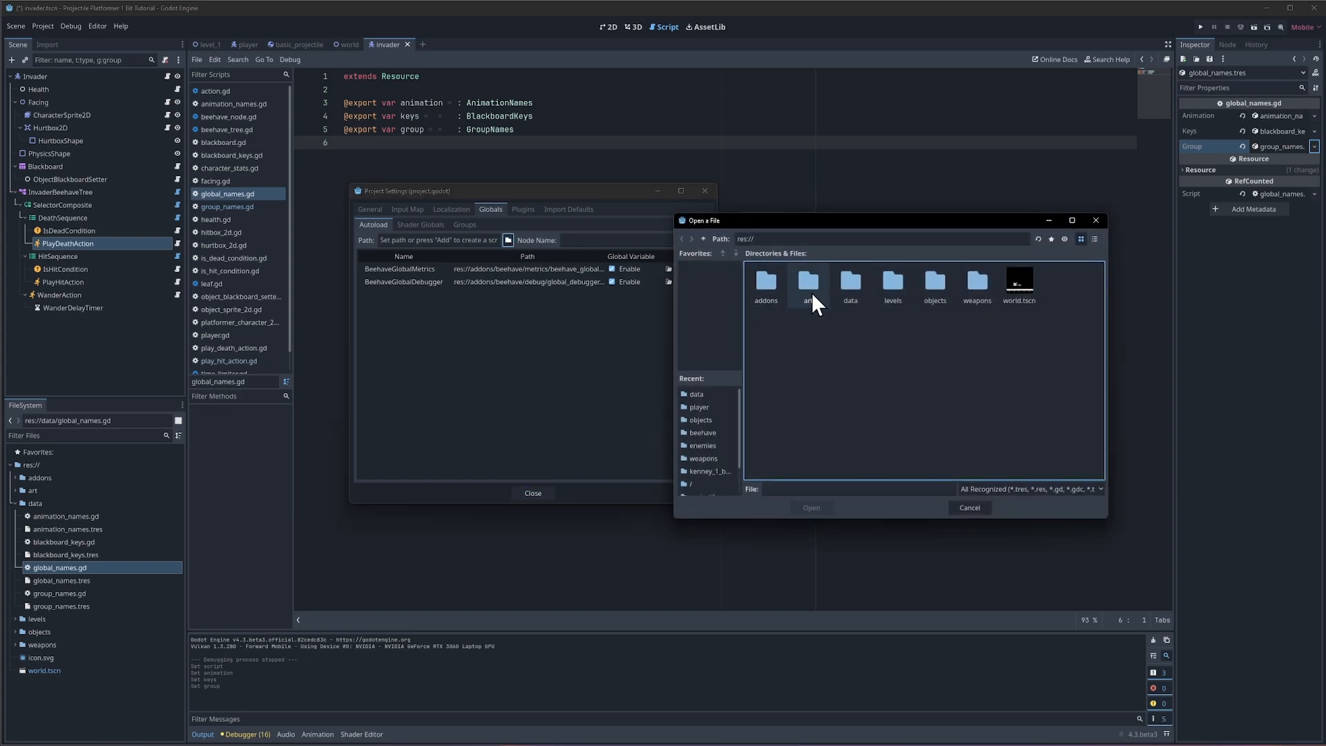
{"action": "double_click", "coordinate": [849, 283]}
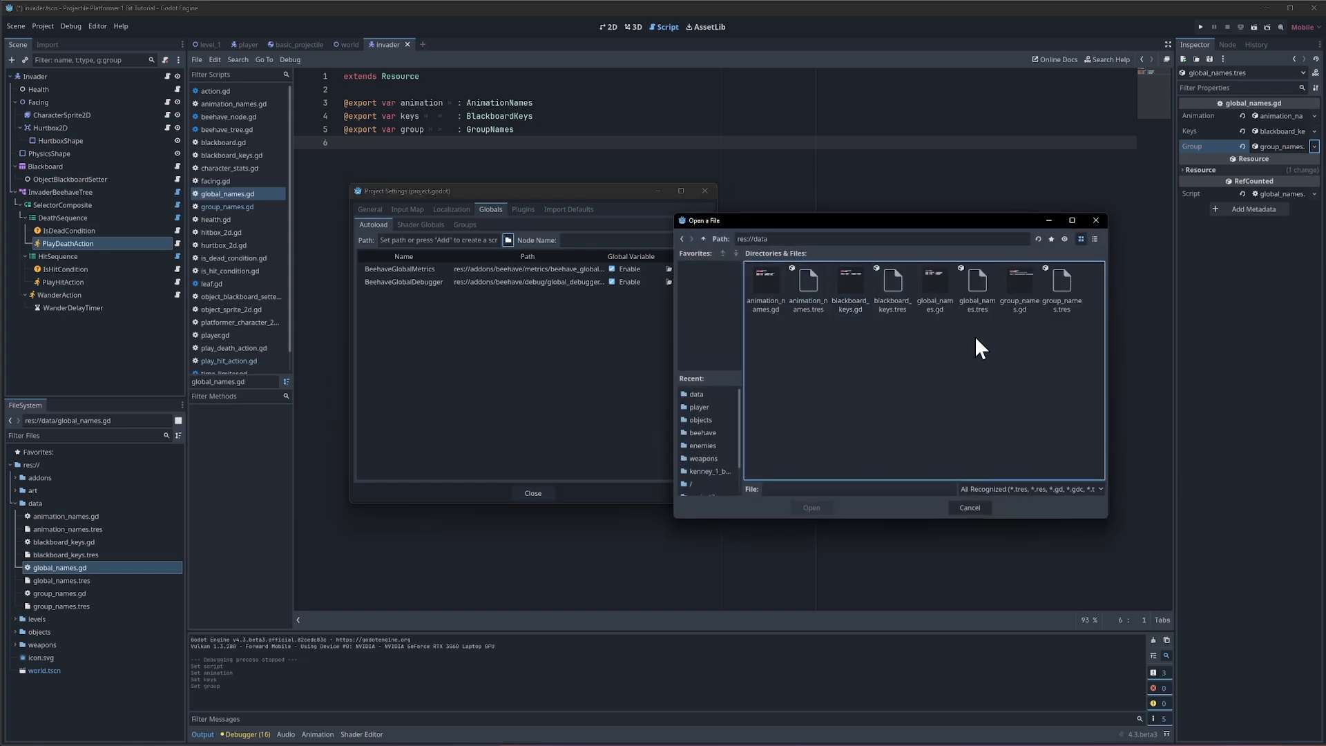
{"action": "left_click", "coordinate": [1094, 239]}
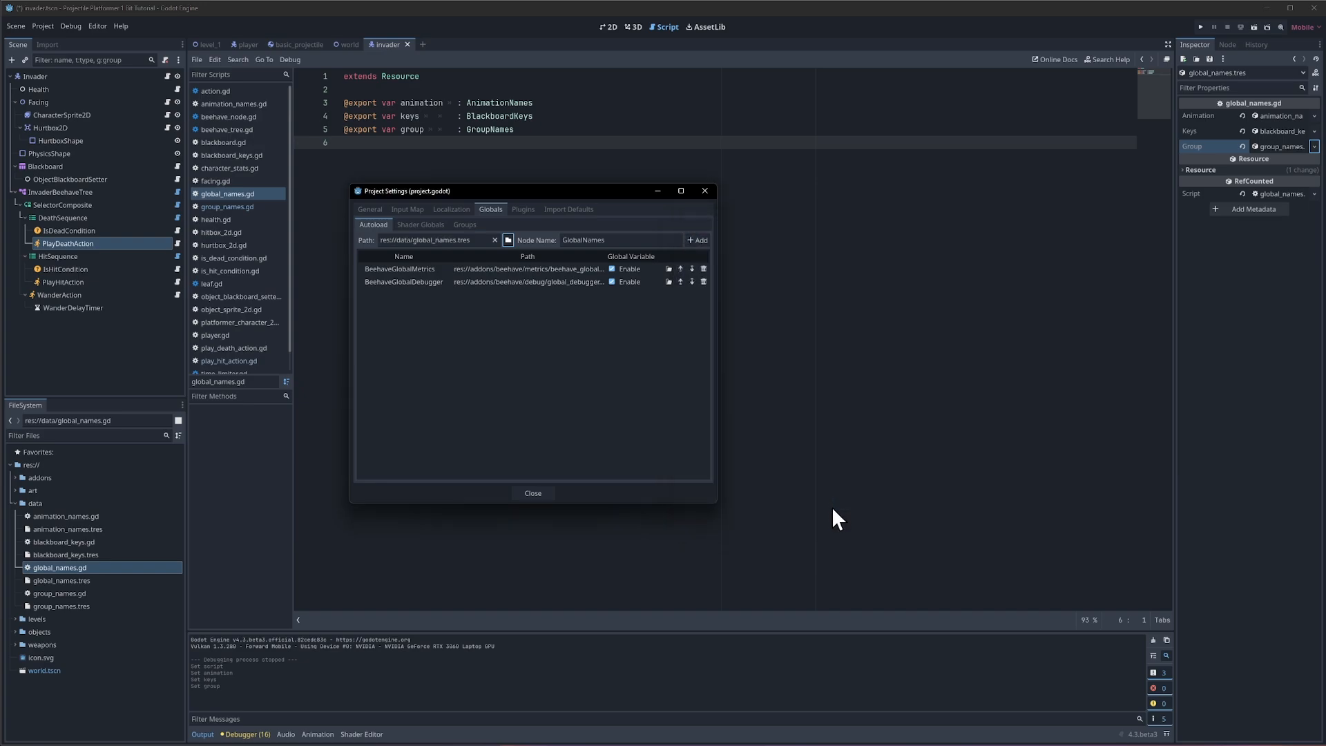
{"action": "left_click", "coordinate": [696, 241]}
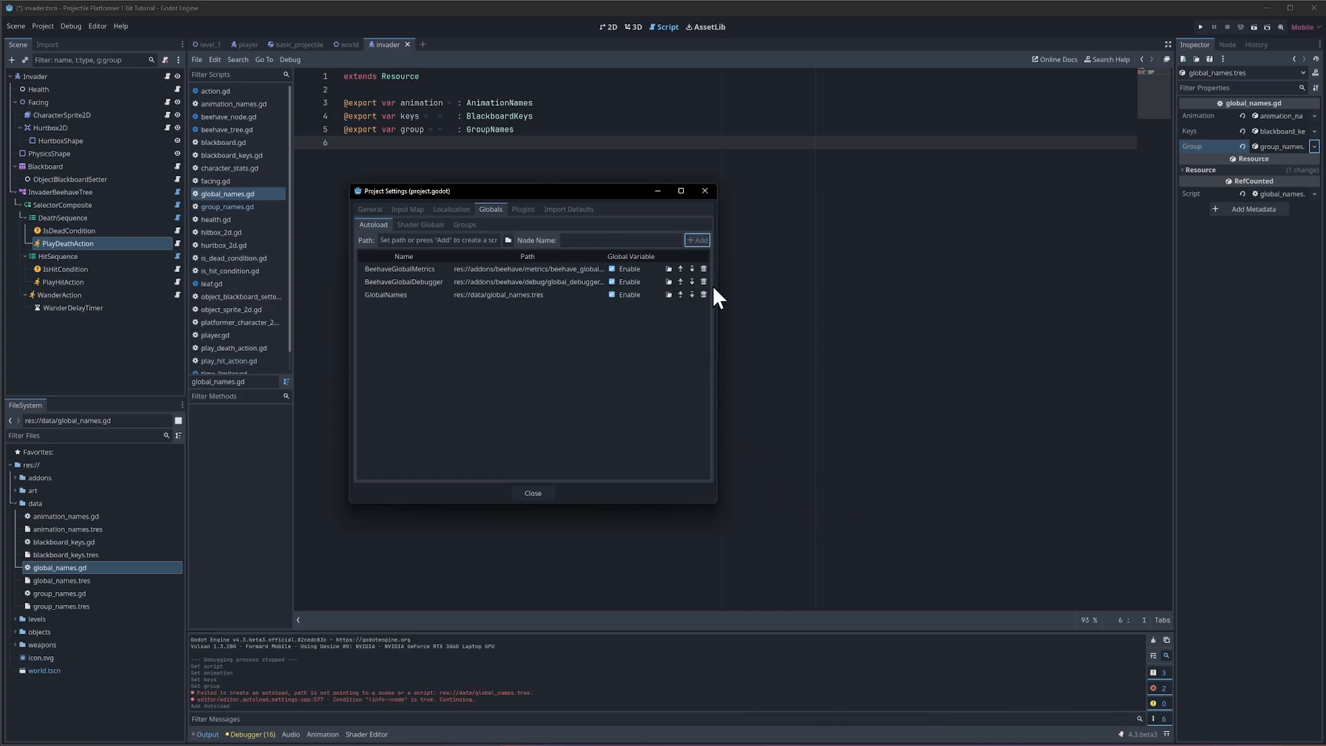
{"action": "mouse_move", "coordinate": [430, 709]}
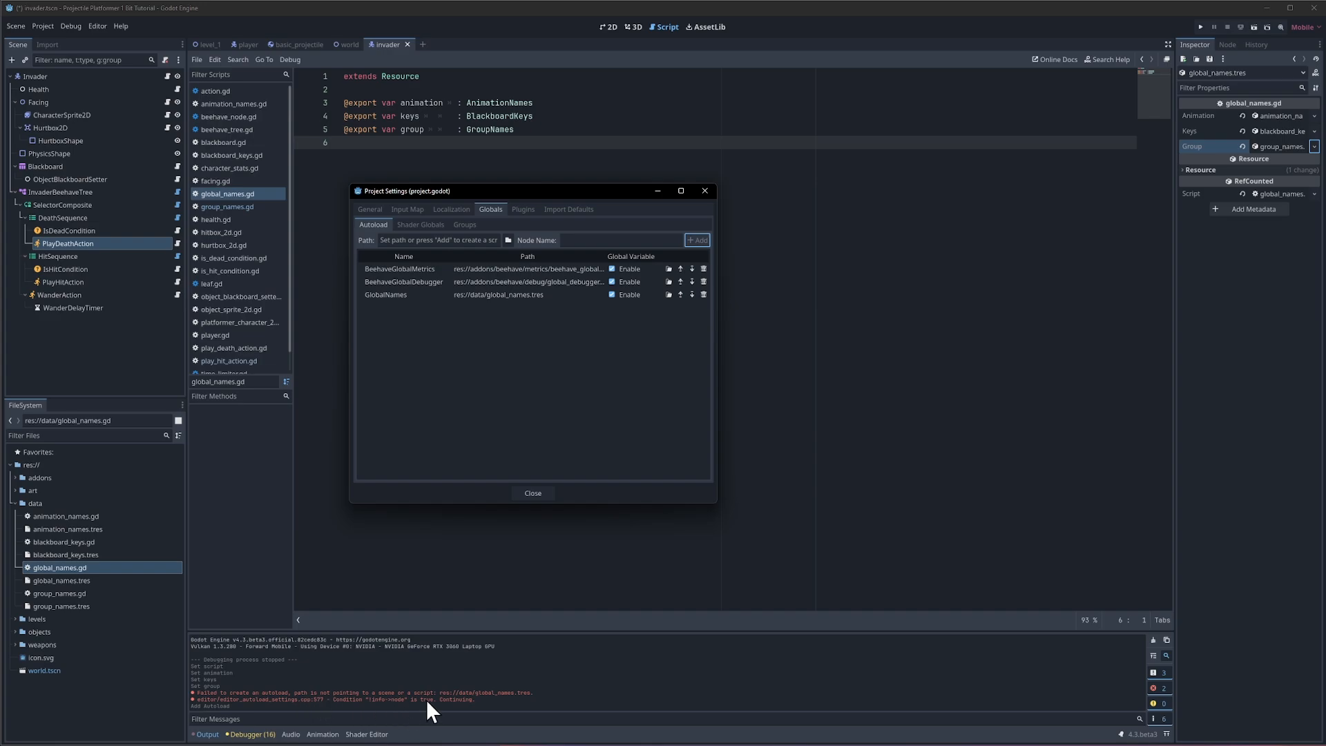
{"action": "mouse_move", "coordinate": [505, 713]}
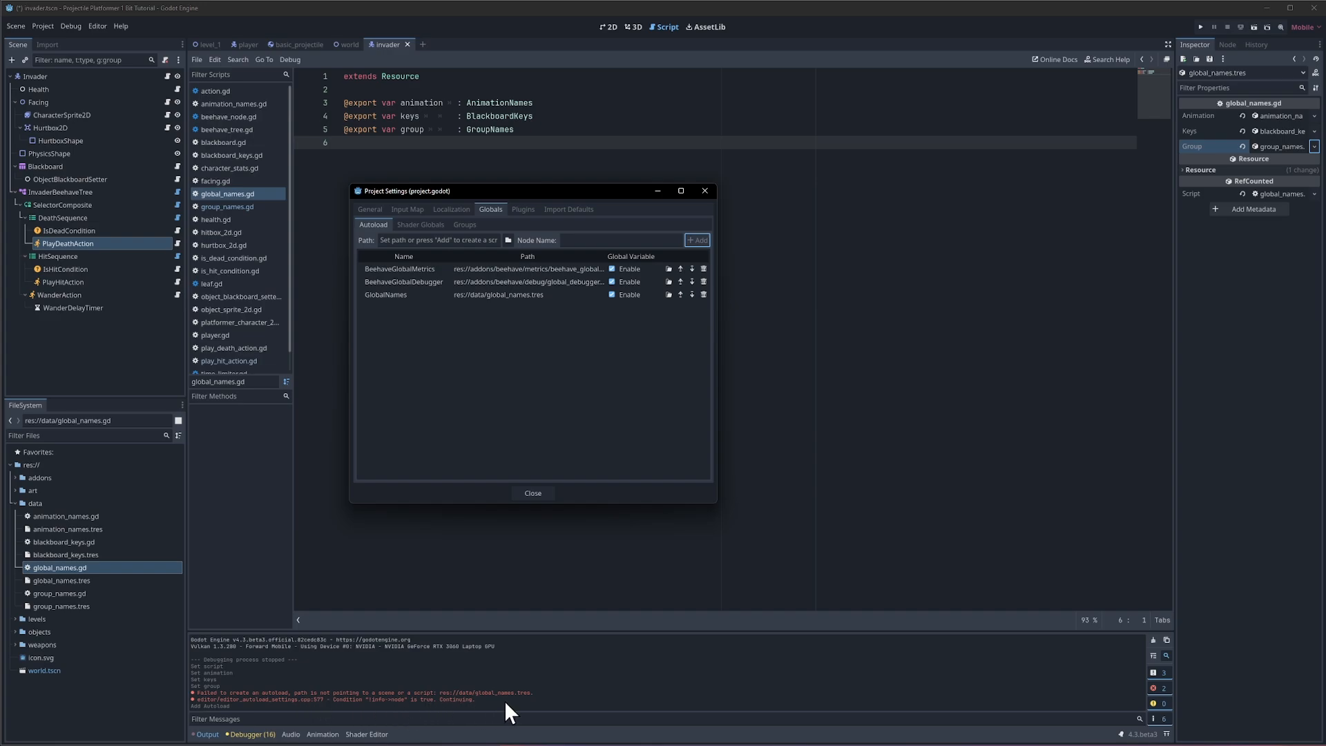
{"action": "mouse_move", "coordinate": [534, 493]}
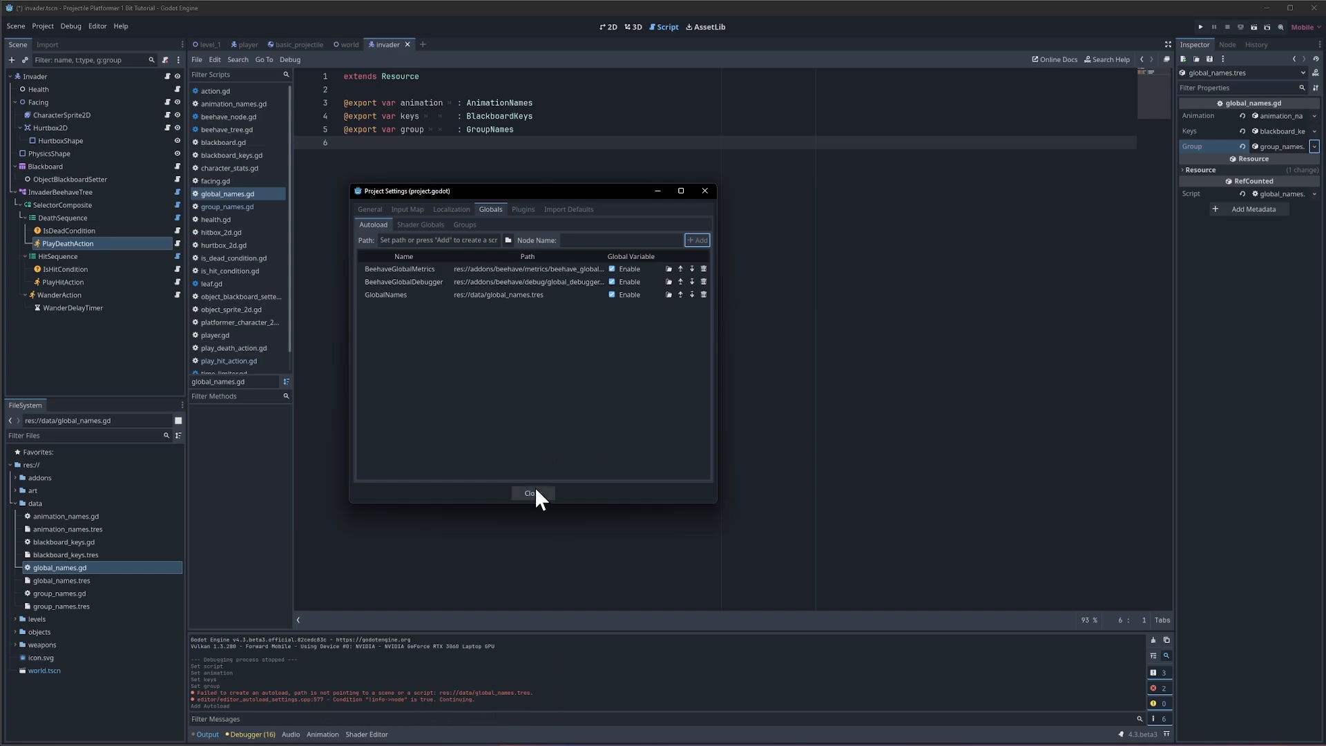
{"action": "left_click", "coordinate": [533, 494]}
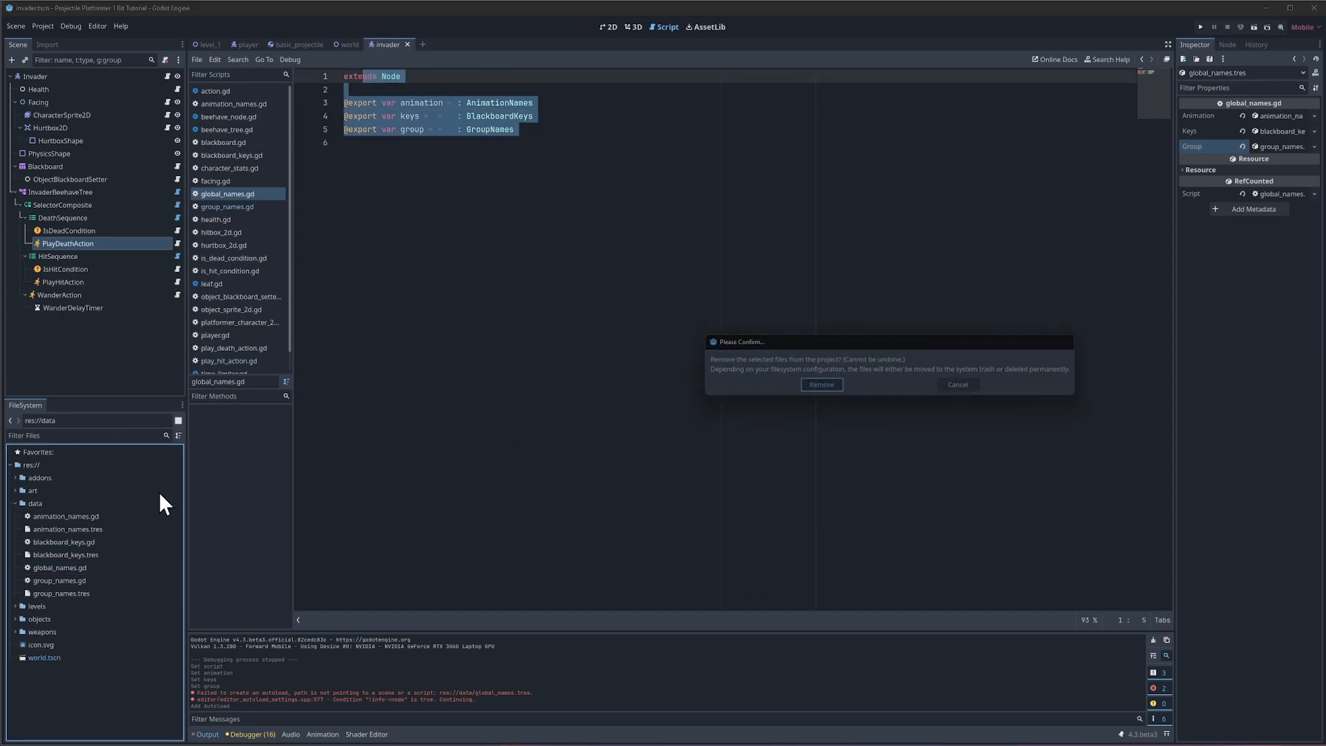
Create a global_names scene in data with a plain Node root named GlobalNames
{"action": "right_click", "coordinate": [34, 503]}
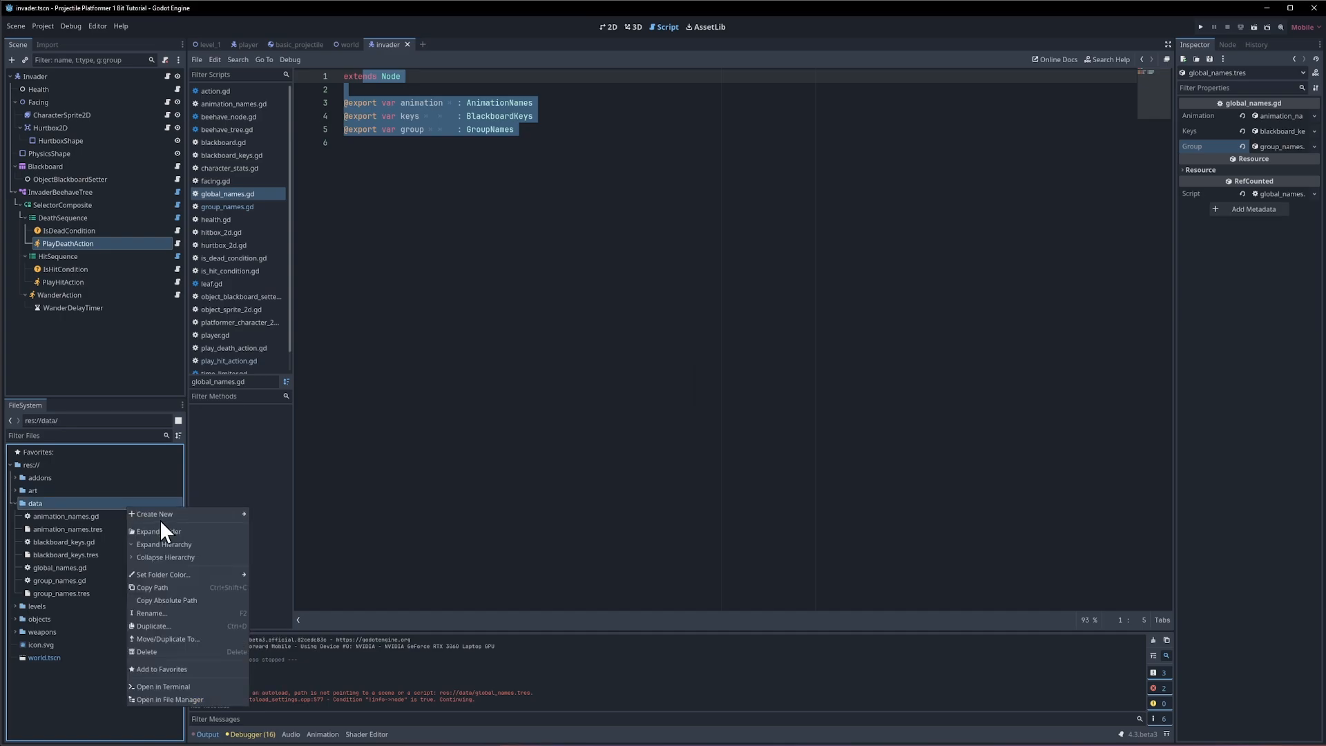
{"action": "left_click", "coordinate": [155, 514]}
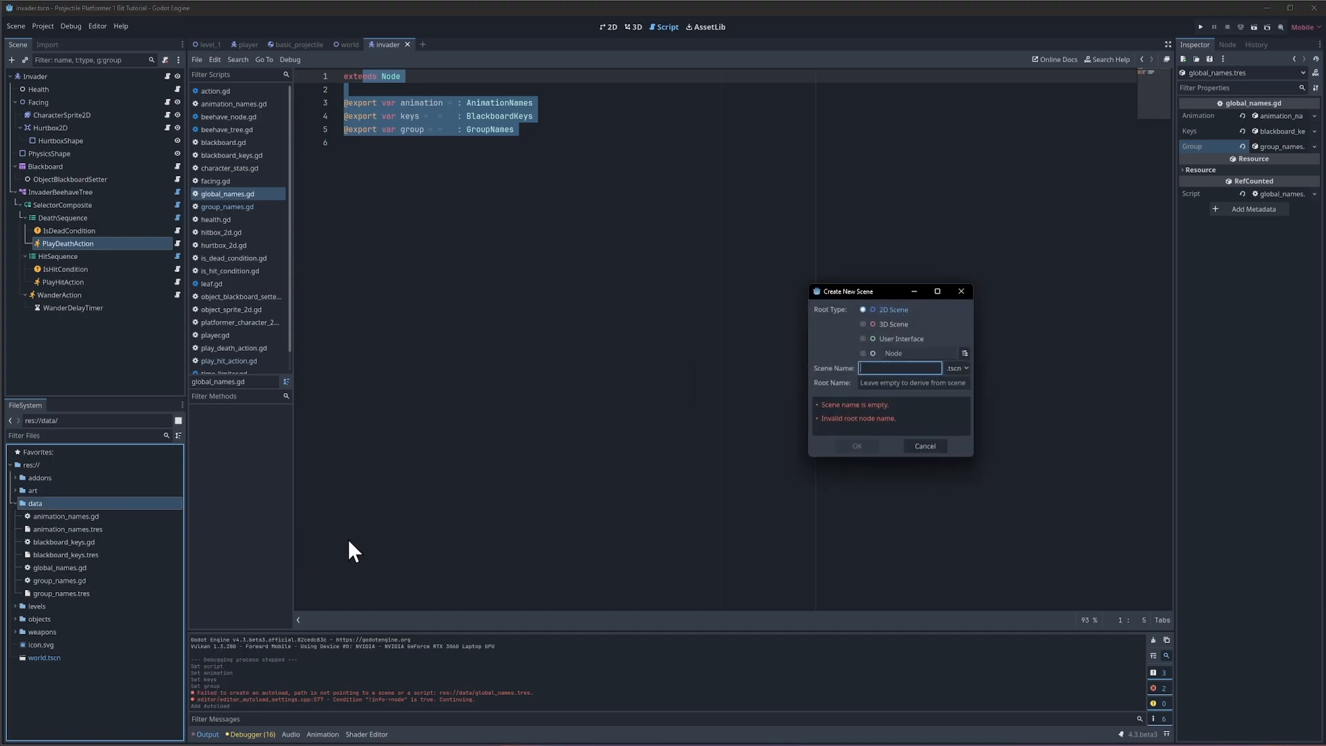
{"action": "type", "text": "Glo"}
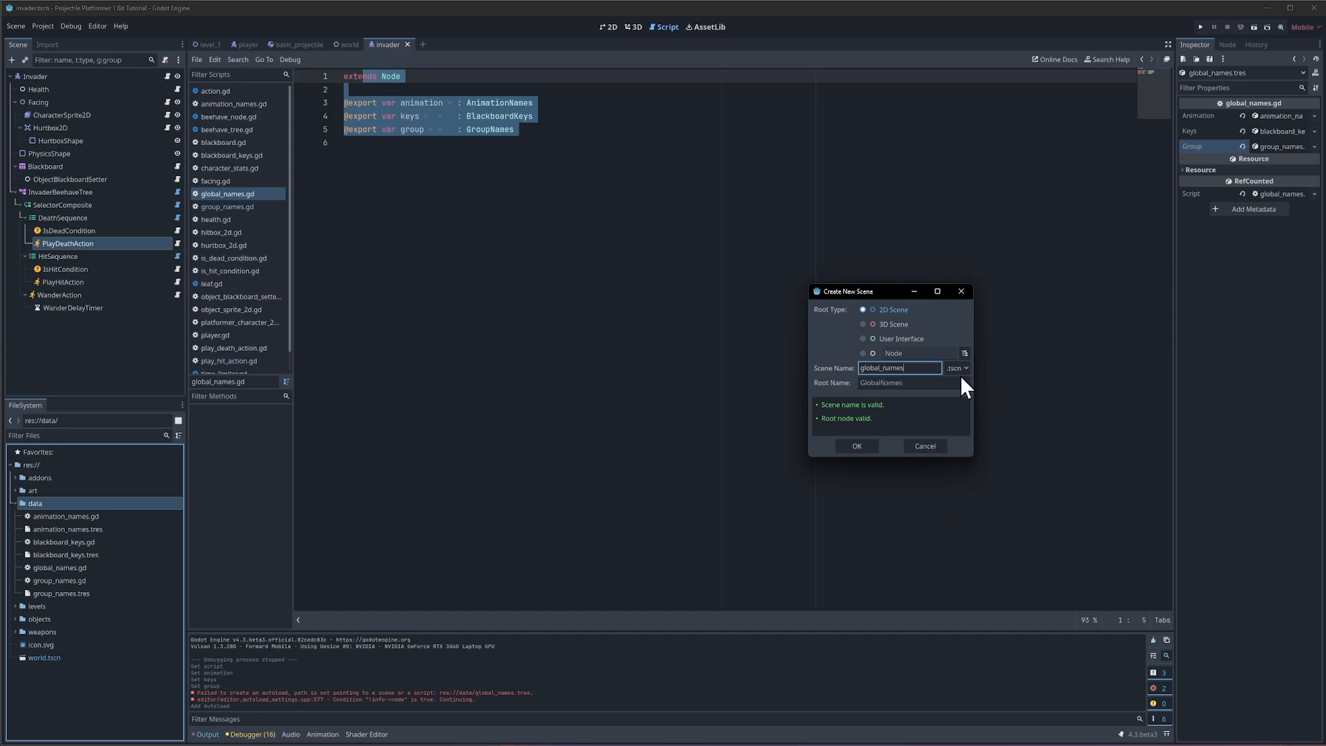
{"action": "left_click", "coordinate": [913, 382]}
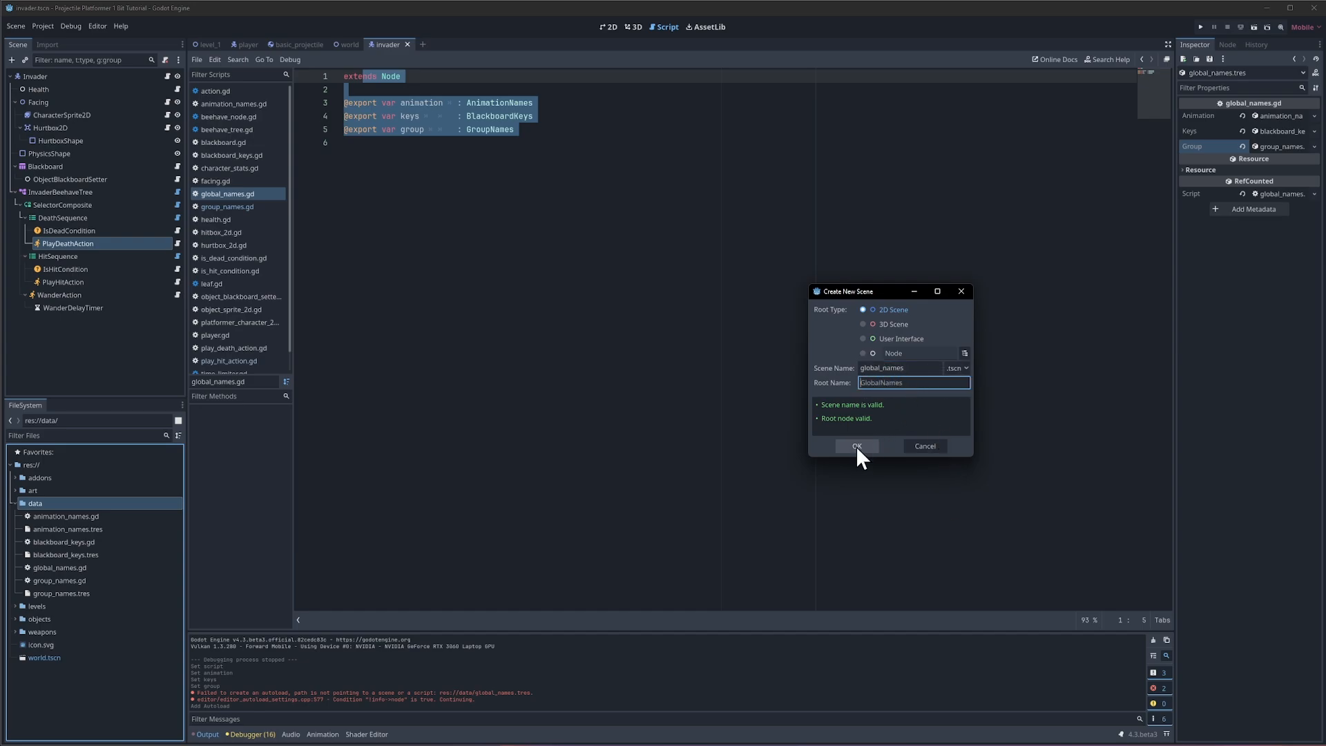
{"action": "mouse_move", "coordinate": [869, 362]}
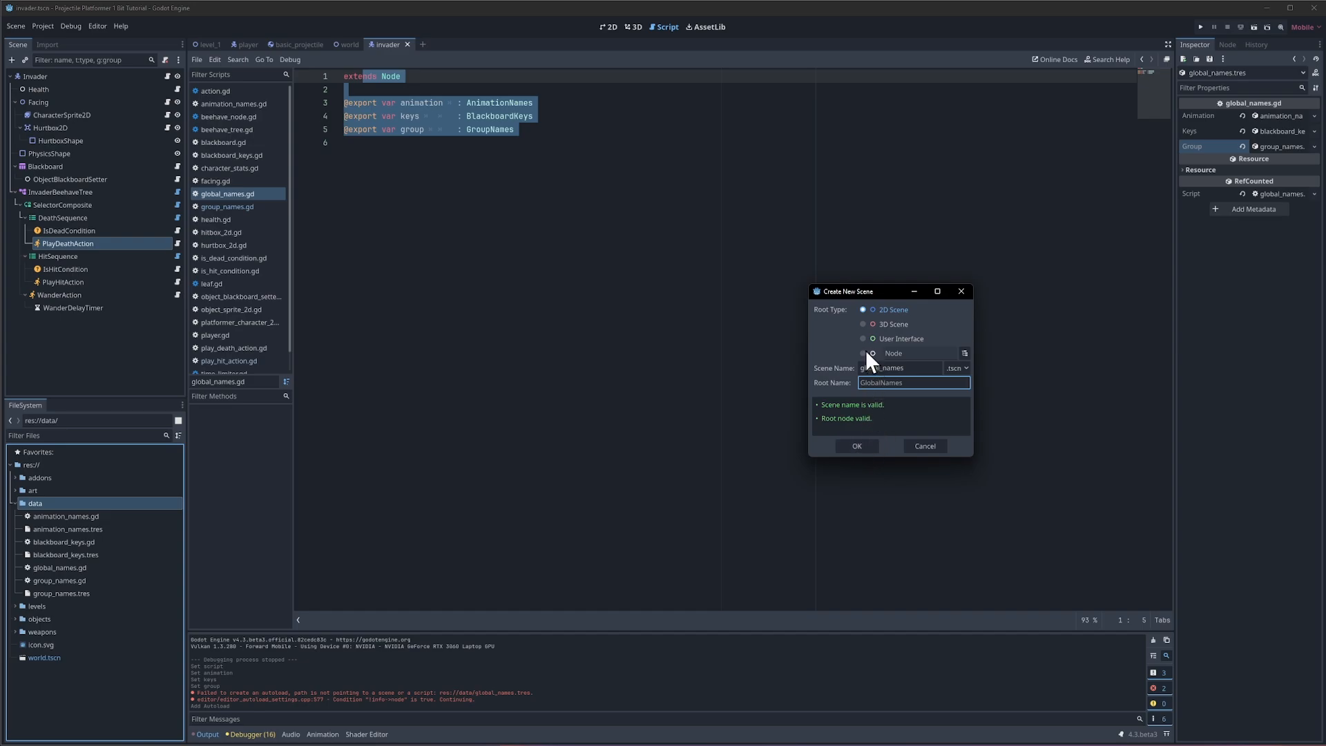
{"action": "left_click", "coordinate": [862, 352]}
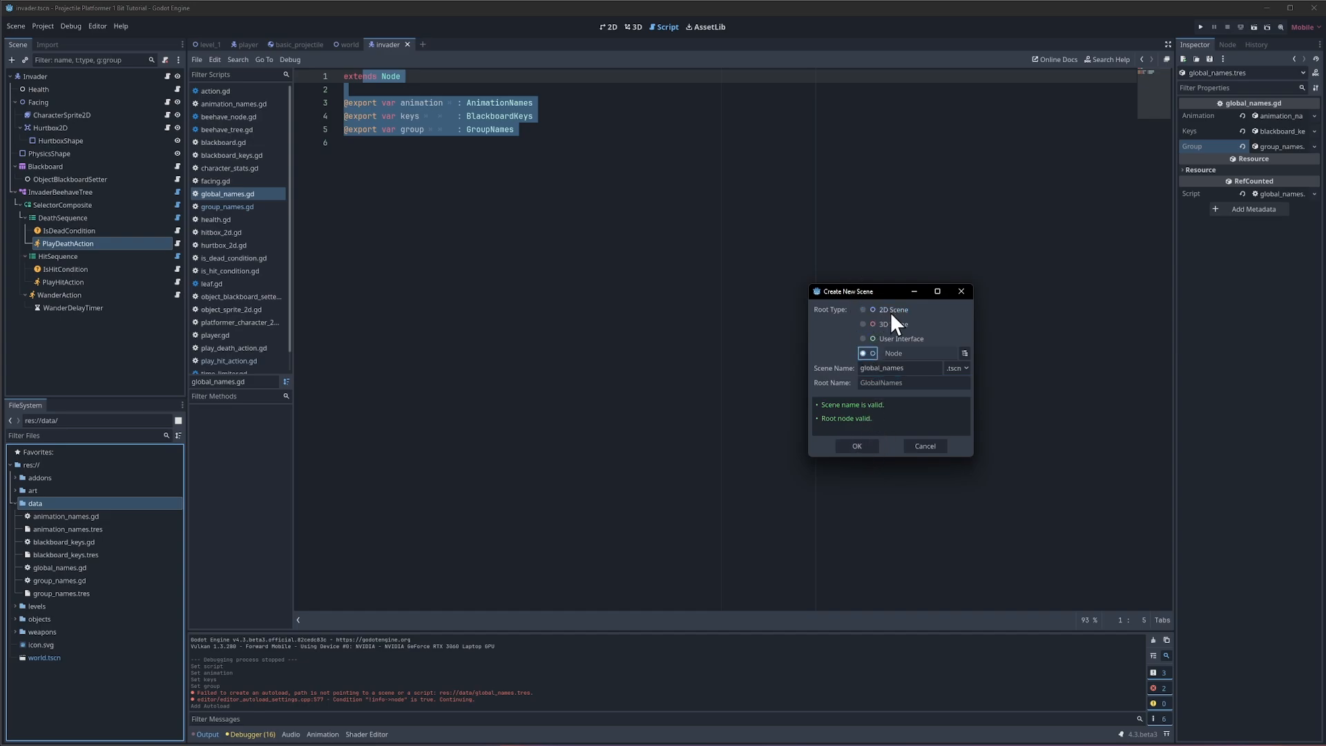
{"action": "left_click", "coordinate": [855, 446]}
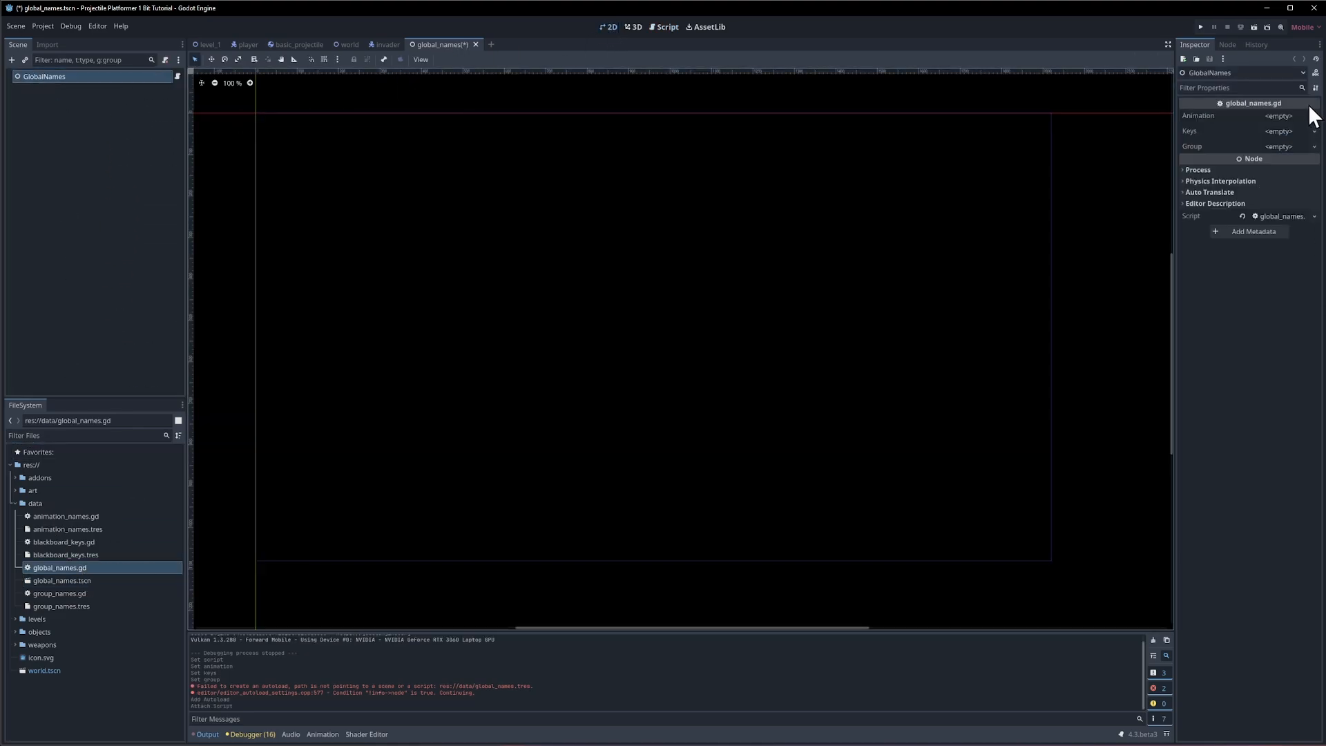
Load animation_names, blackboard_keys and group_names resources into the node's Animation, Keys and Group fields
{"action": "left_click", "coordinate": [1314, 115]}
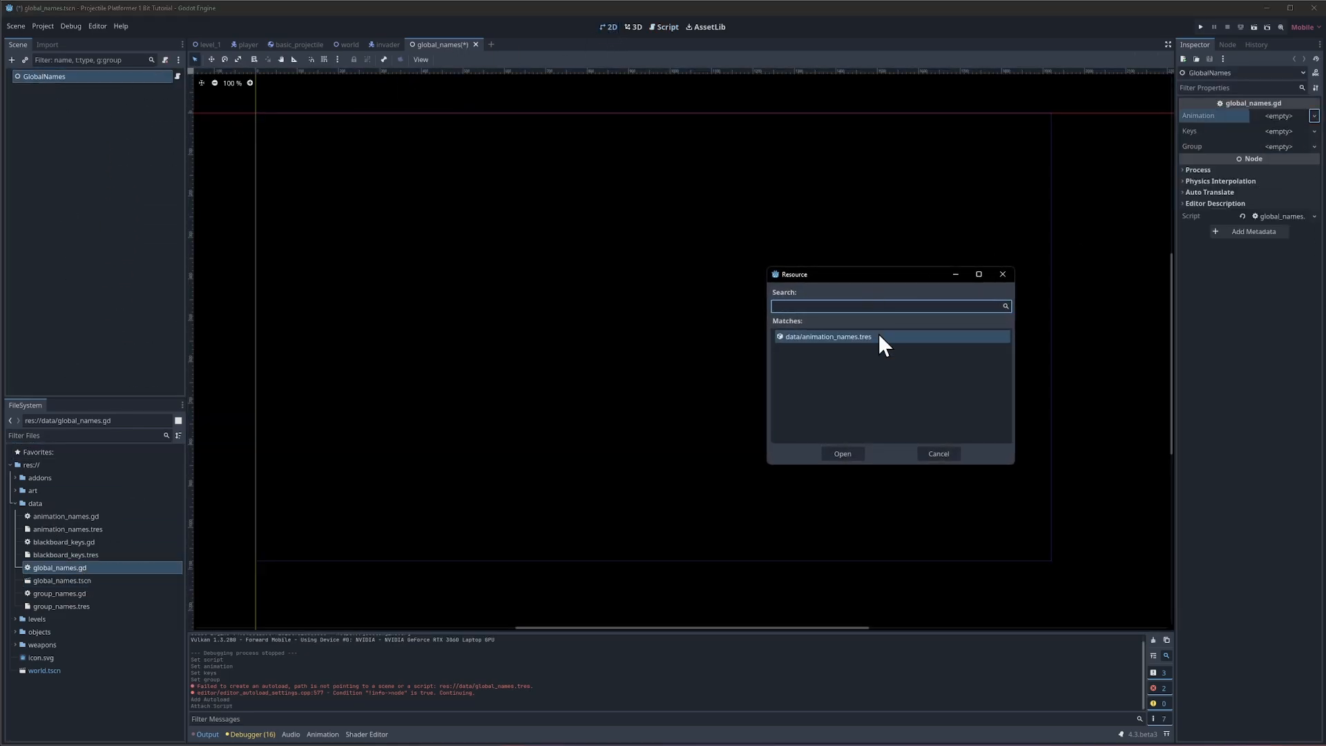
{"action": "left_click", "coordinate": [841, 453]}
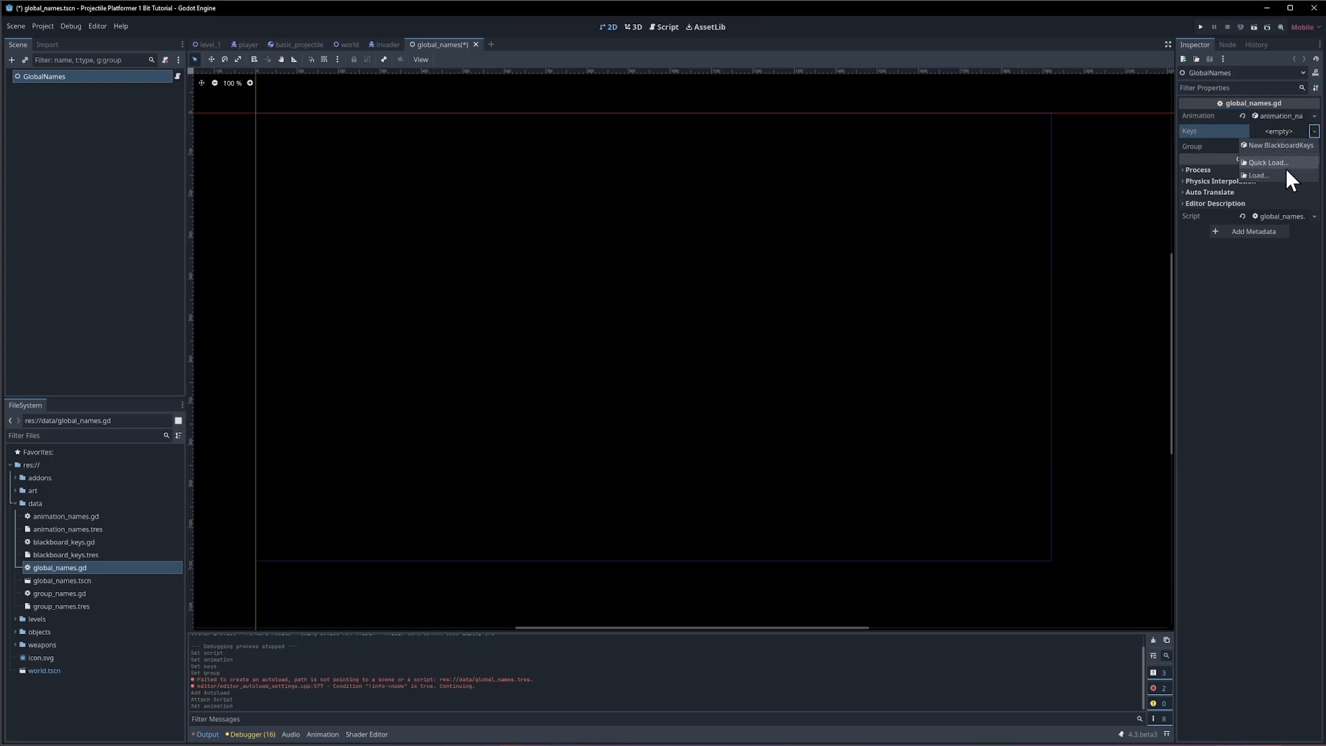
{"action": "left_click", "coordinate": [1266, 163]}
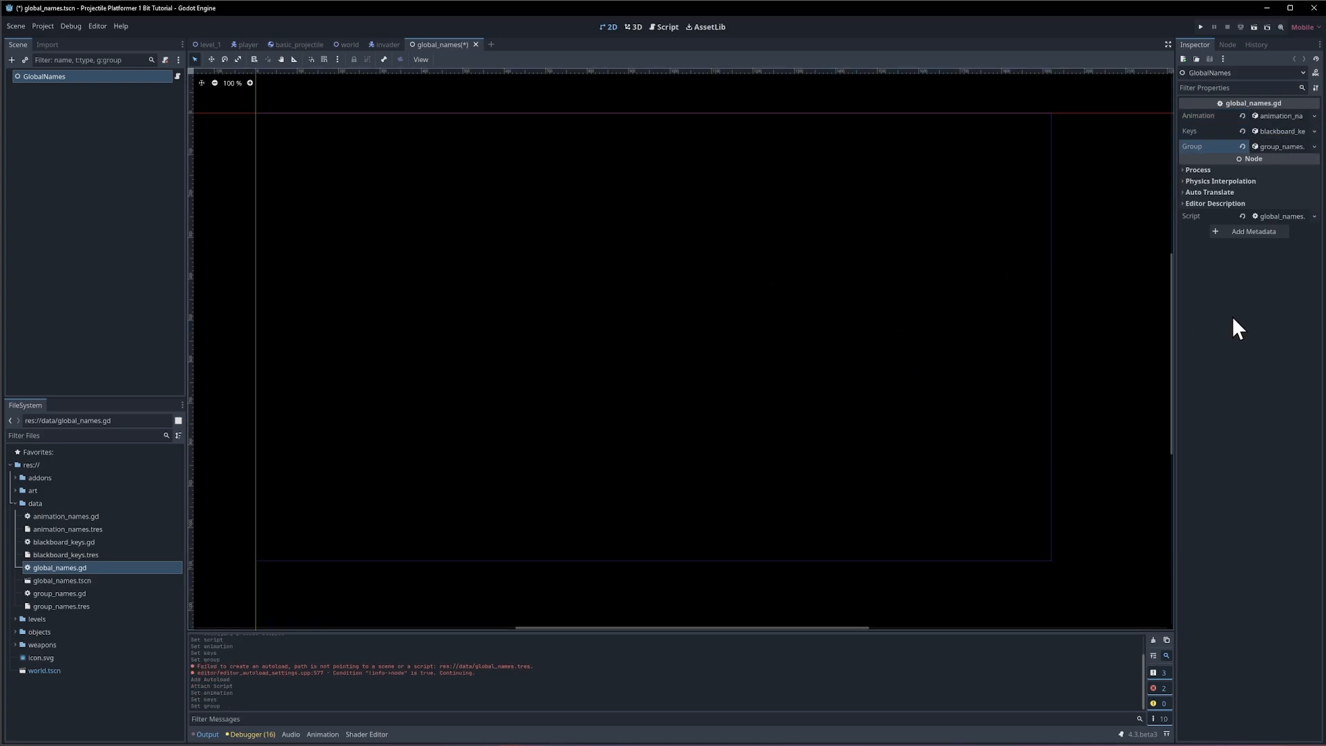
{"action": "left_click", "coordinate": [43, 26]}
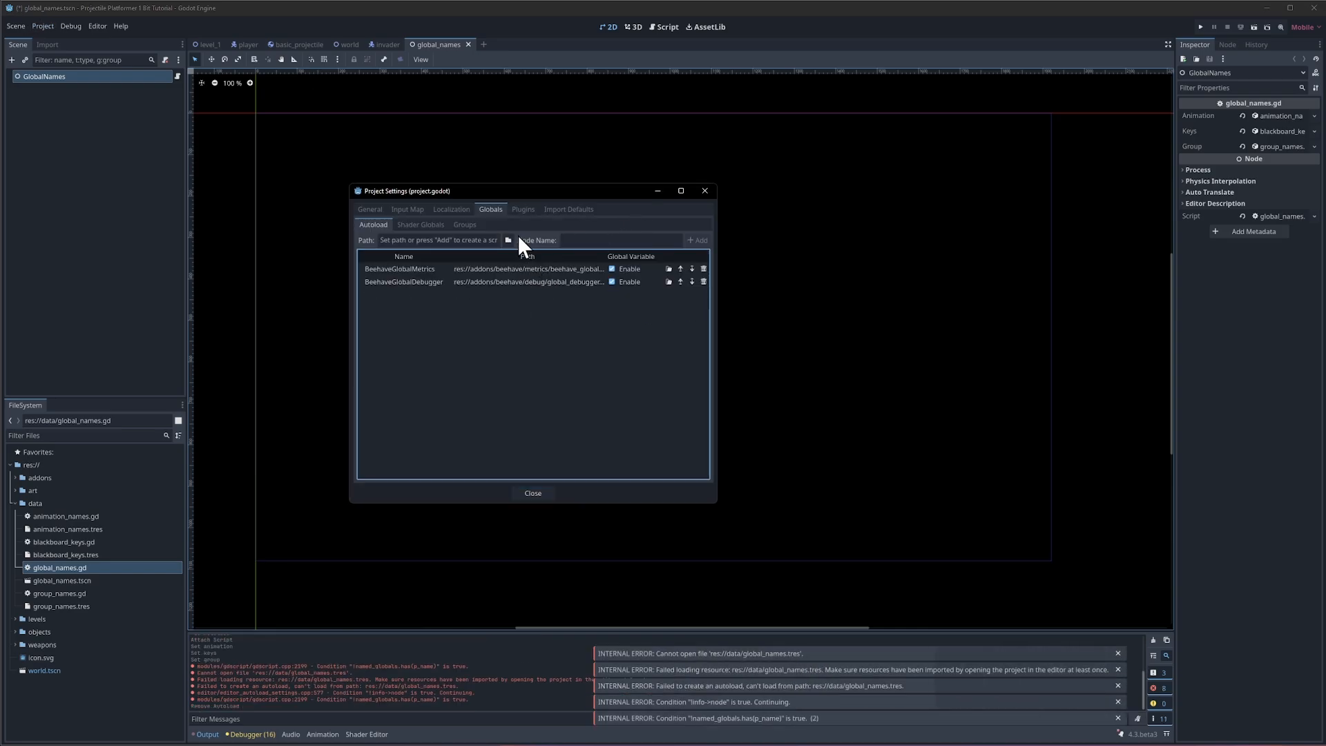
Add a GlobalNames autoload pointing to res://data/global_names.tscn
{"action": "left_click", "coordinate": [508, 239]}
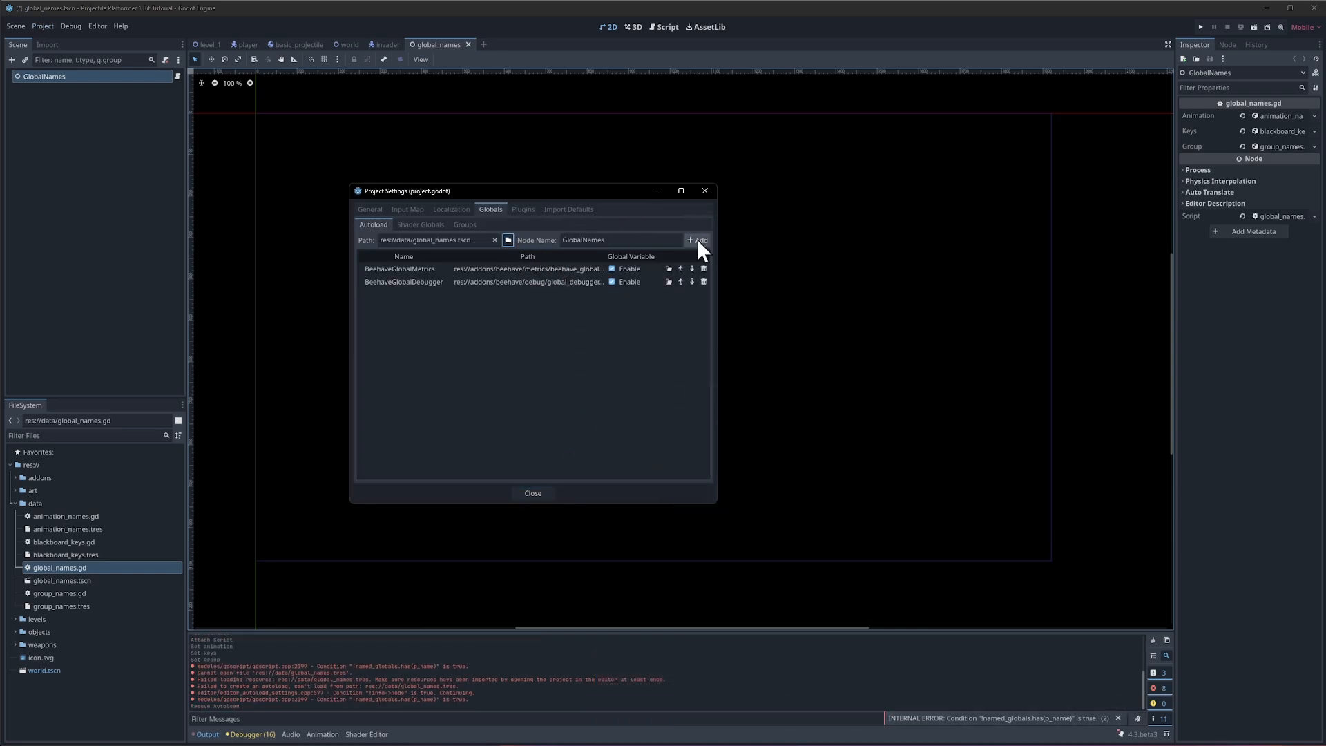
{"action": "left_click", "coordinate": [698, 239]}
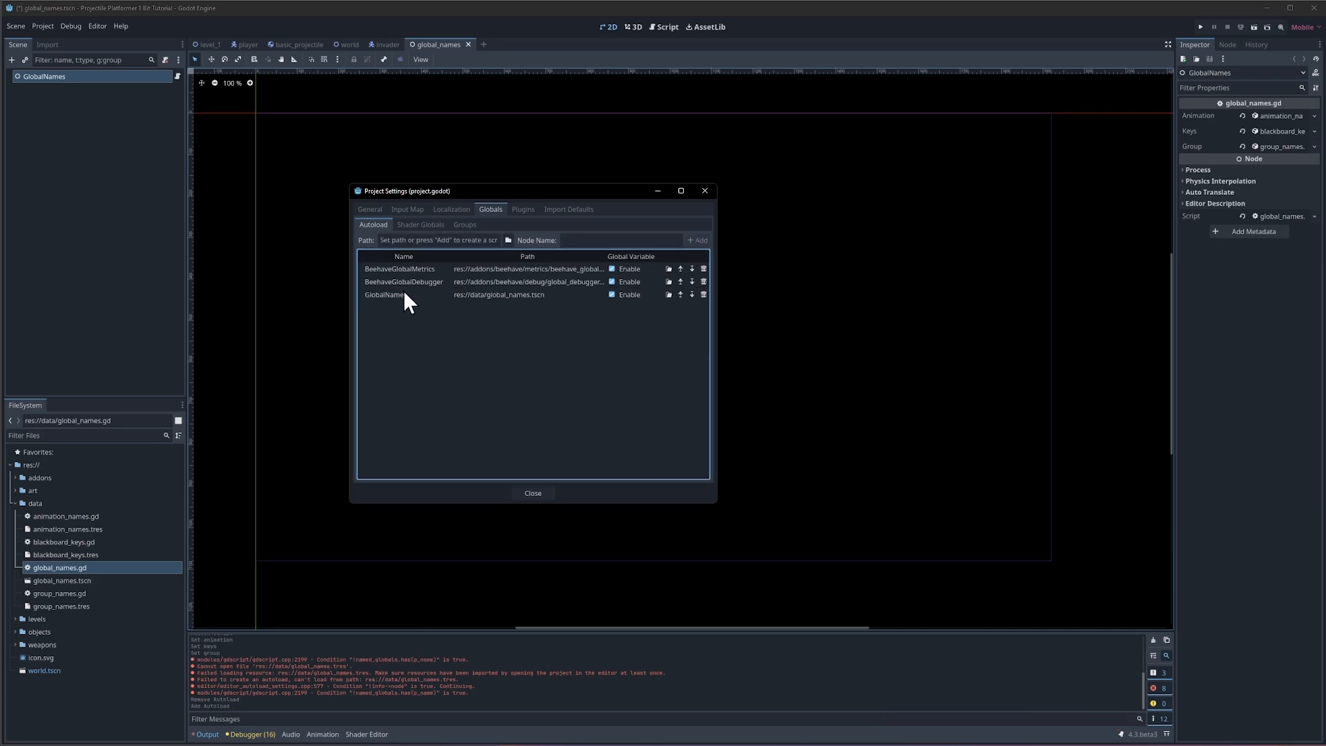
{"action": "mouse_move", "coordinate": [409, 299]}
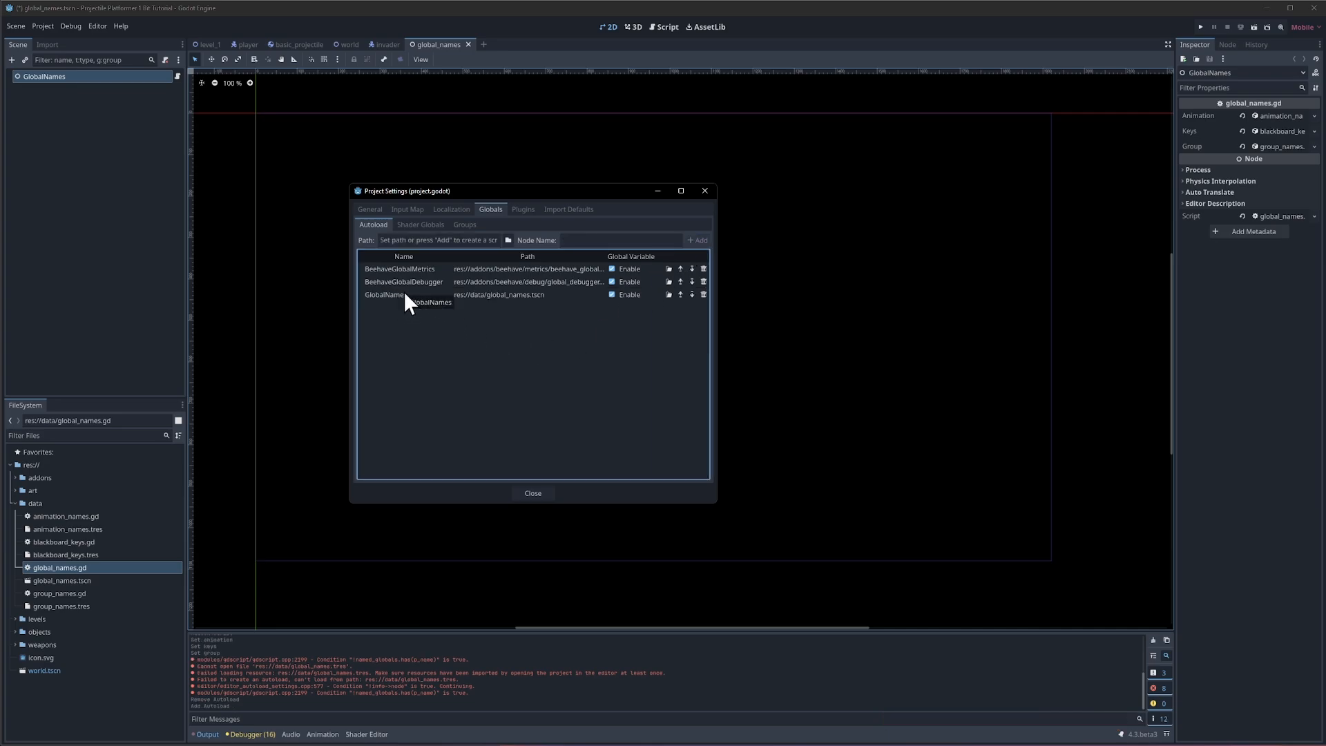
{"action": "mouse_move", "coordinate": [1195, 167]}
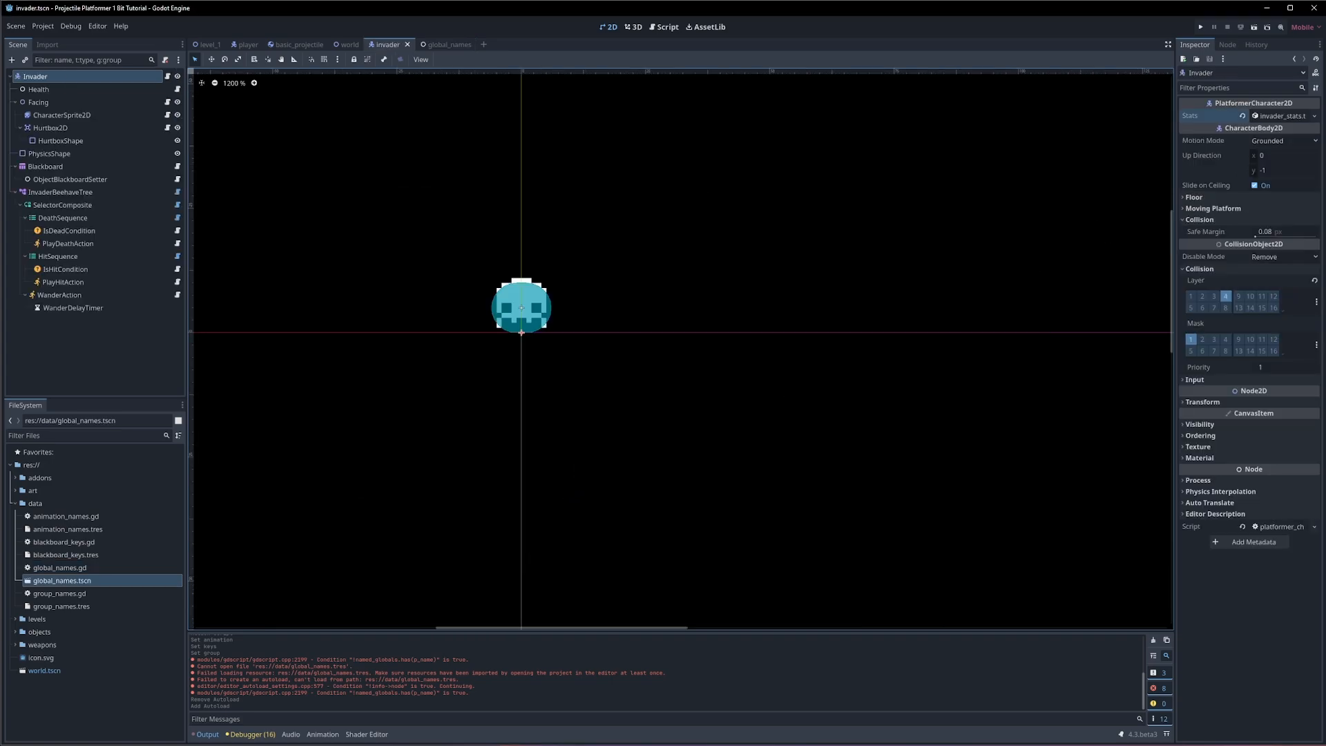
Select the CharacterSprite2D node in the invader scene to inspect it
{"action": "left_click", "coordinate": [60, 115]}
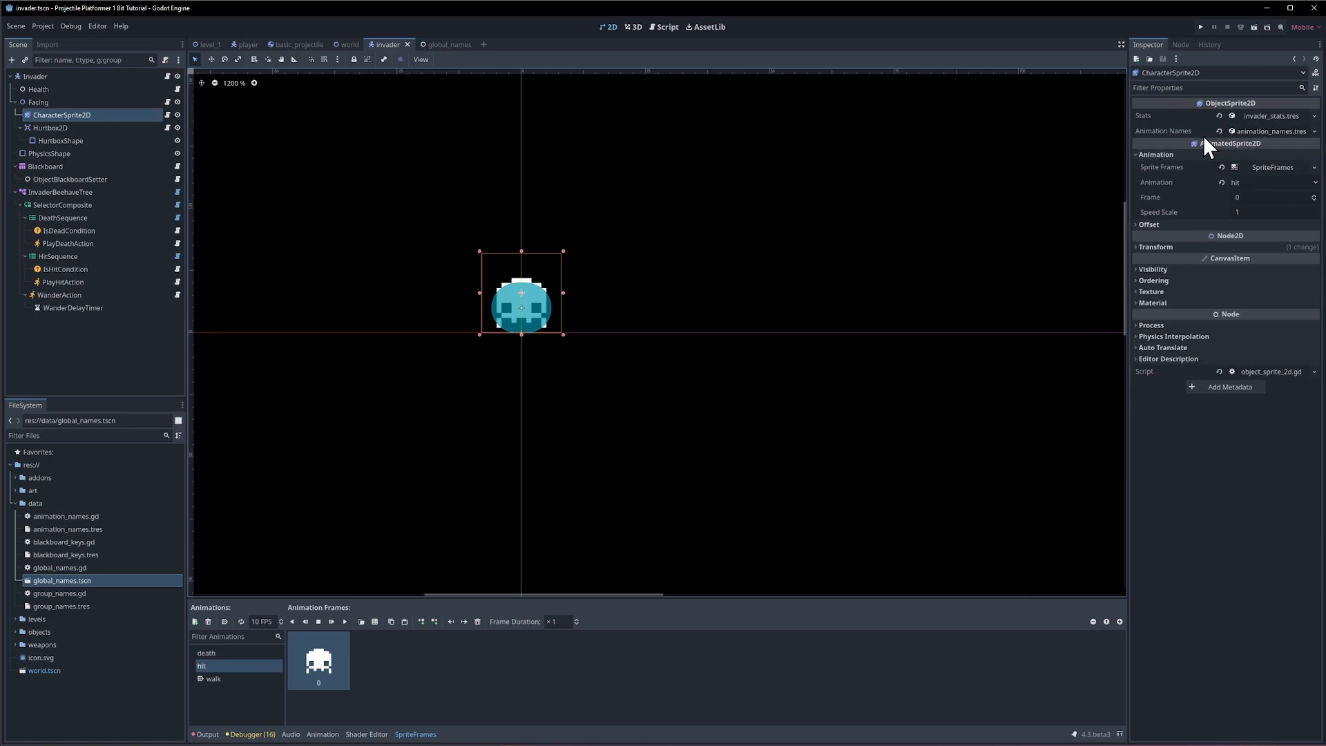
{"action": "mouse_move", "coordinate": [1231, 143]}
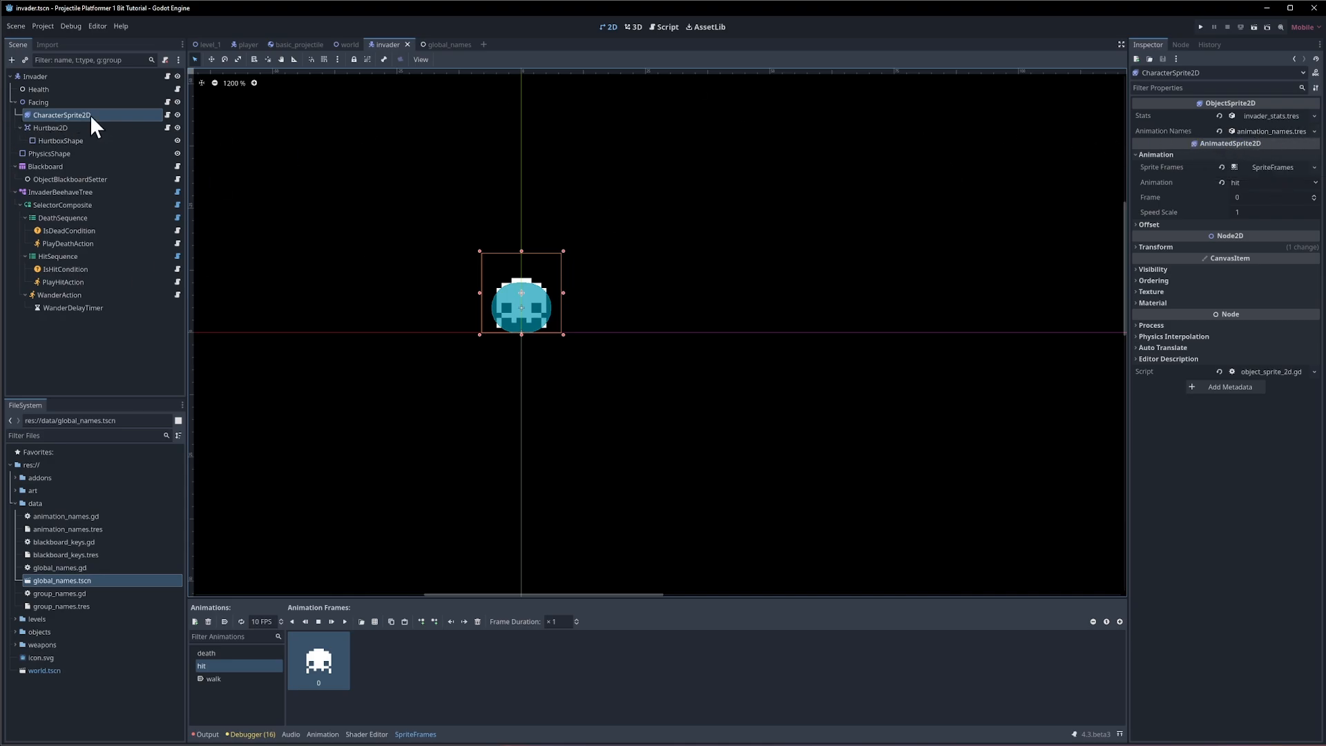
{"action": "mouse_move", "coordinate": [151, 131]}
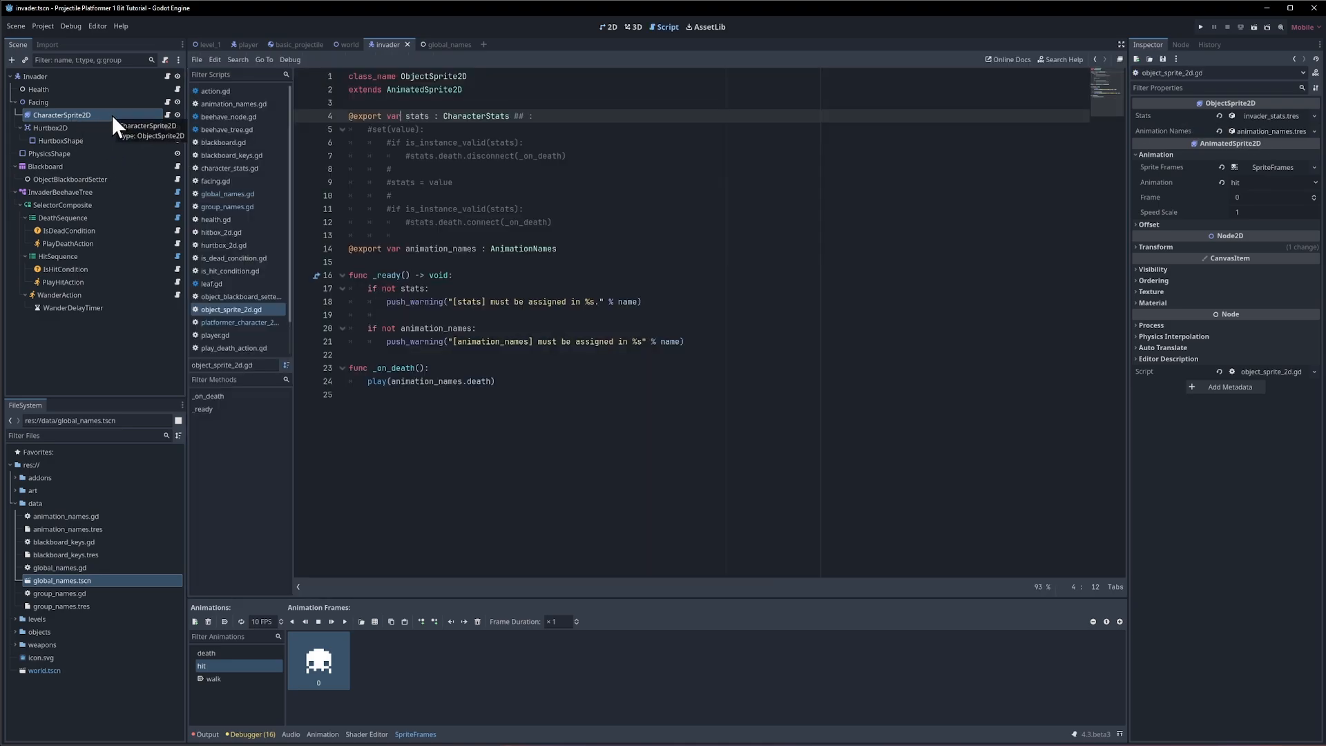
{"action": "mouse_move", "coordinate": [1005, 184]}
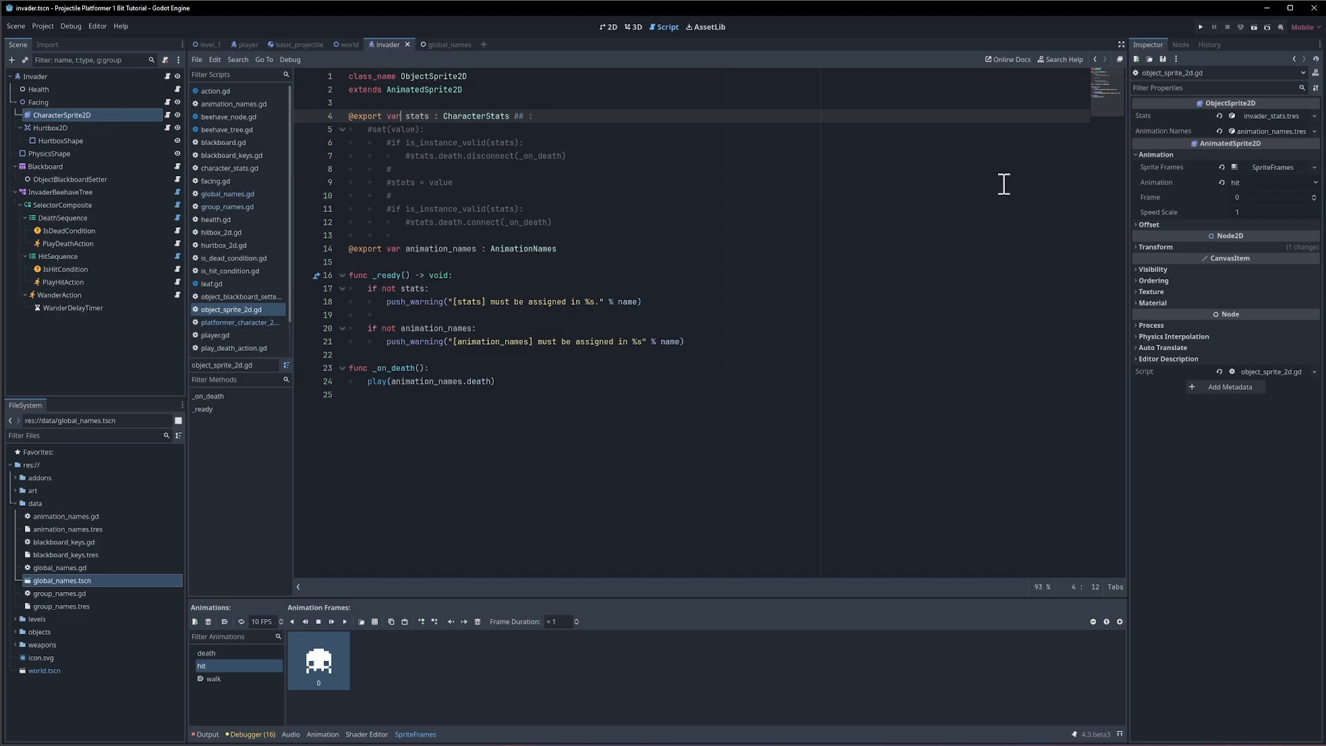
{"action": "mouse_move", "coordinate": [1127, 218]}
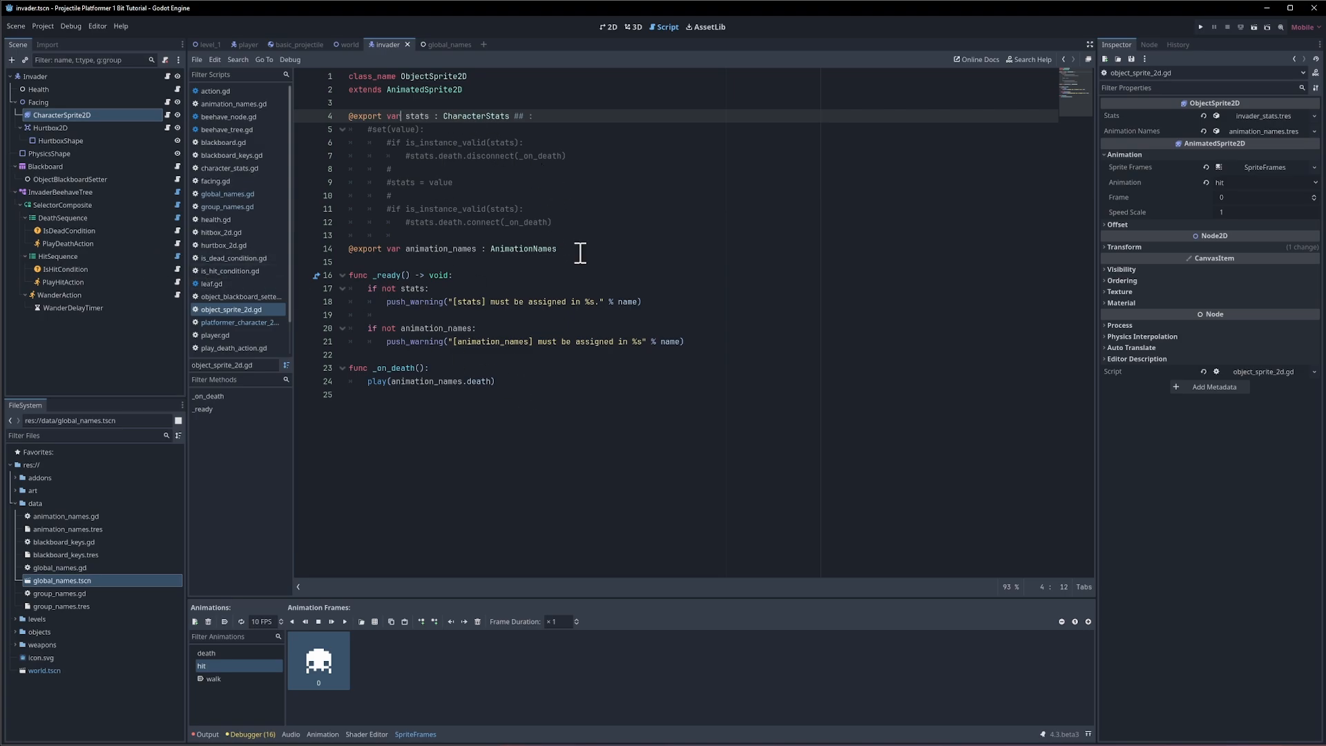
Make _on_death in object_sprite_2d.gd play GlobalNames.animation.death
{"action": "left_click", "coordinate": [558, 249]}
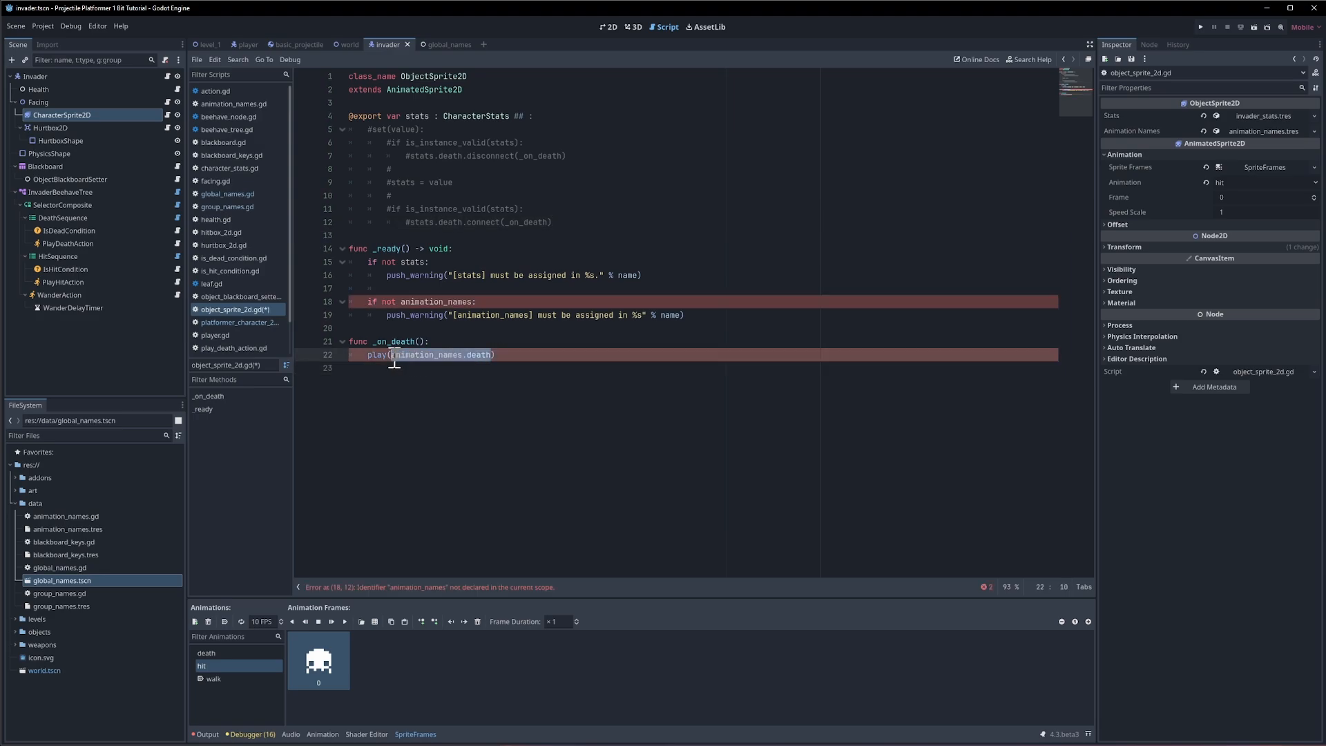
{"action": "type", "text": "GlobalNames."}
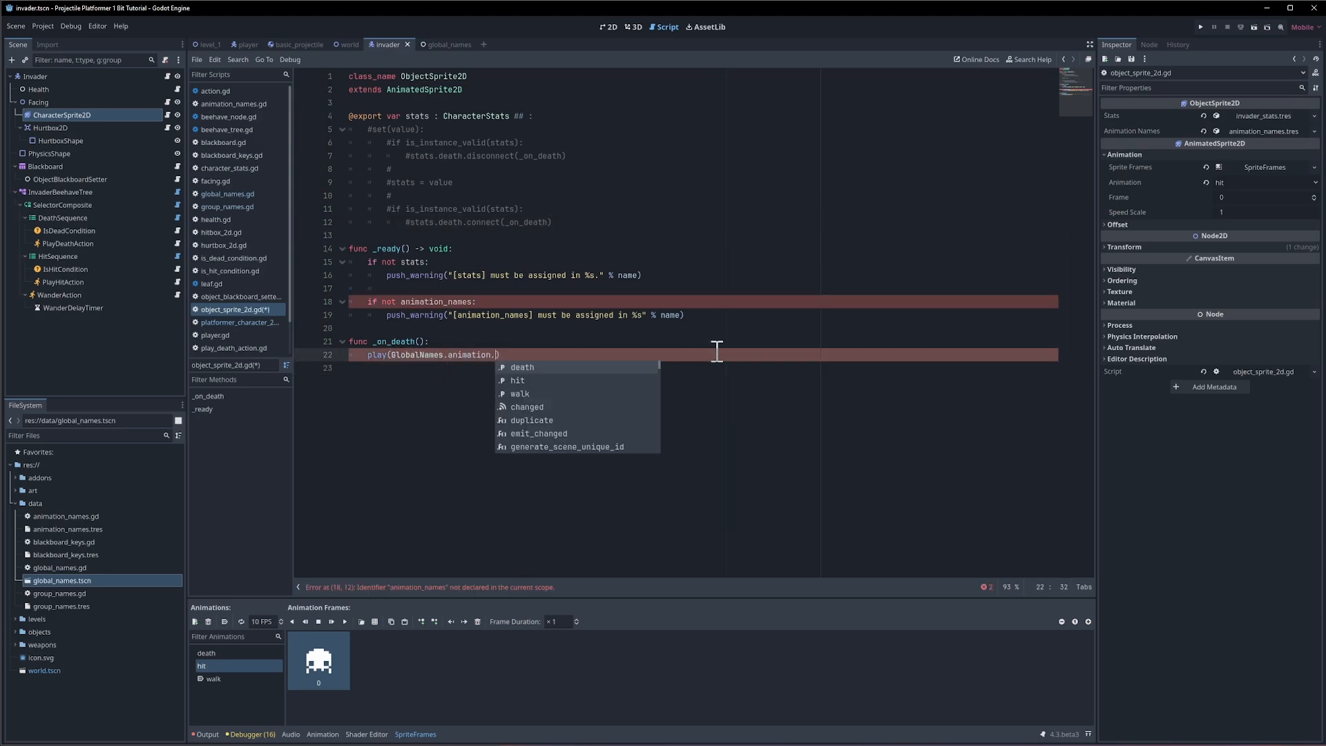
{"action": "left_click", "coordinate": [522, 366]}
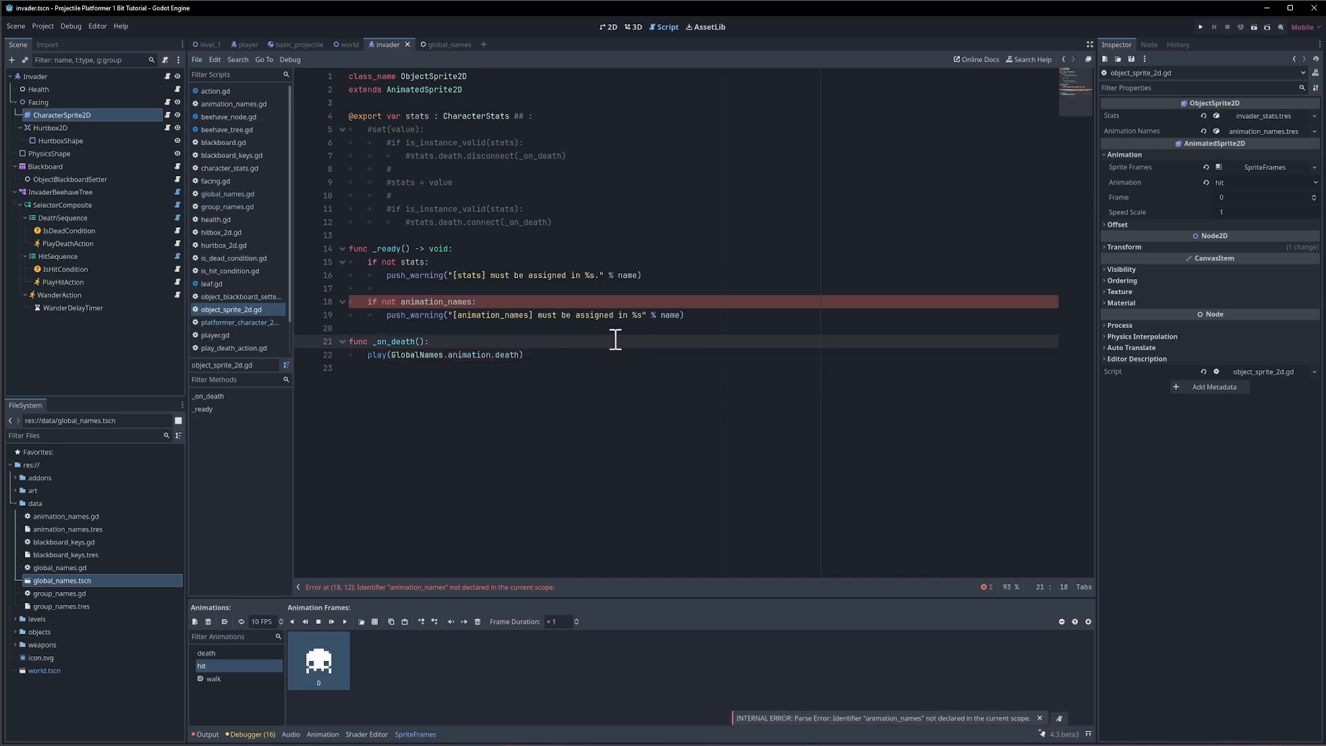
{"action": "left_click", "coordinate": [1039, 718]}
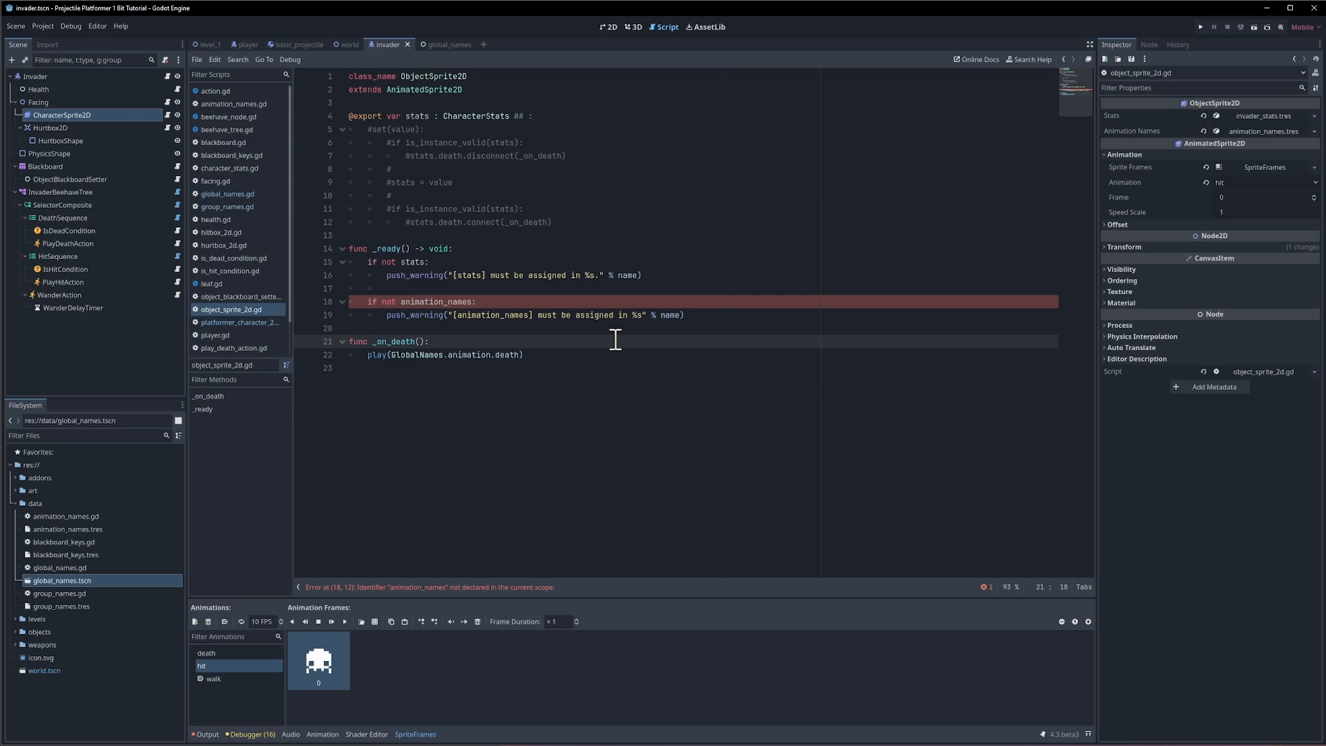
{"action": "mouse_move", "coordinate": [533, 352]}
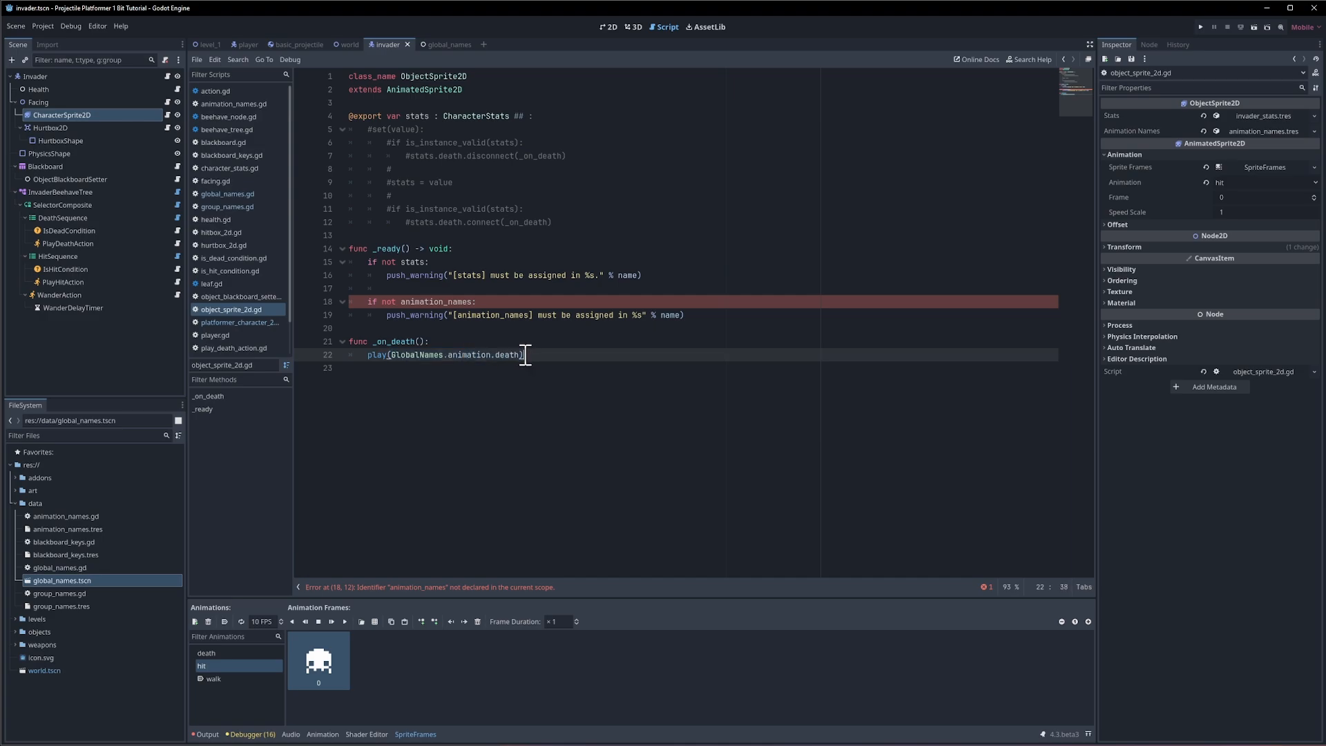
Check the GlobalNames autoload in Project Settings and select the obsolete animation_names lines in _ready
{"action": "double_click", "coordinate": [448, 355]}
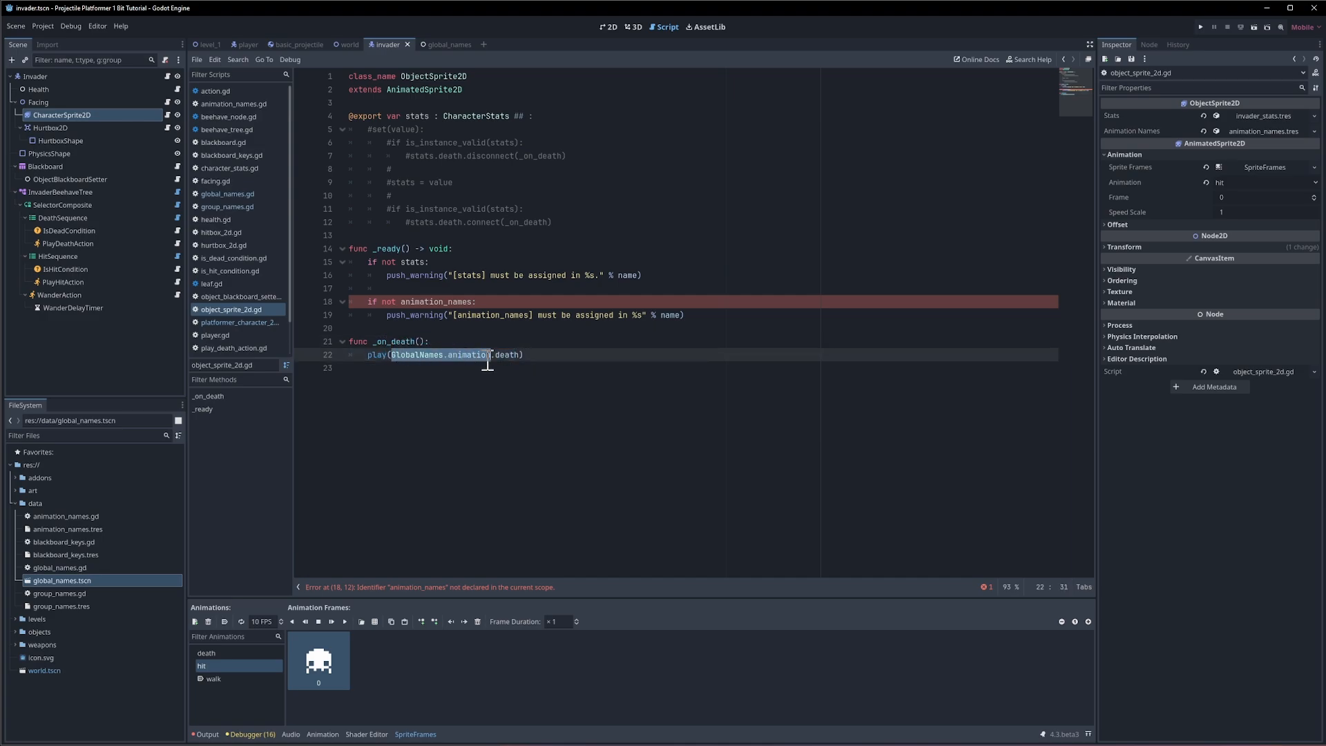
{"action": "left_click", "coordinate": [41, 27]}
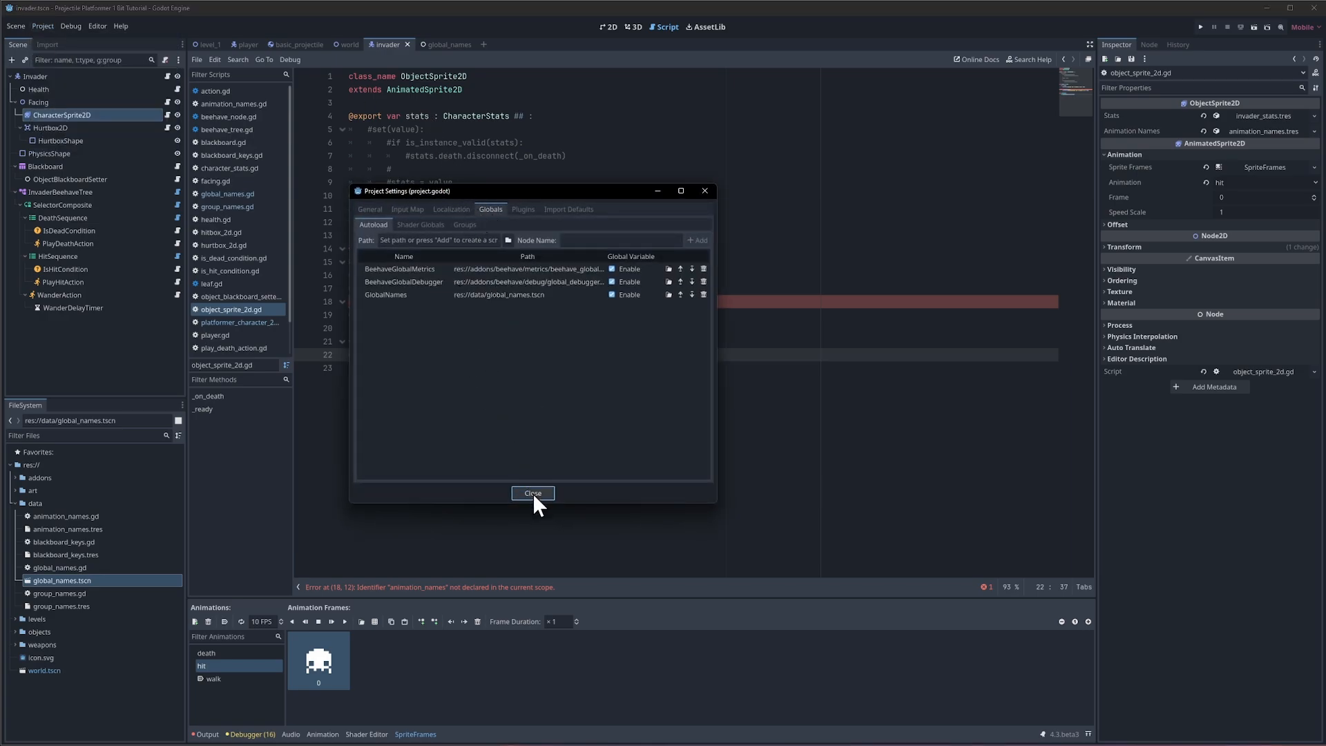
{"action": "left_click", "coordinate": [531, 494]}
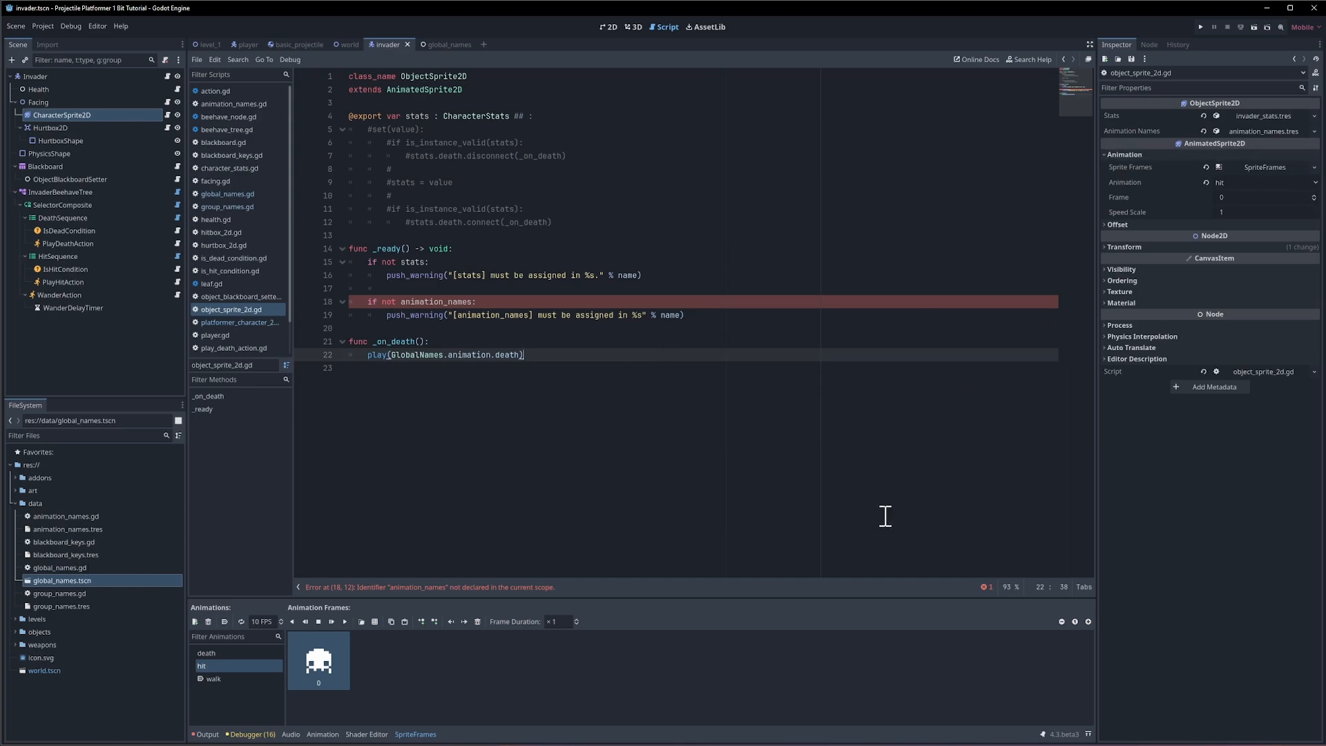
{"action": "left_click", "coordinate": [481, 303]}
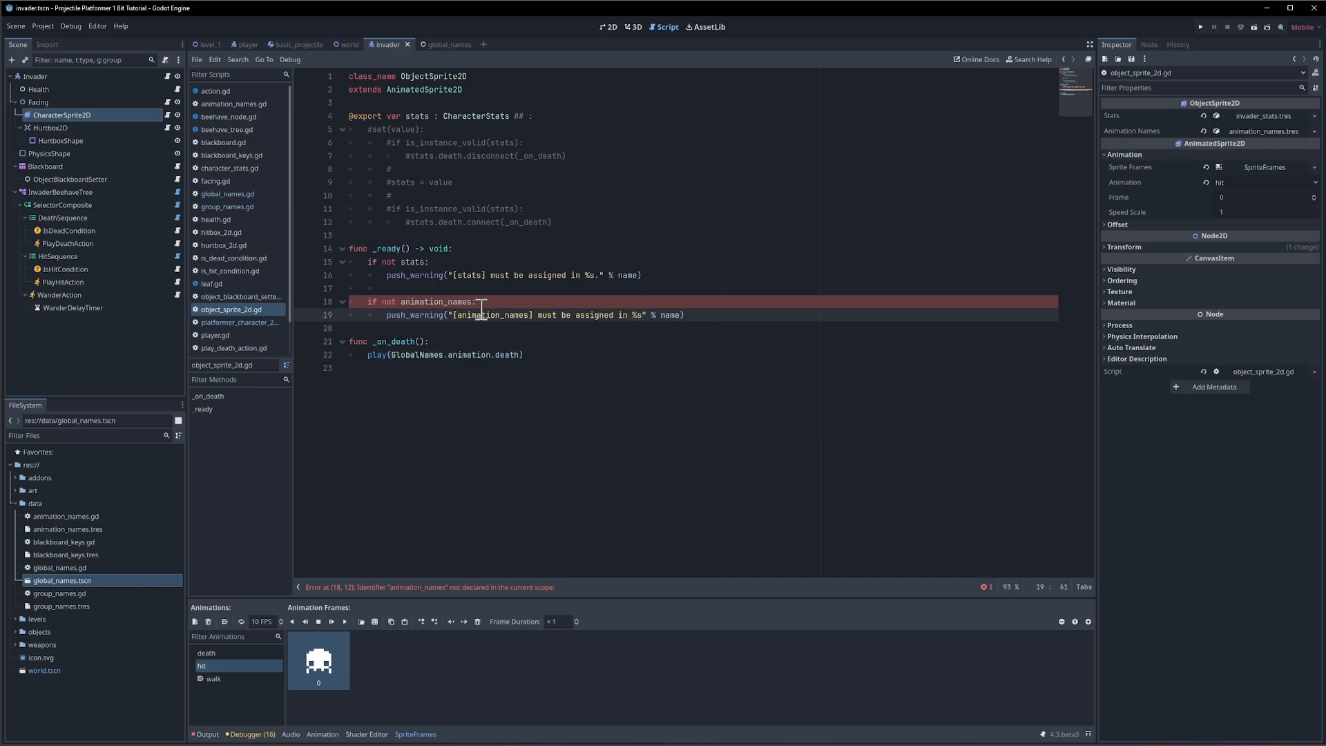
{"action": "left_click", "coordinate": [738, 333]}
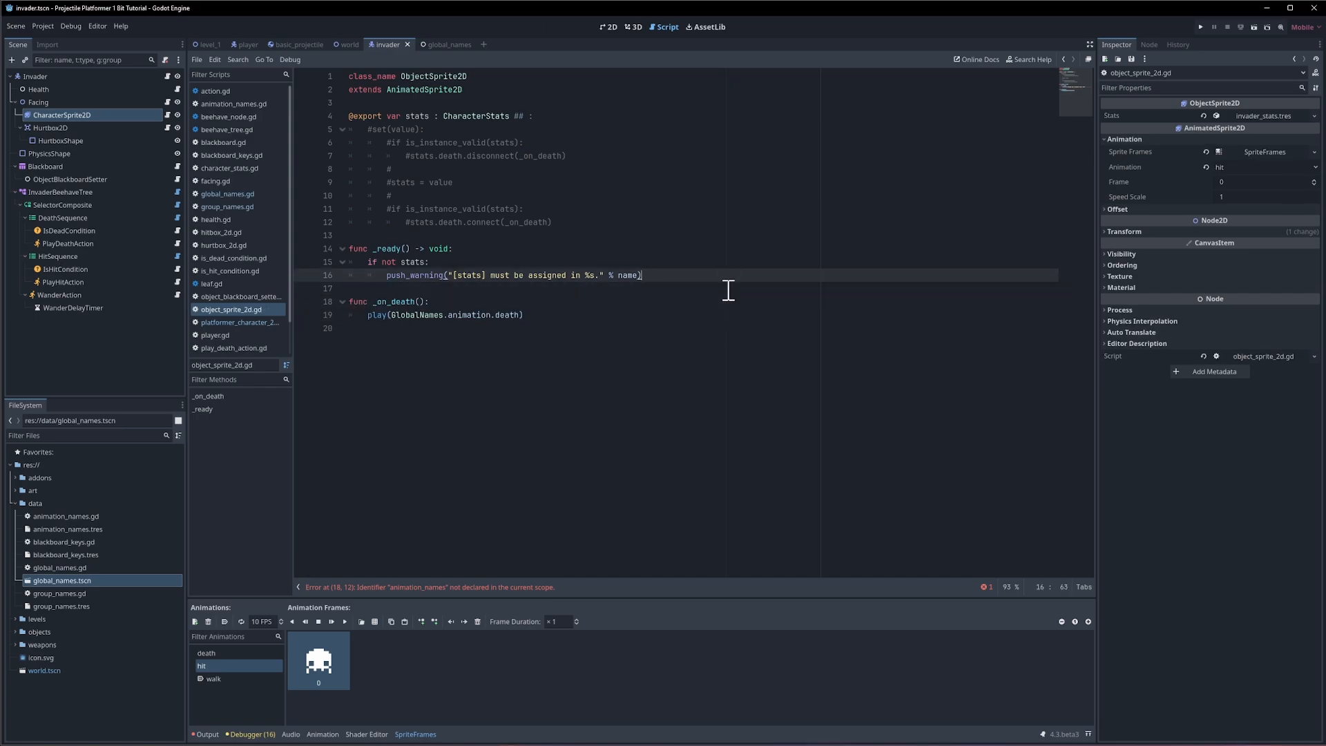
Clear the script reference on the character sprite node and inspect Hurtbox2D
{"action": "left_click", "coordinate": [525, 143]}
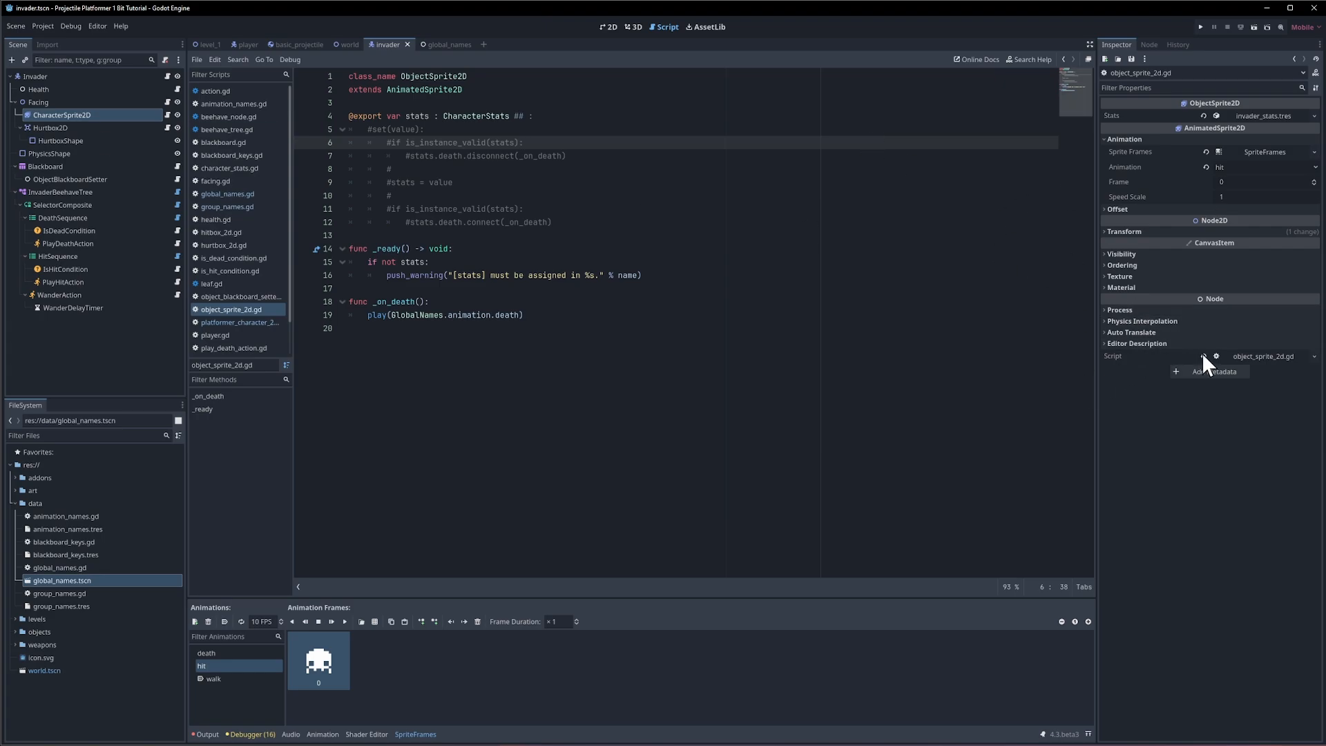
{"action": "left_click", "coordinate": [1203, 357]}
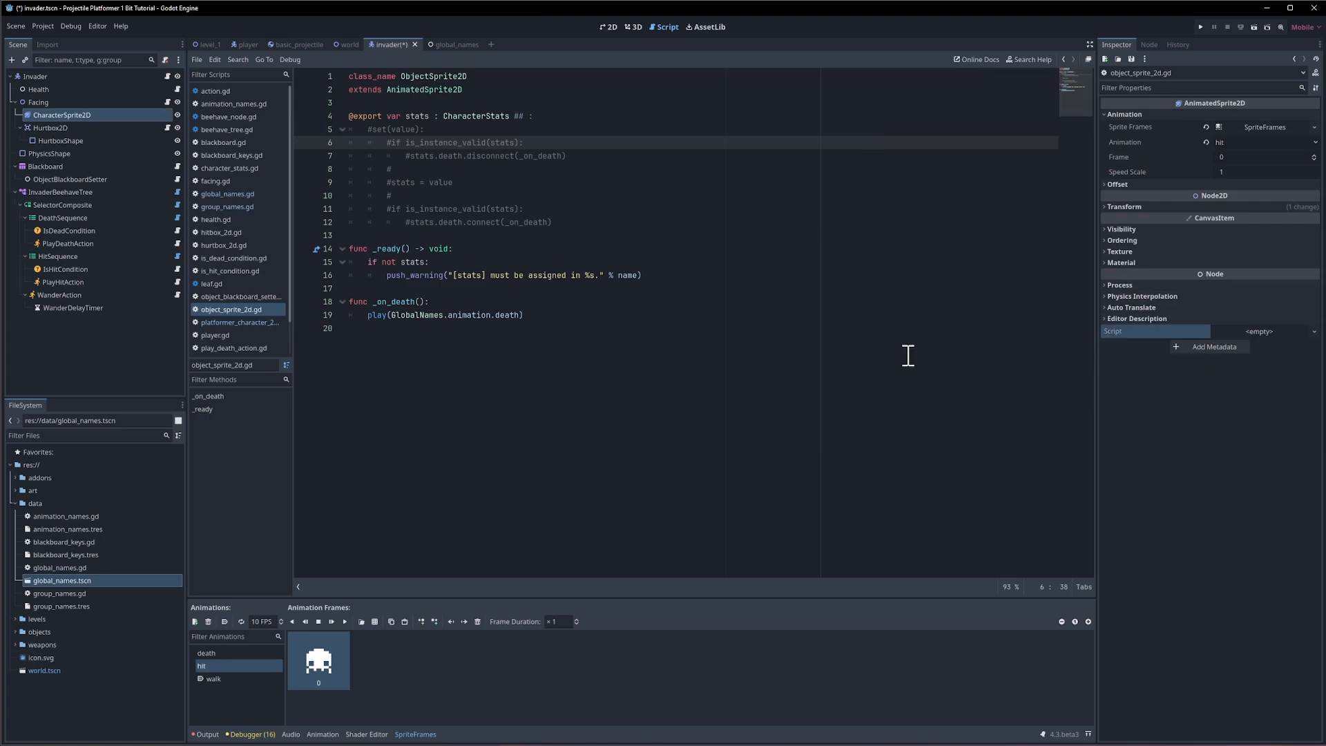
{"action": "left_click", "coordinate": [51, 128]}
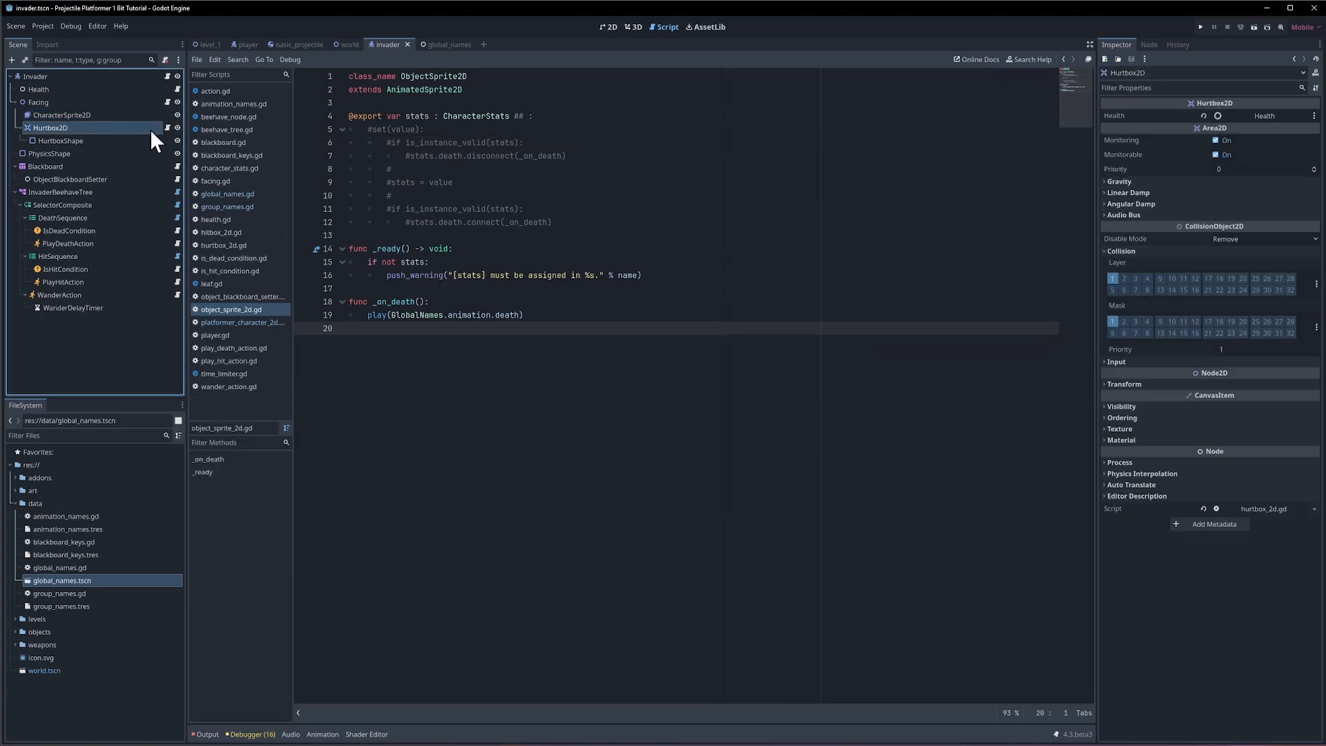
{"action": "mouse_move", "coordinate": [56, 165]}
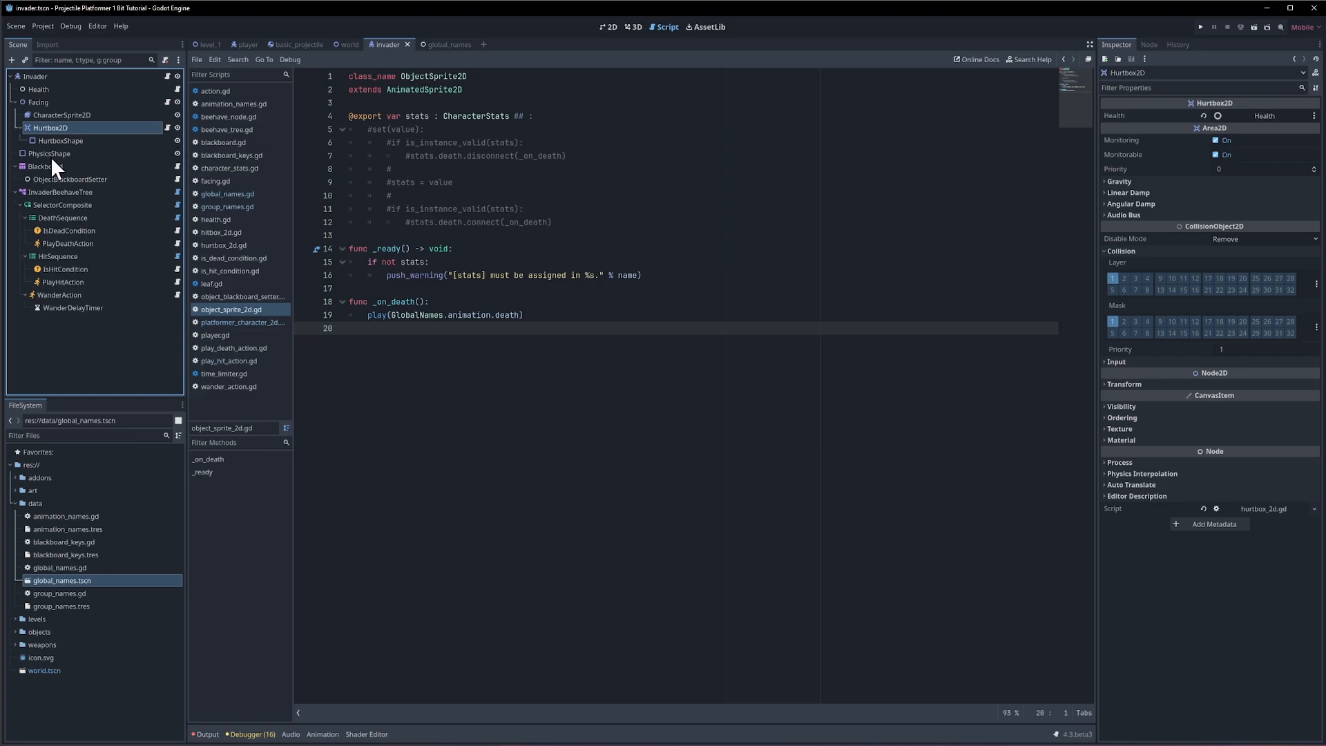
Select Invader, Blackboard and then ObjectBlackboardSetter to view its properties
{"action": "left_click", "coordinate": [36, 76]}
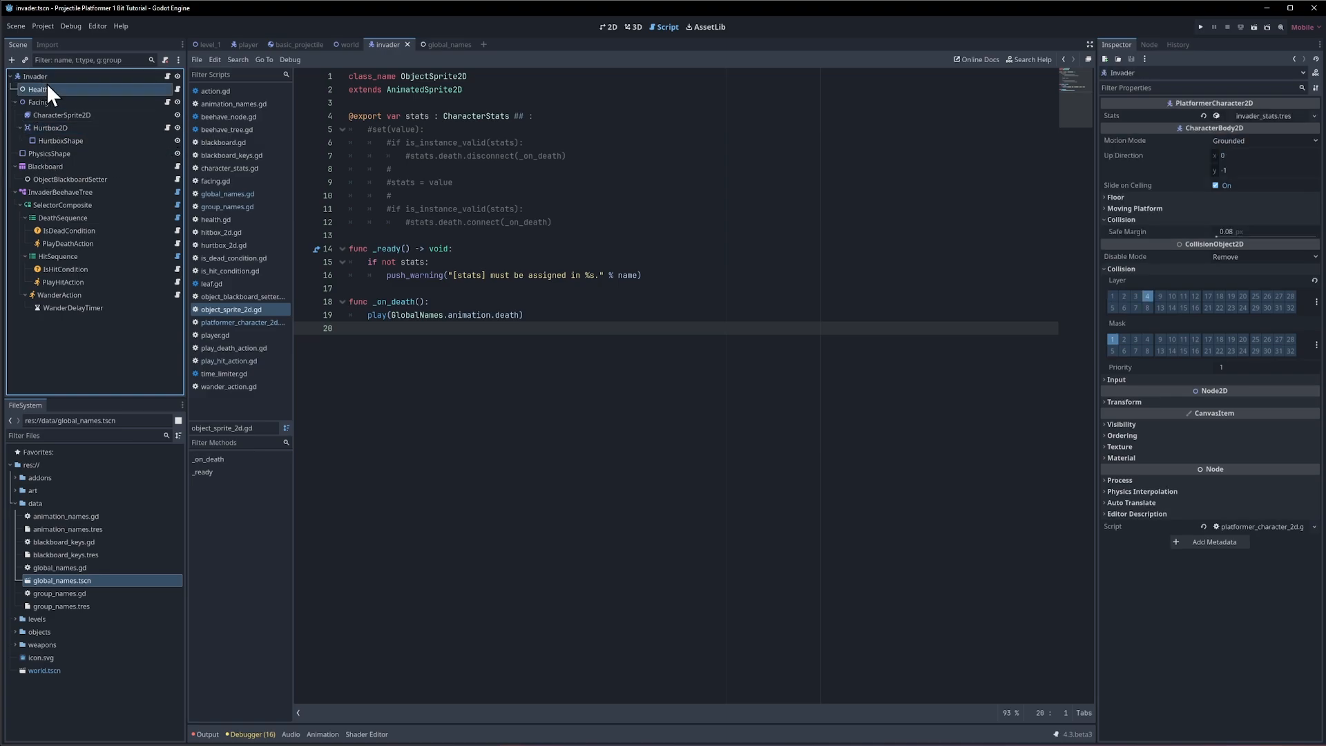
{"action": "left_click", "coordinate": [38, 101]}
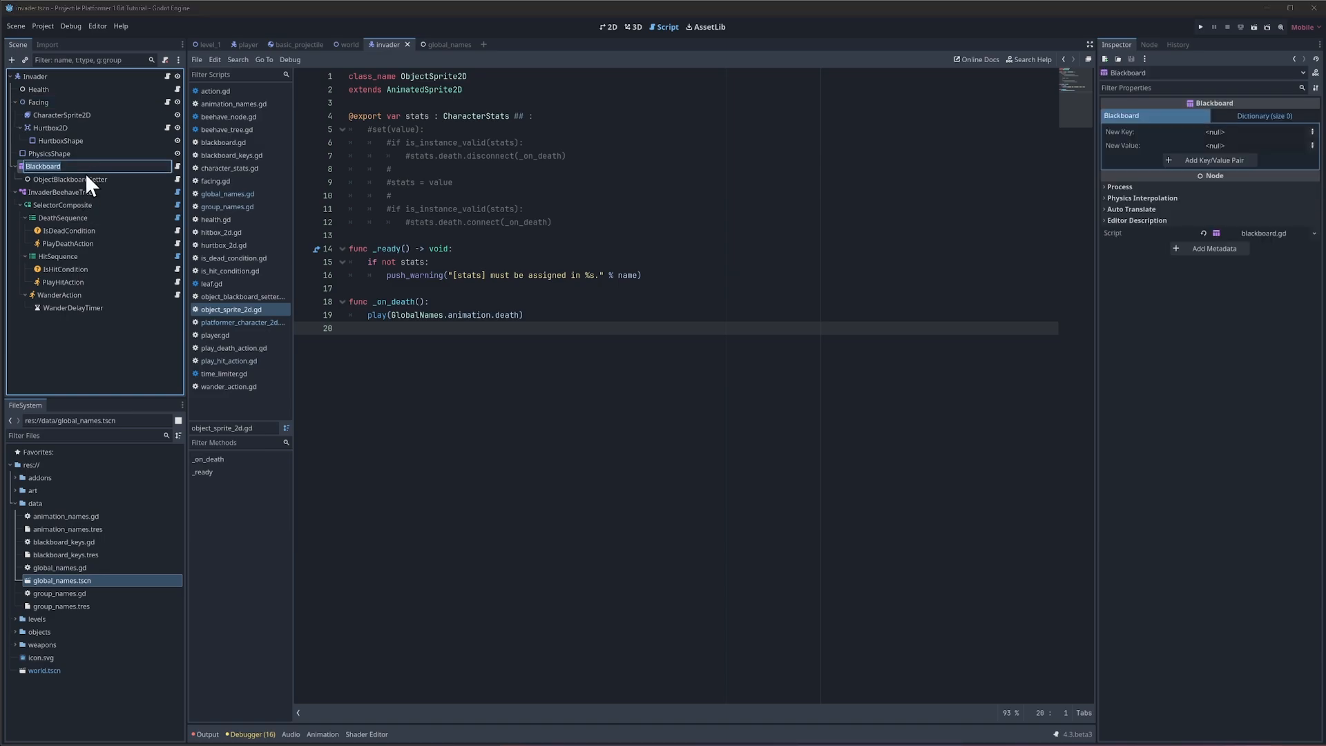
{"action": "left_click", "coordinate": [71, 180]}
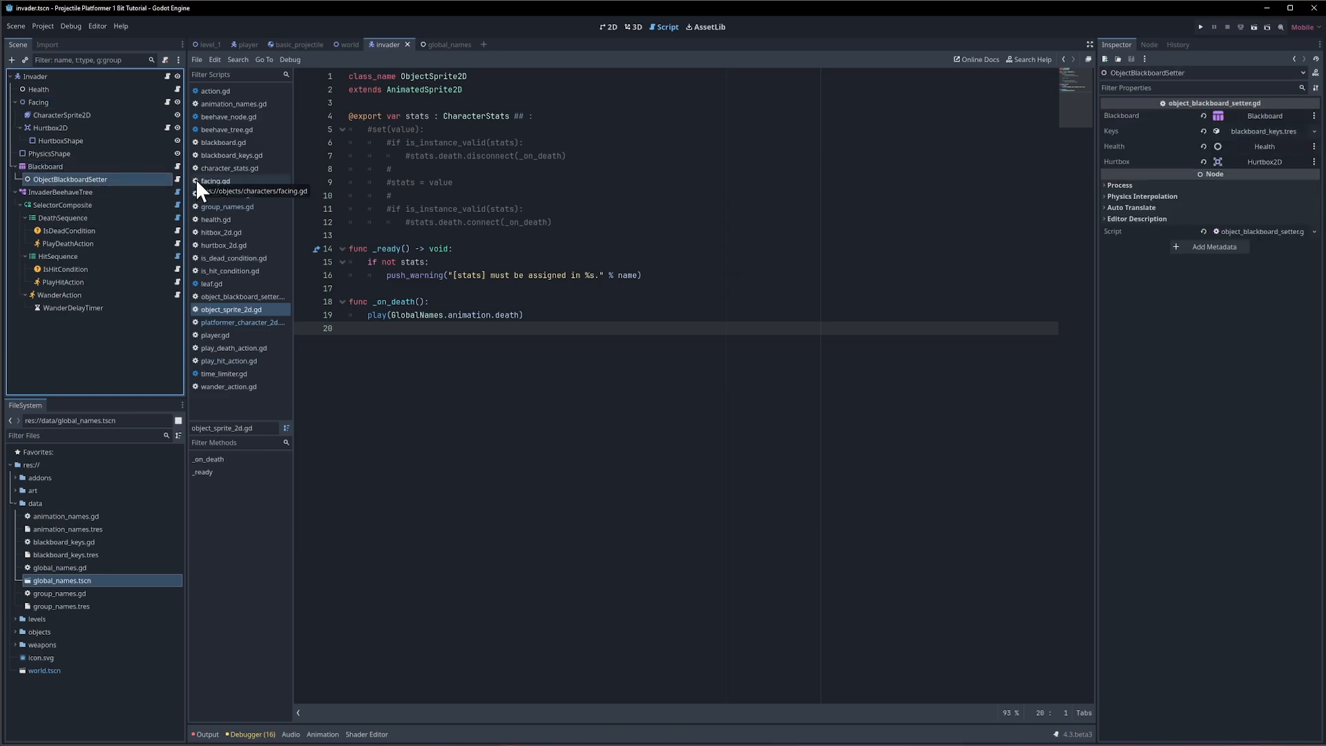
In object_blackboard_setter.gd drop the keys export and set values via GlobalNames.keys.is_alive and is_hit
{"action": "left_click", "coordinate": [242, 296]}
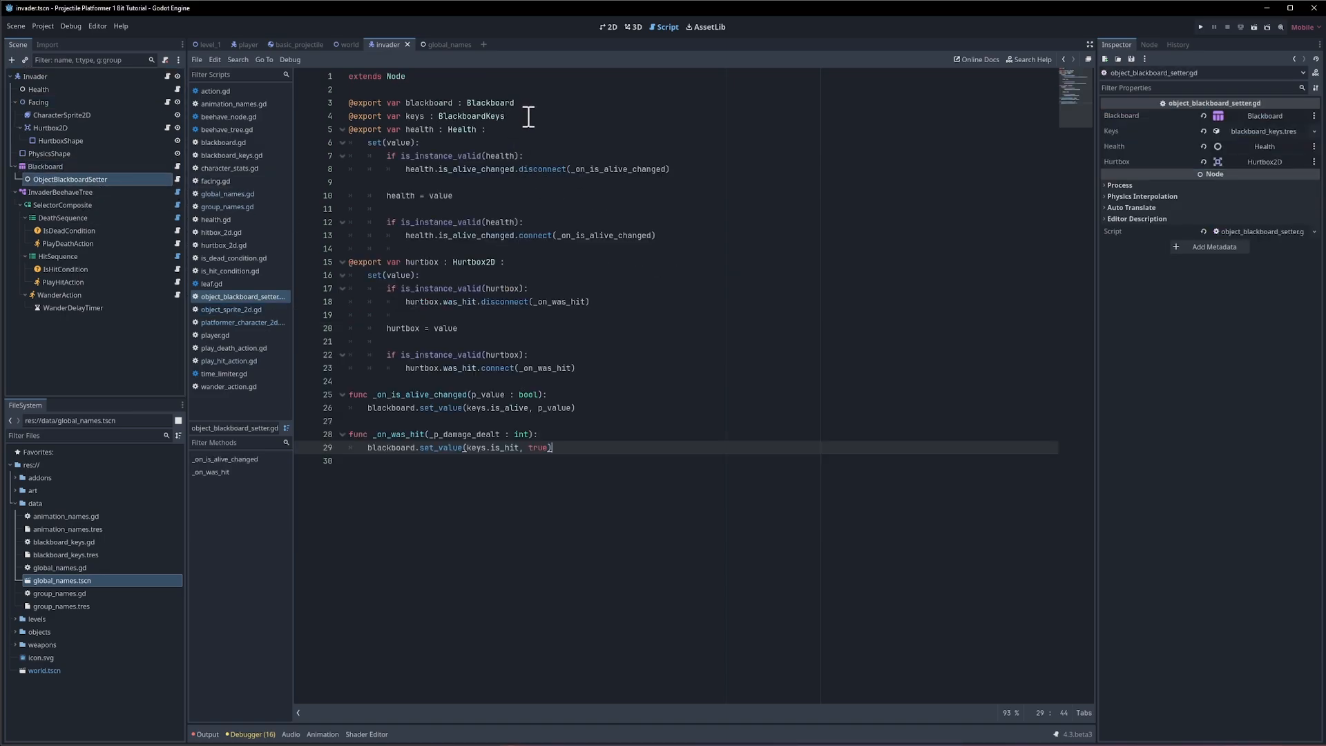
{"action": "key", "text": "ctrl+s"}
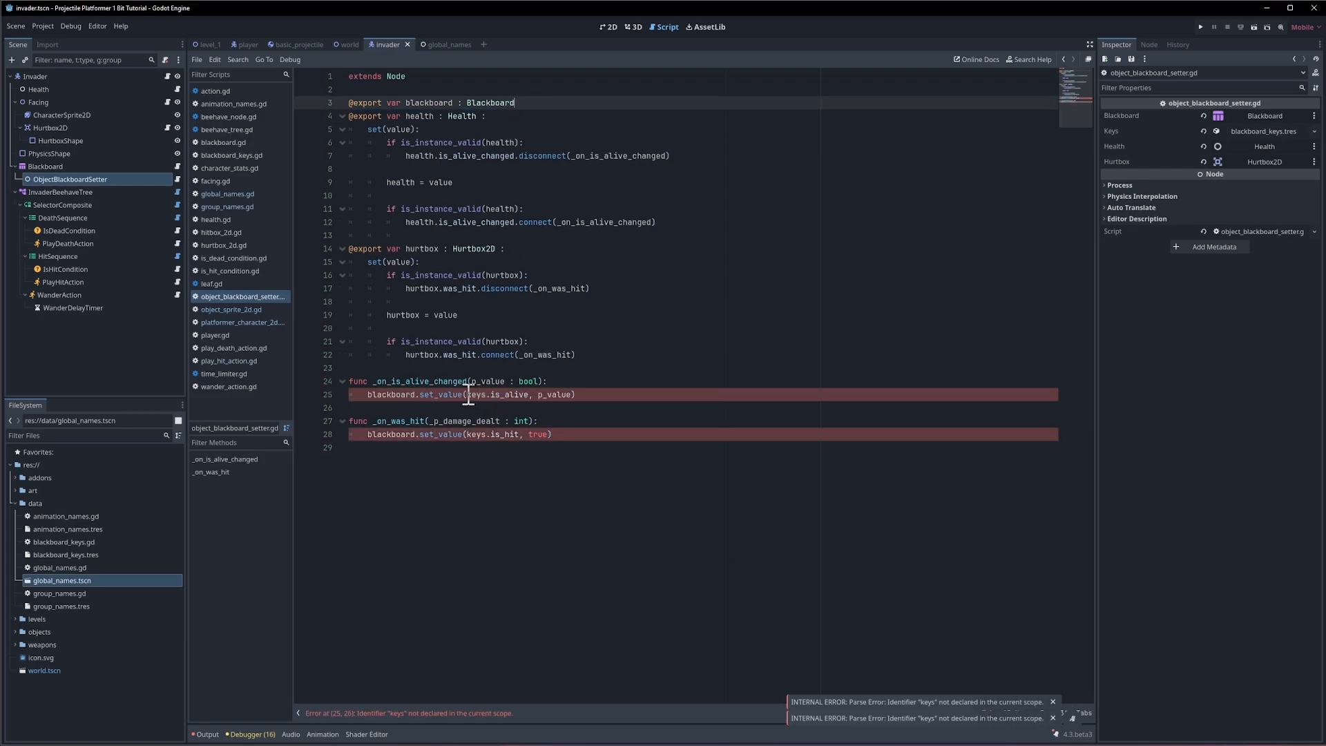
{"action": "type", "text": "GlobalNames."}
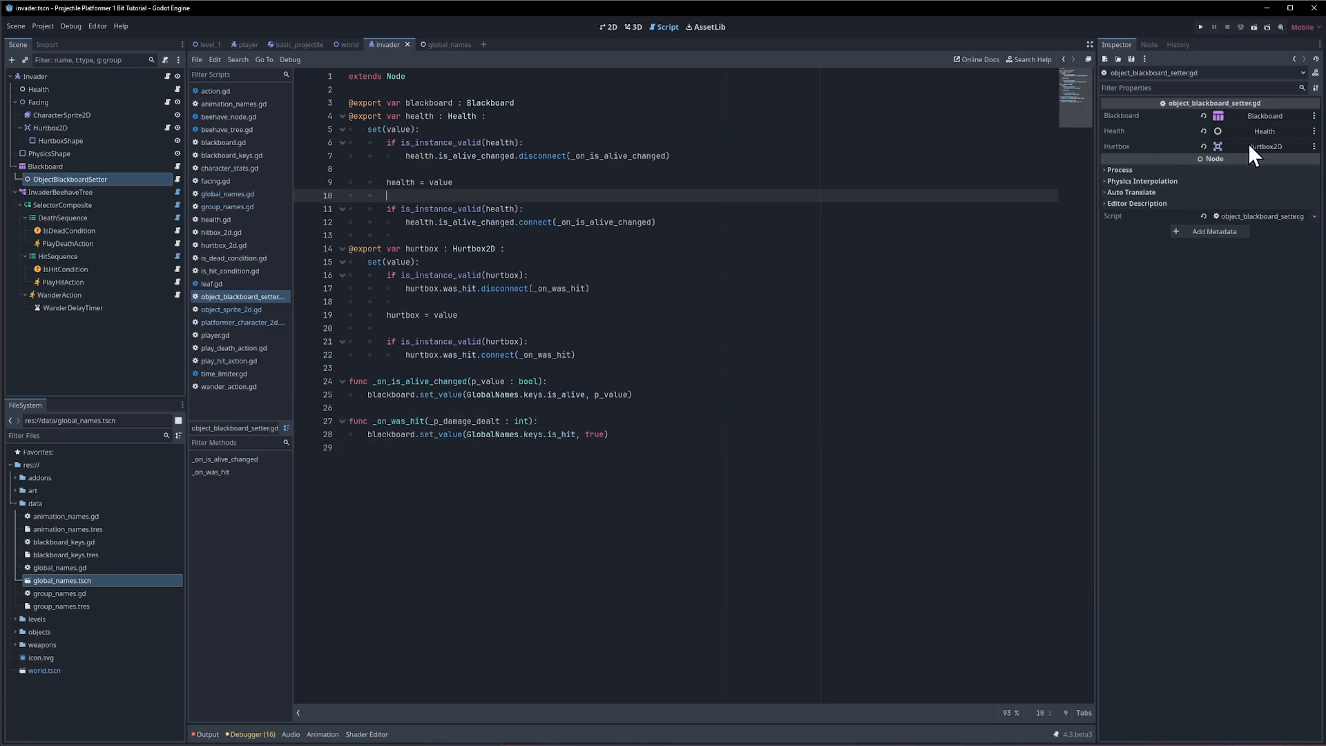
{"action": "left_click", "coordinate": [69, 231]}
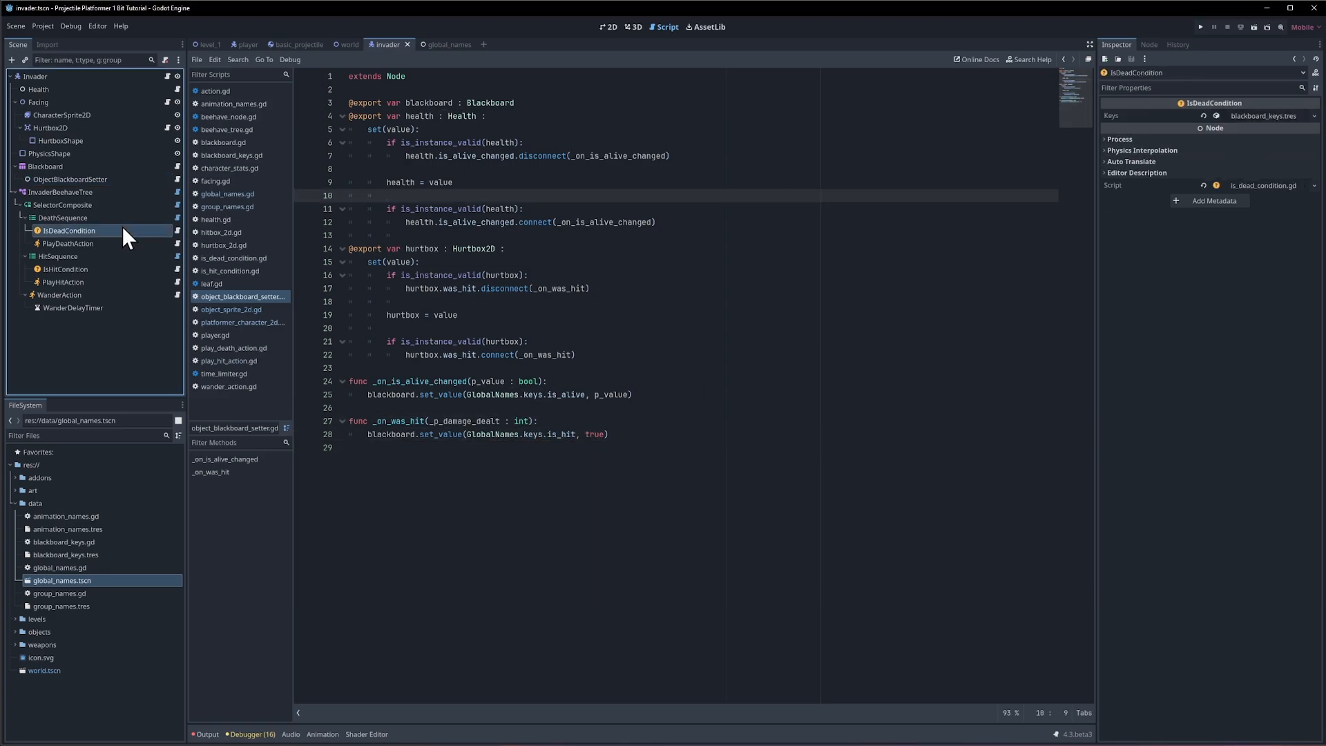
Make is_dead_condition.gd read GlobalNames.keys.is_alive and delete its keys export
{"action": "left_click", "coordinate": [233, 258]}
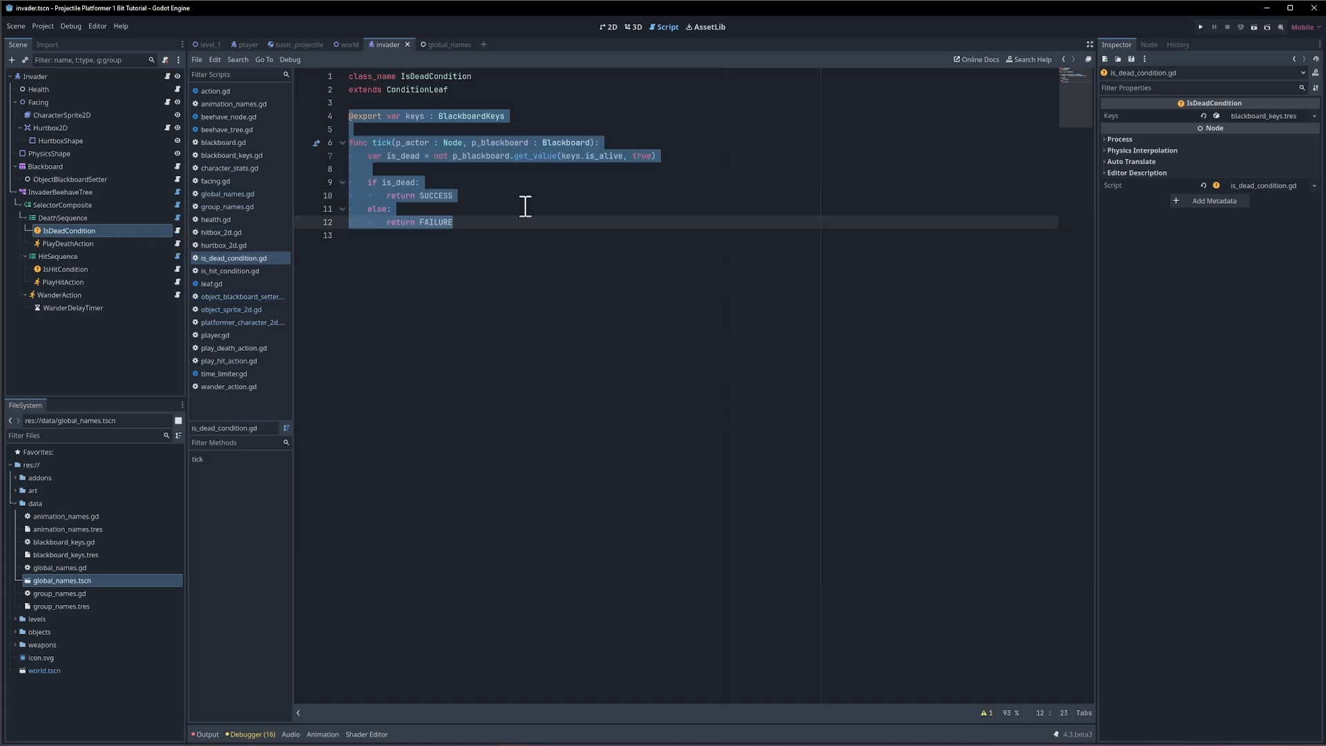
{"action": "left_click", "coordinate": [625, 156]}
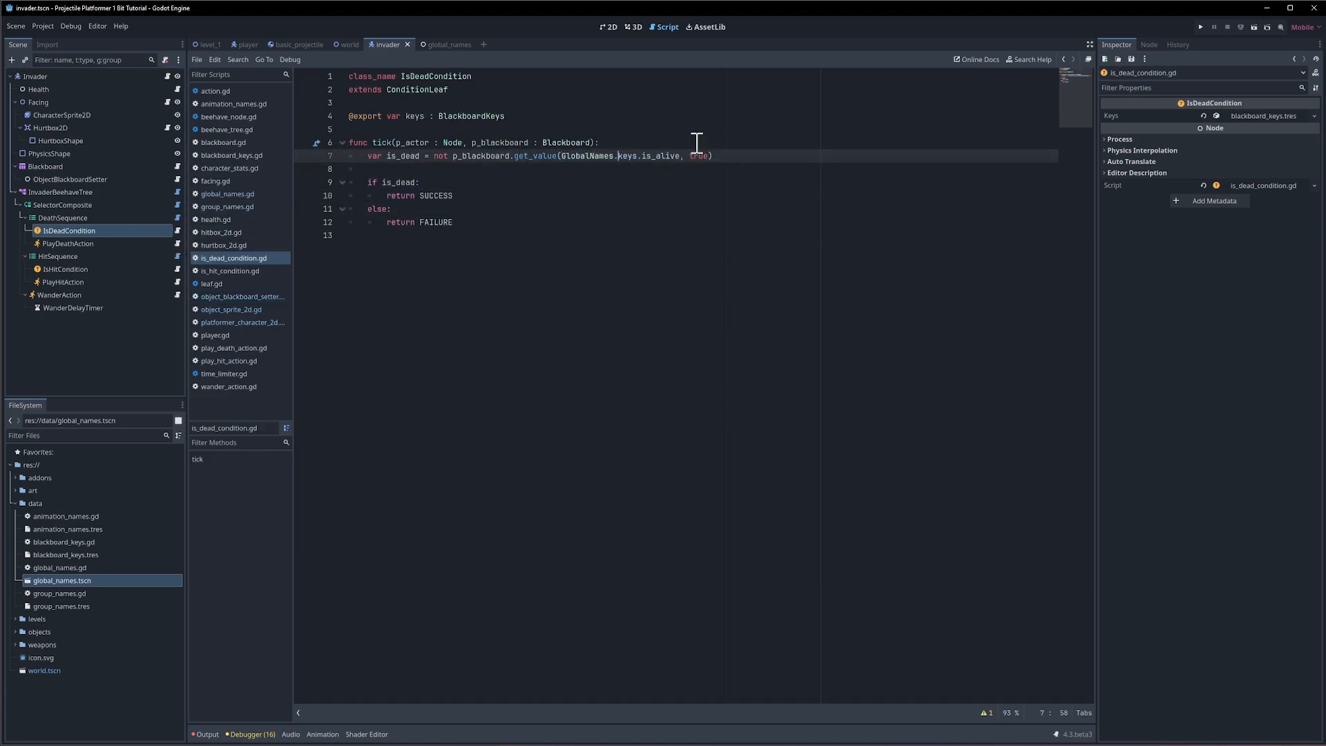
{"action": "key", "text": "Delete"}
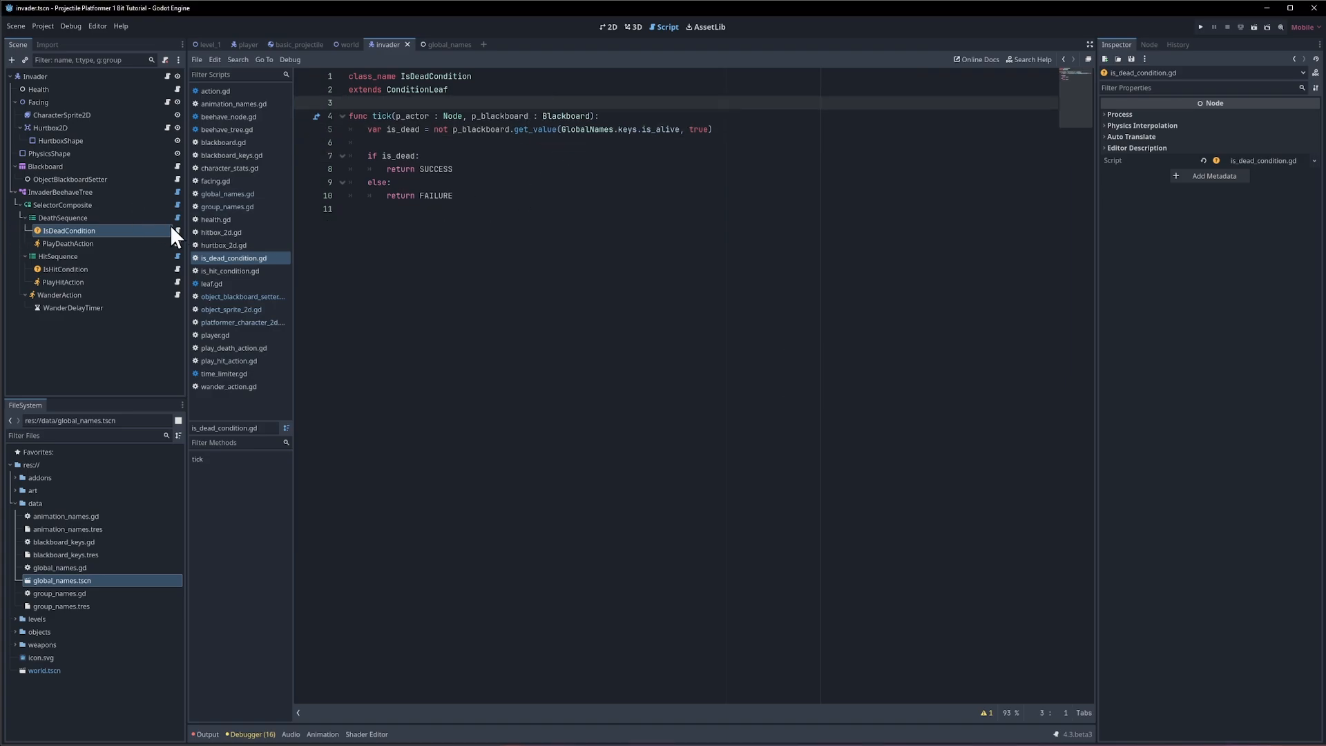
Make play_death_action.gd play GlobalNames.animations.death and delete its animation_names export
{"action": "left_click", "coordinate": [233, 348]}
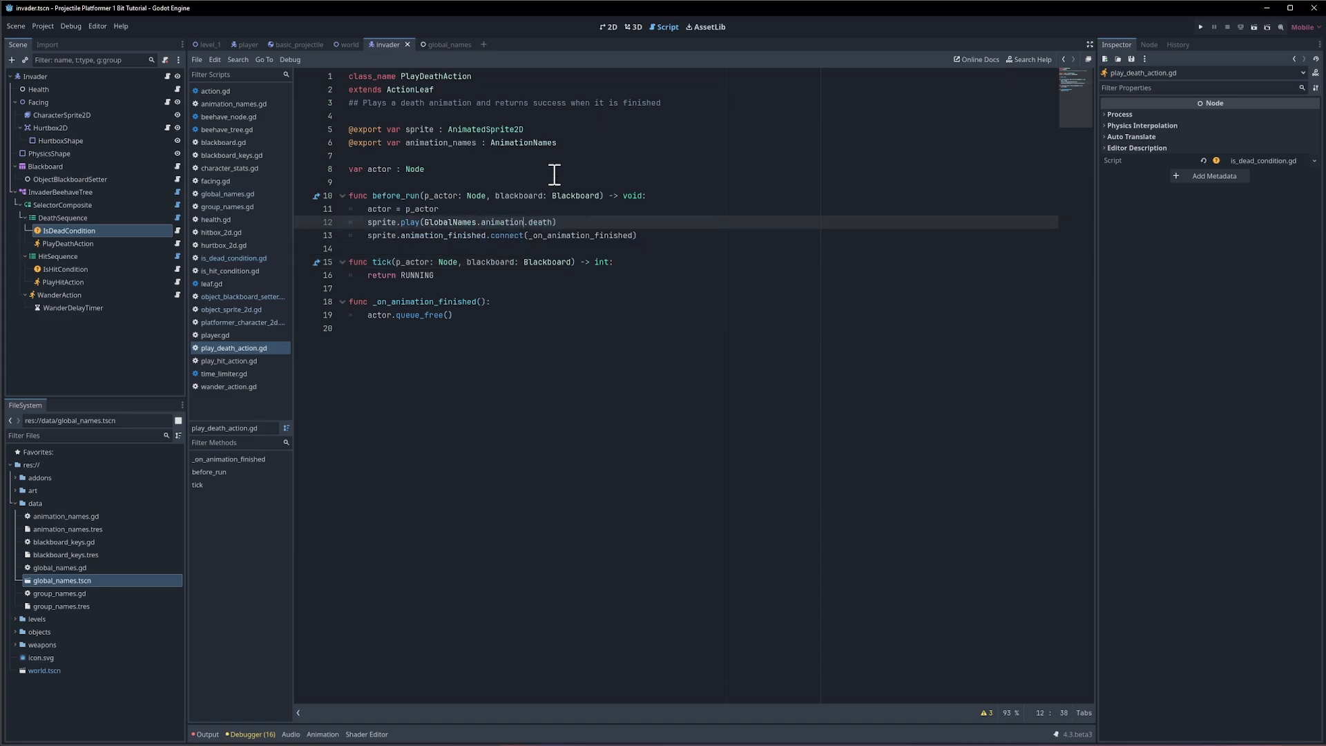
{"action": "left_click", "coordinate": [226, 193]}
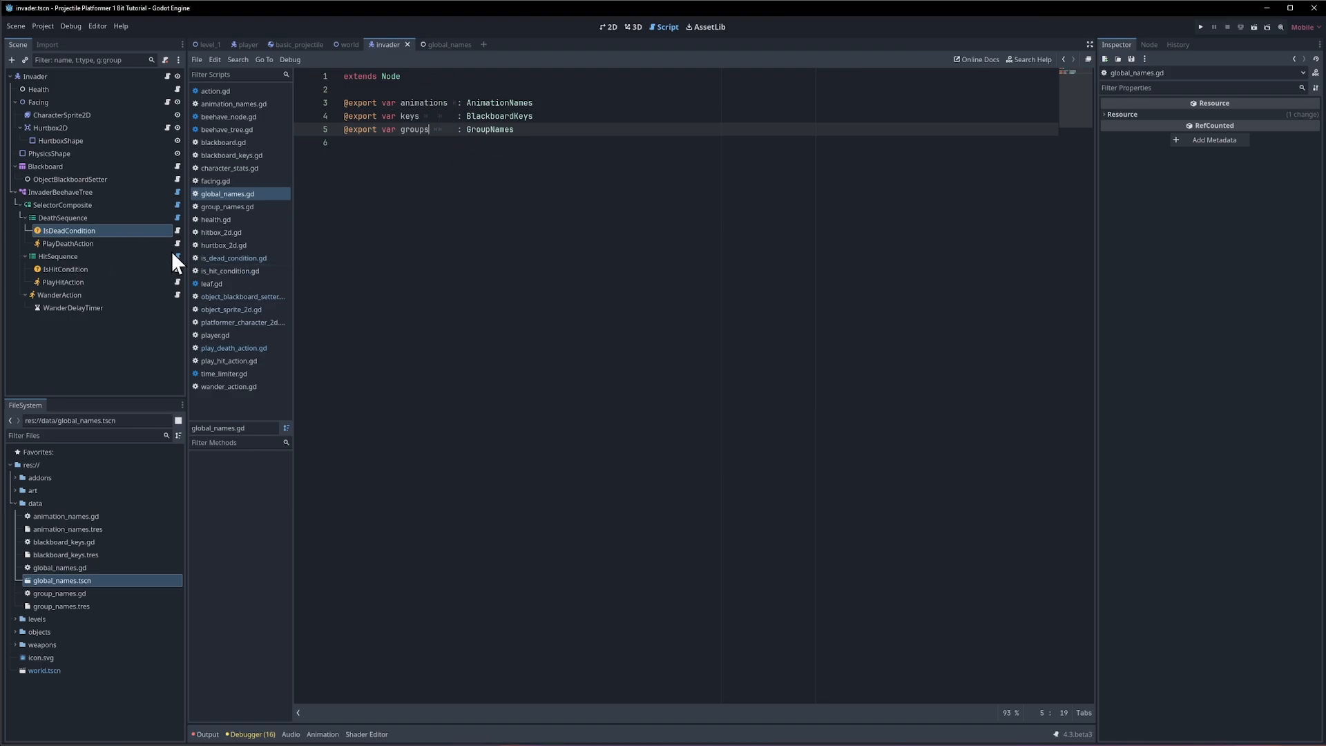
{"action": "left_click", "coordinate": [234, 348]}
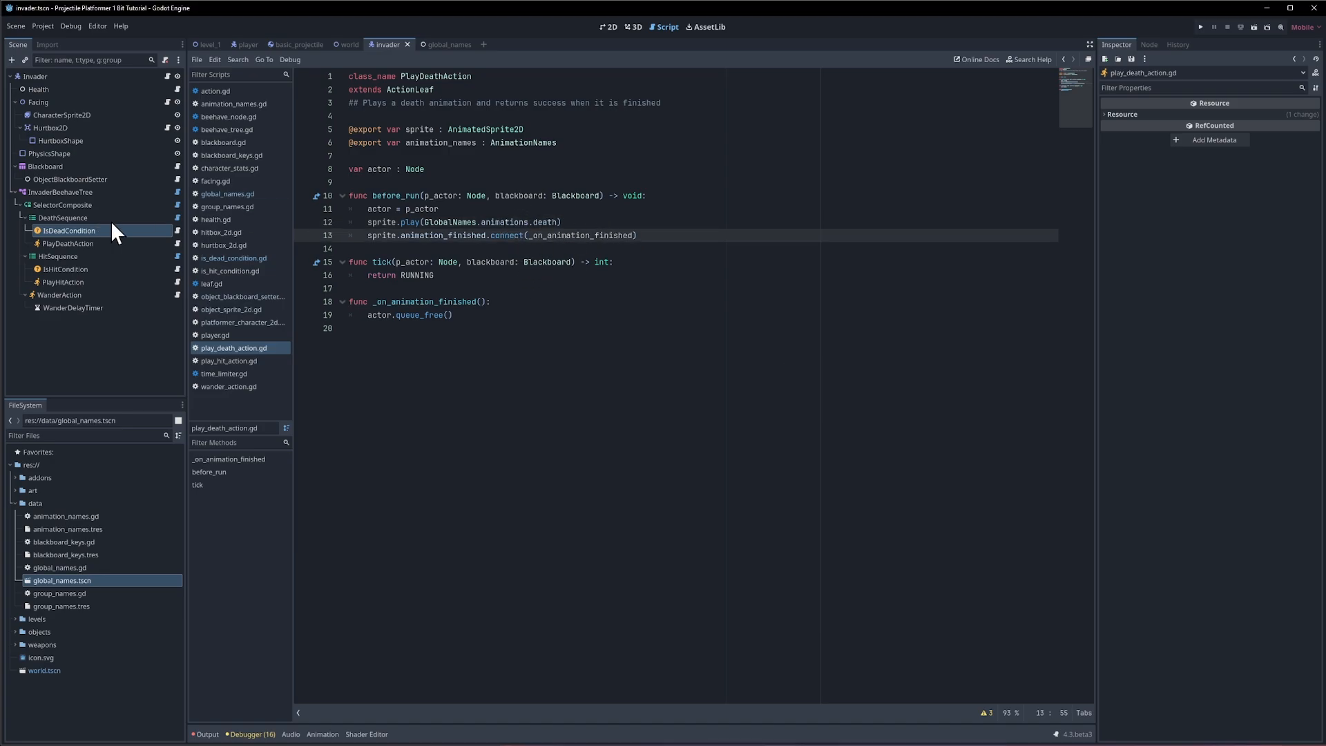
{"action": "left_click", "coordinate": [67, 243]}
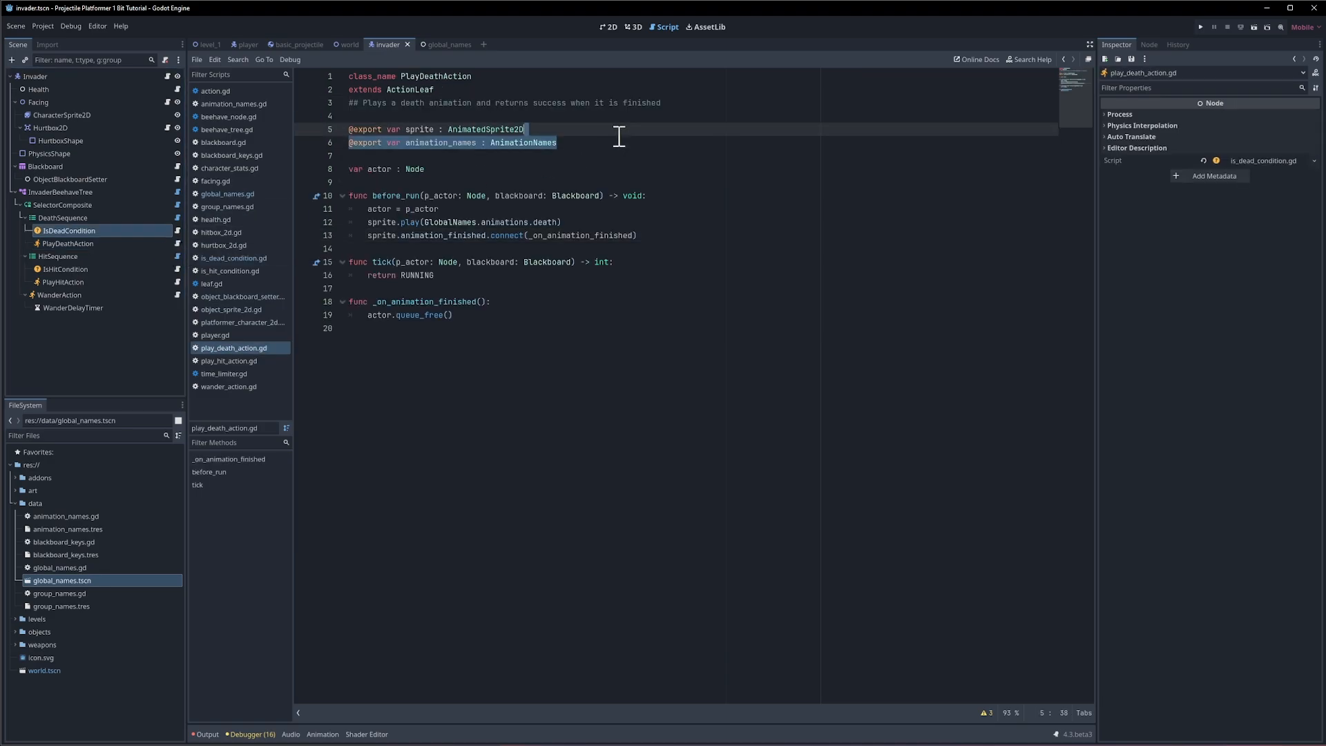
{"action": "key", "text": "Delete"}
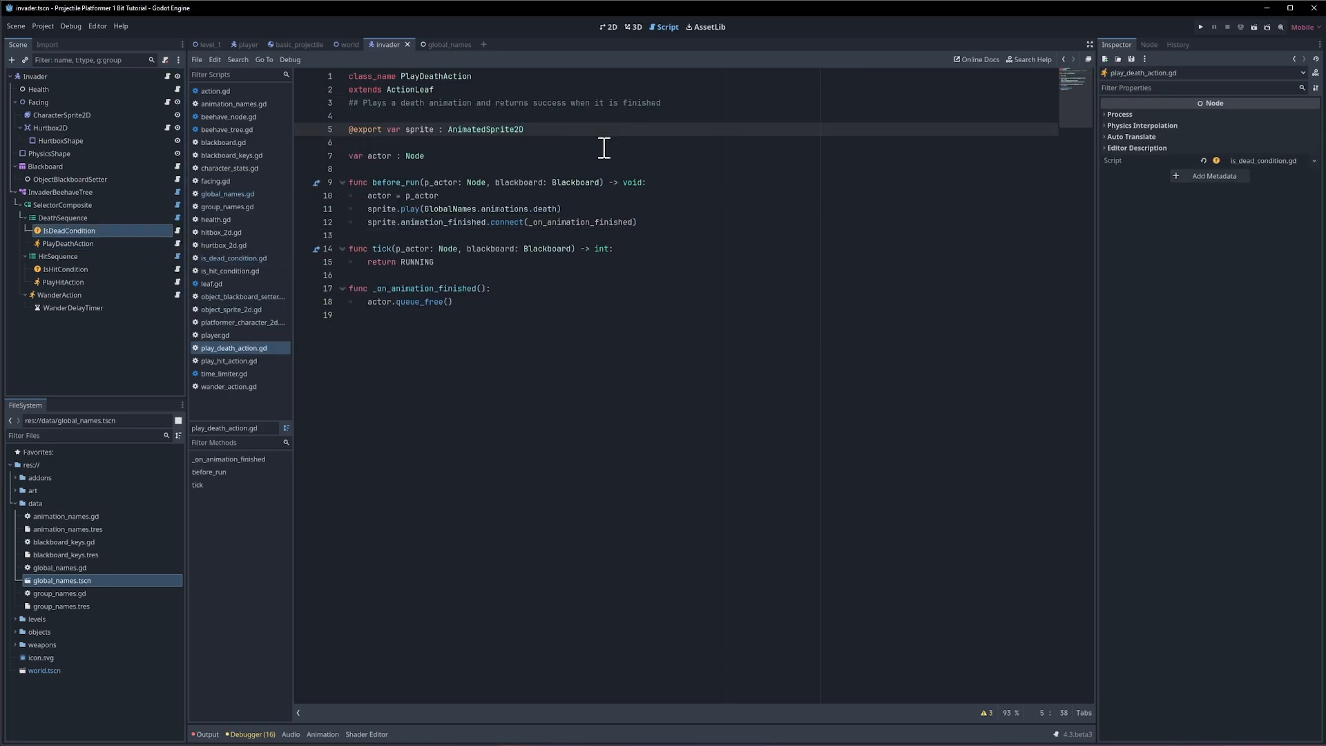
{"action": "mouse_move", "coordinate": [178, 283]}
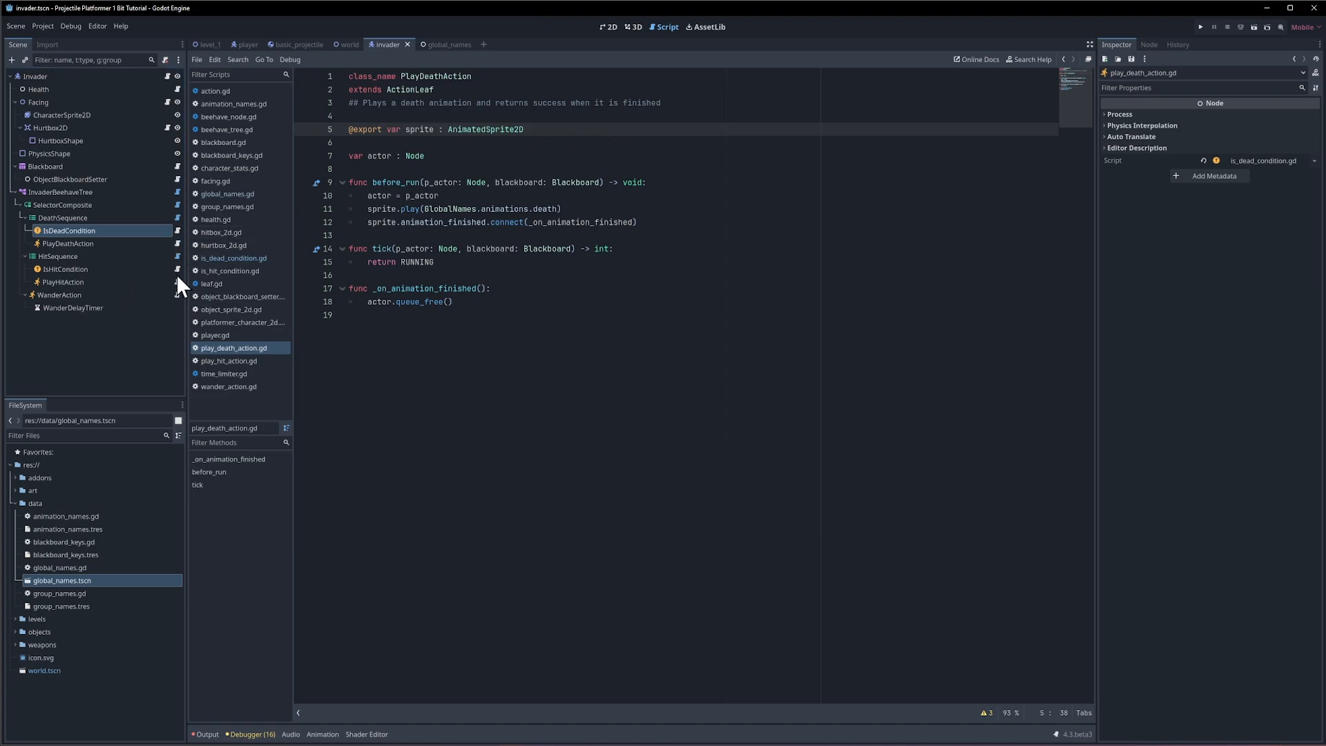
Switch is_hit_condition.gd, play_hit_action.gd and wander_action.gd to GlobalNames.keys references
{"action": "left_click", "coordinate": [229, 269]}
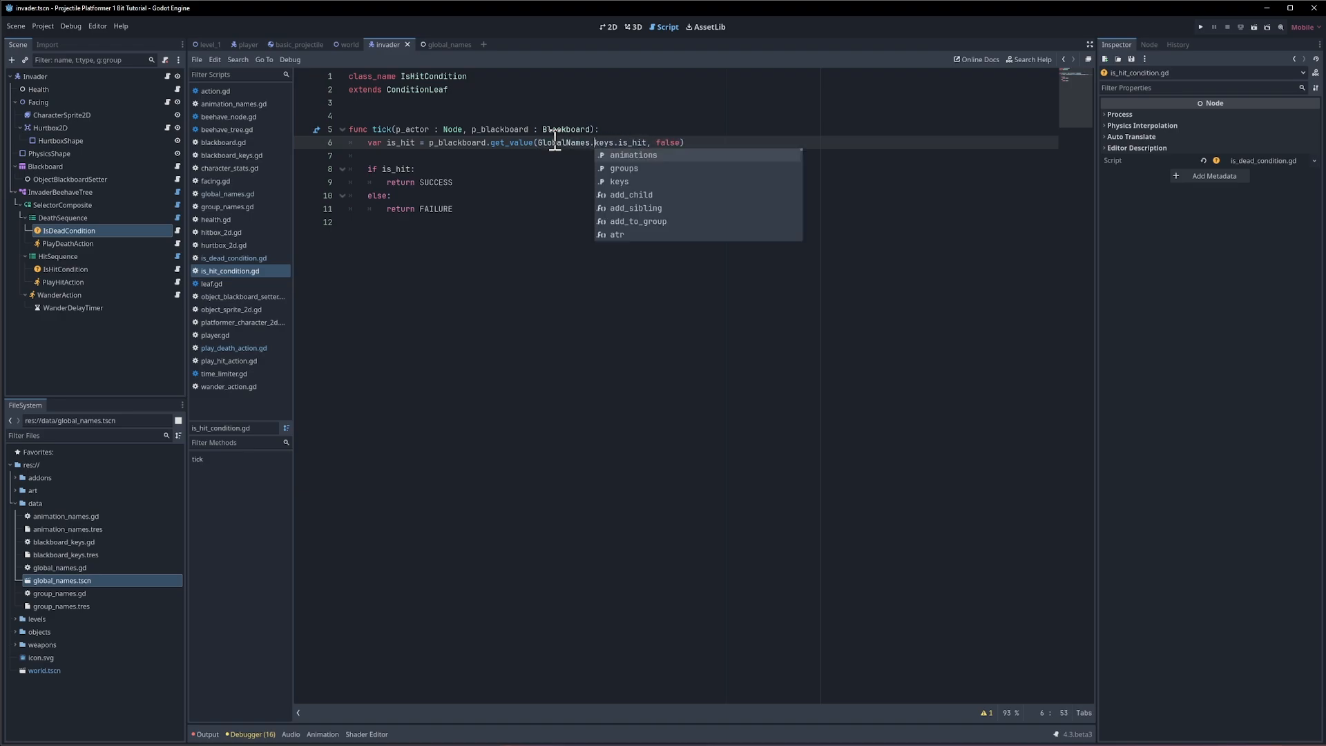
{"action": "left_click", "coordinate": [227, 360]}
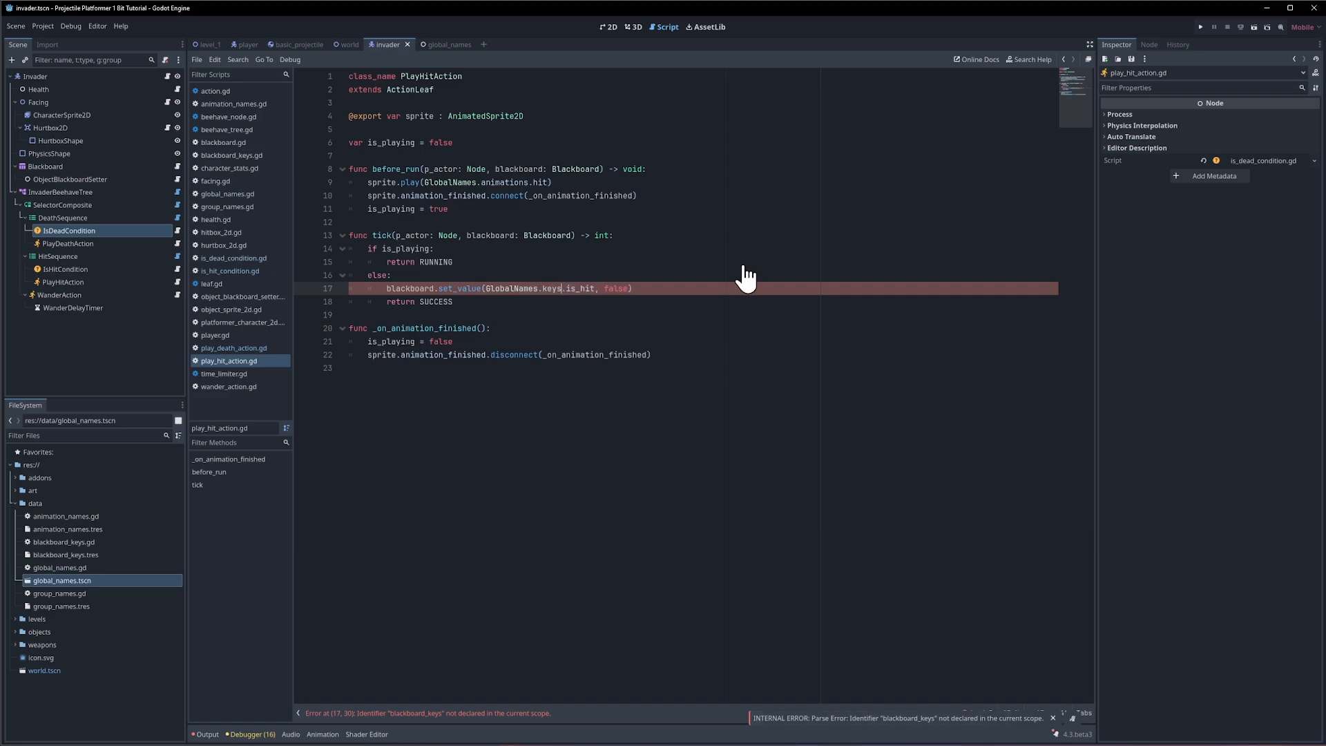
{"action": "left_click", "coordinate": [228, 387]}
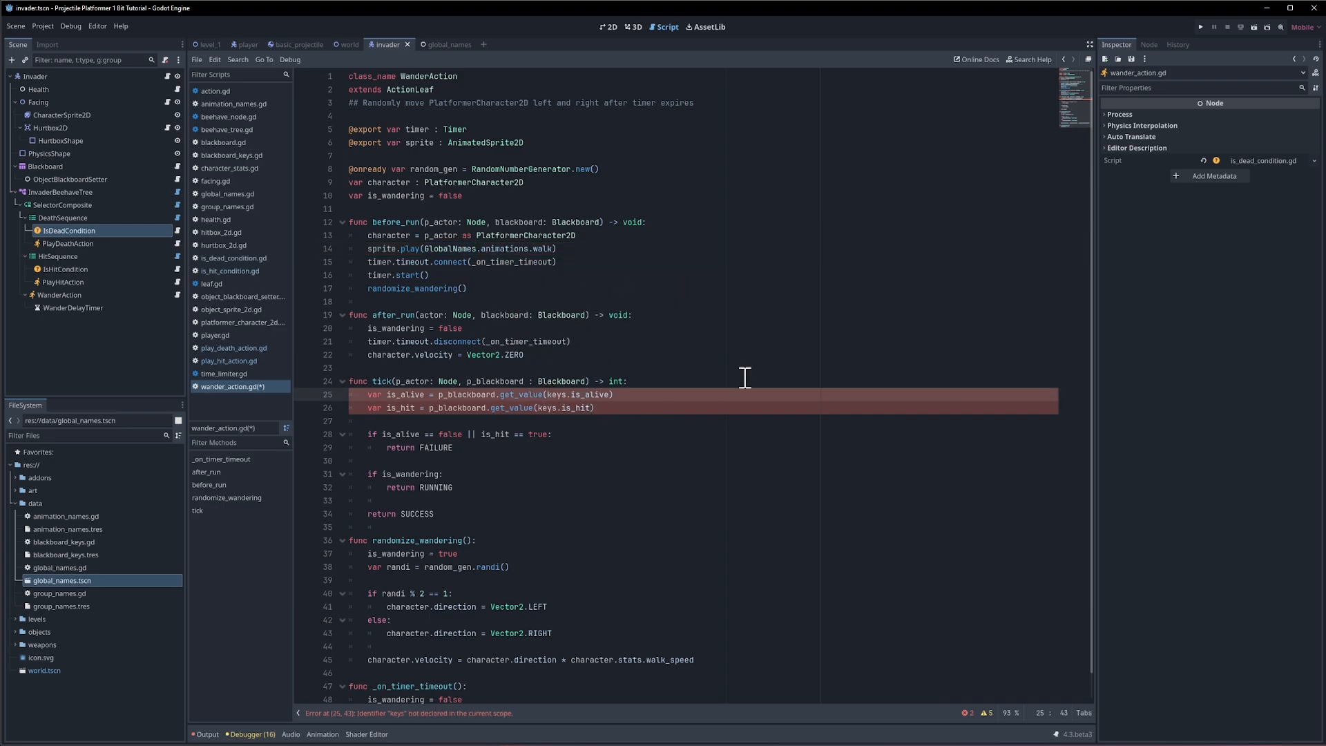
{"action": "type", "text": "GlobalNames."}
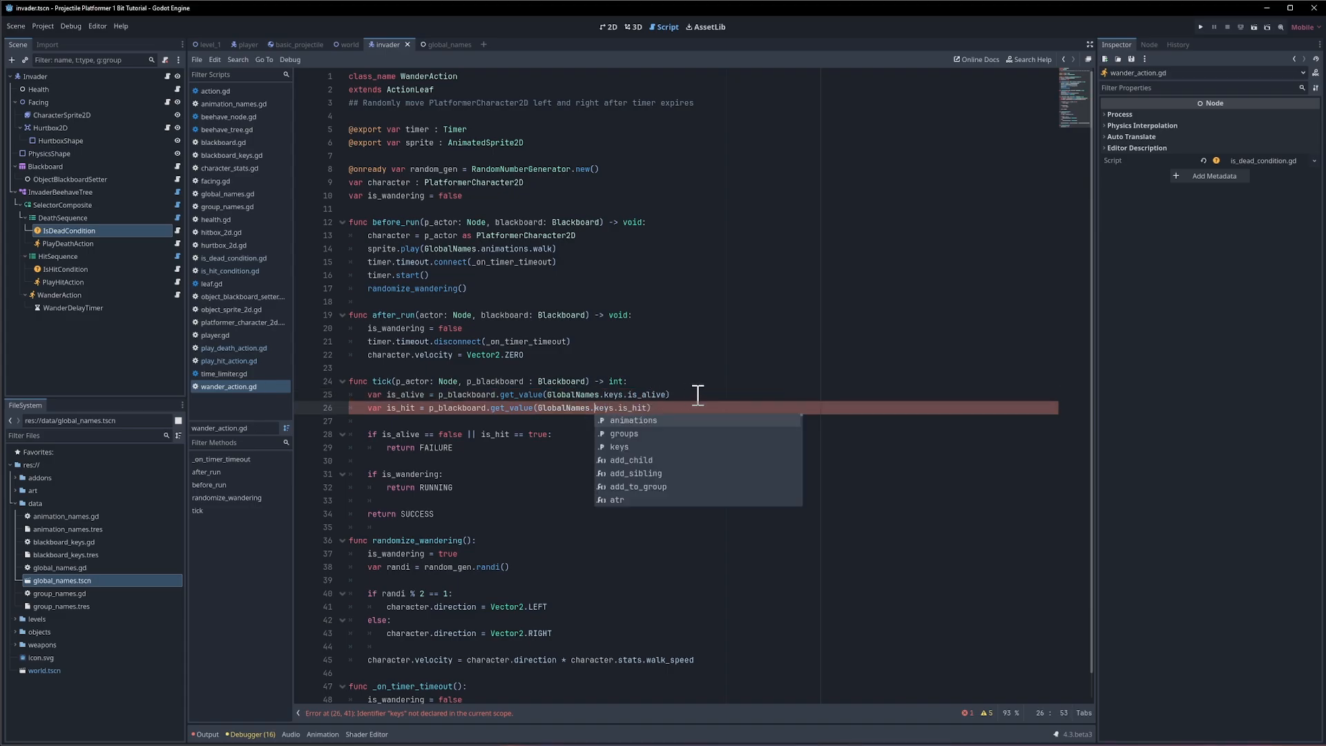
{"action": "left_click", "coordinate": [697, 473]}
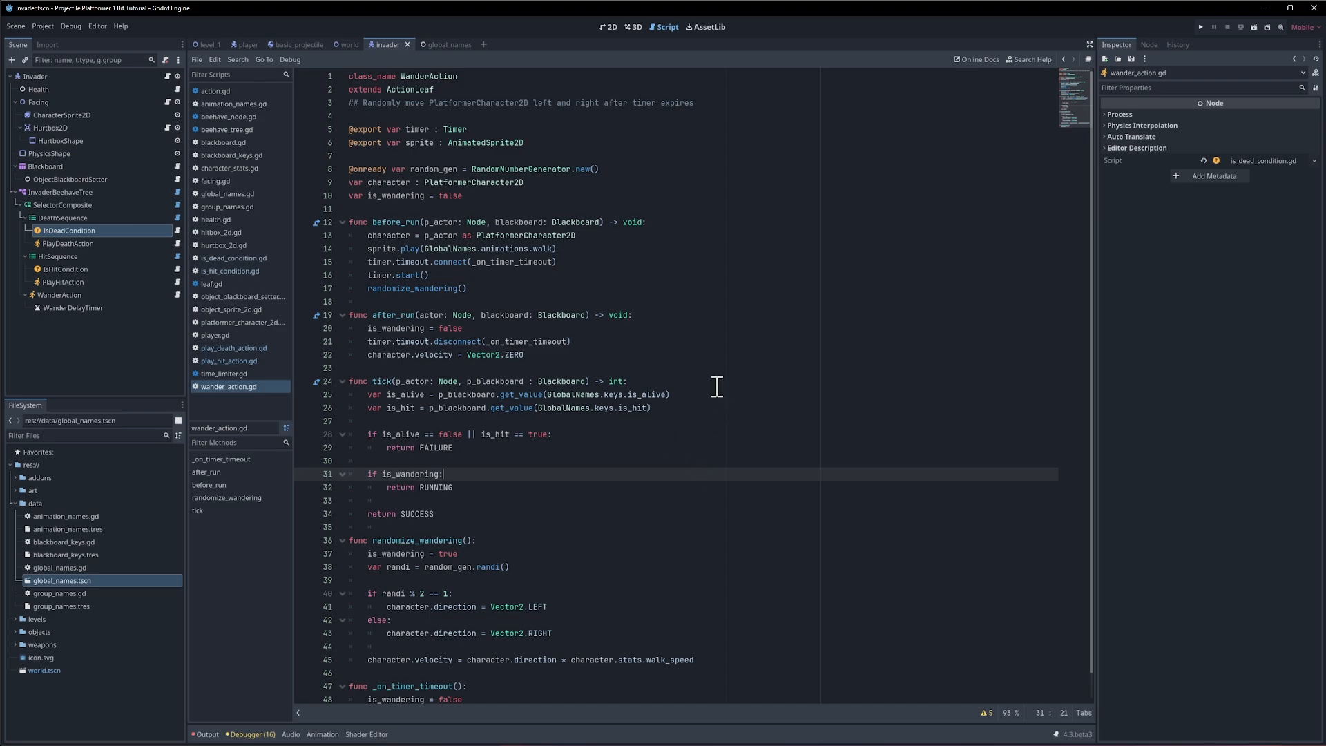
{"action": "mouse_move", "coordinate": [1003, 397]}
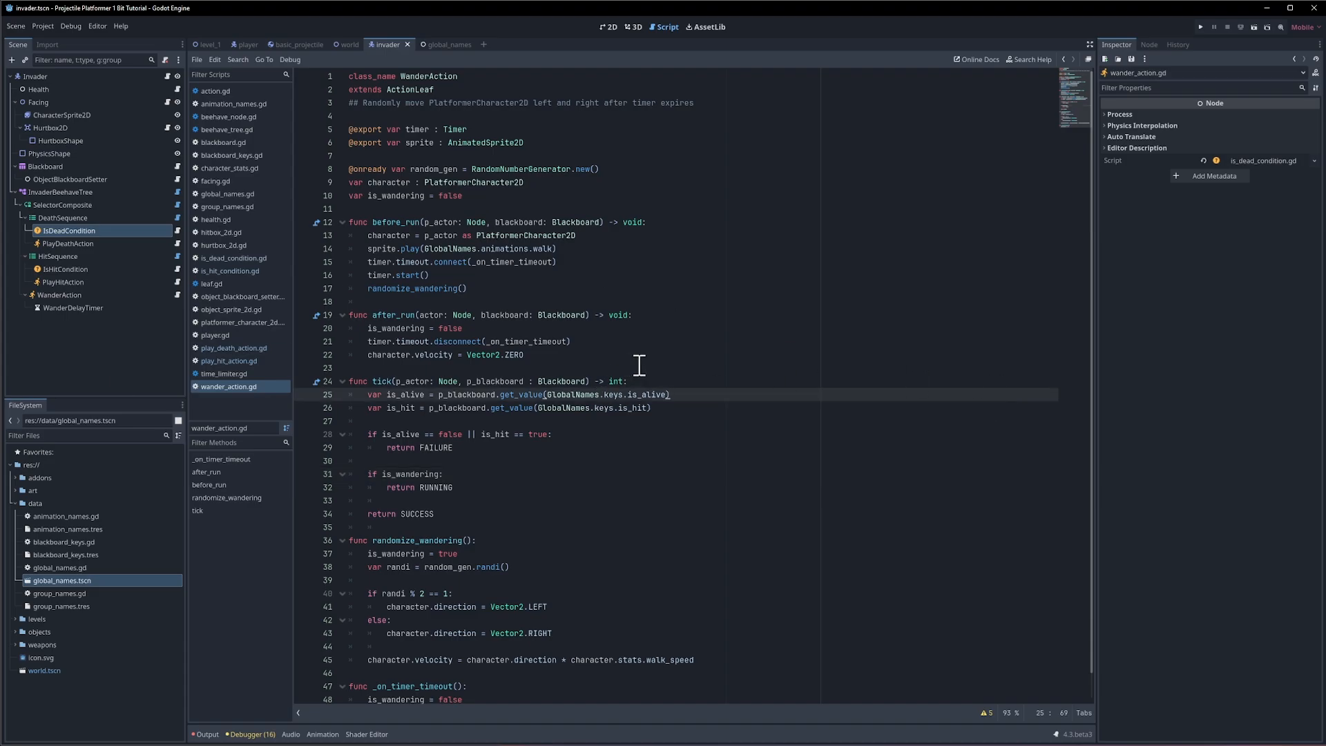
{"action": "key", "text": "ctrl+f"}
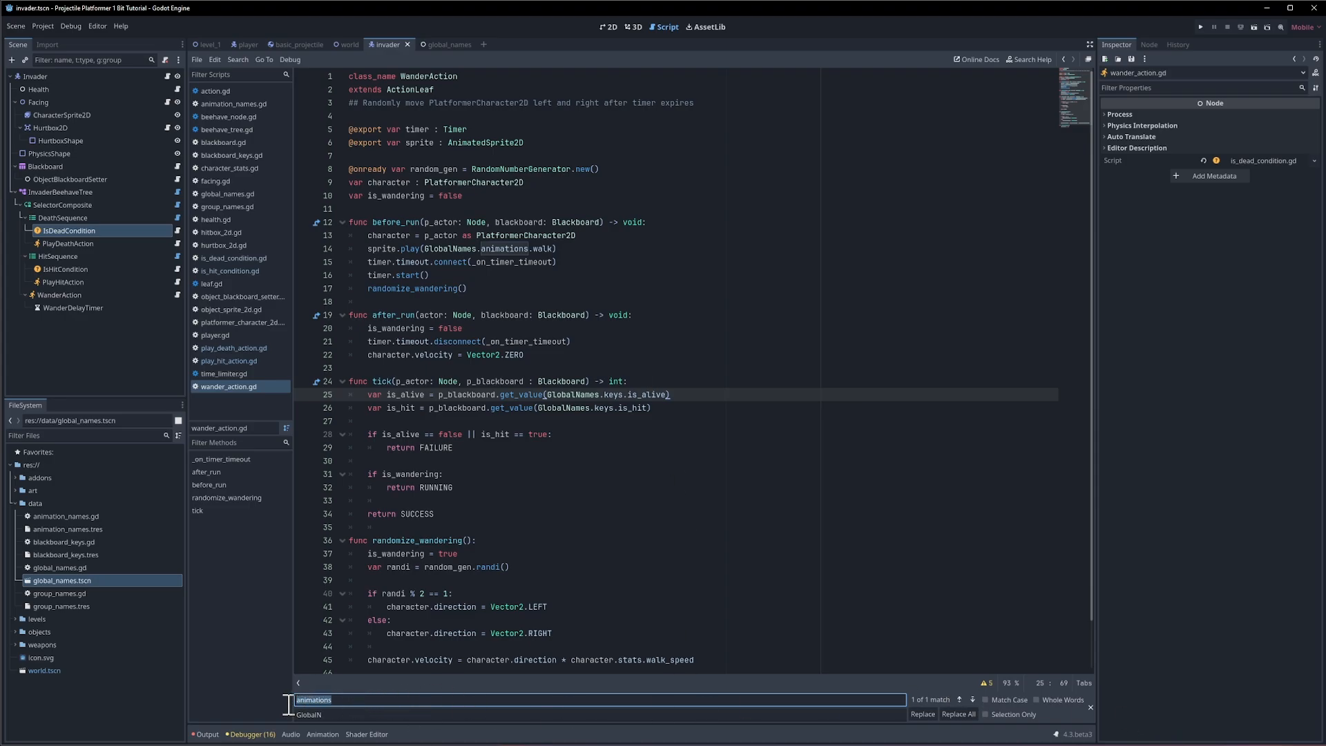
{"action": "left_click", "coordinate": [610, 699]}
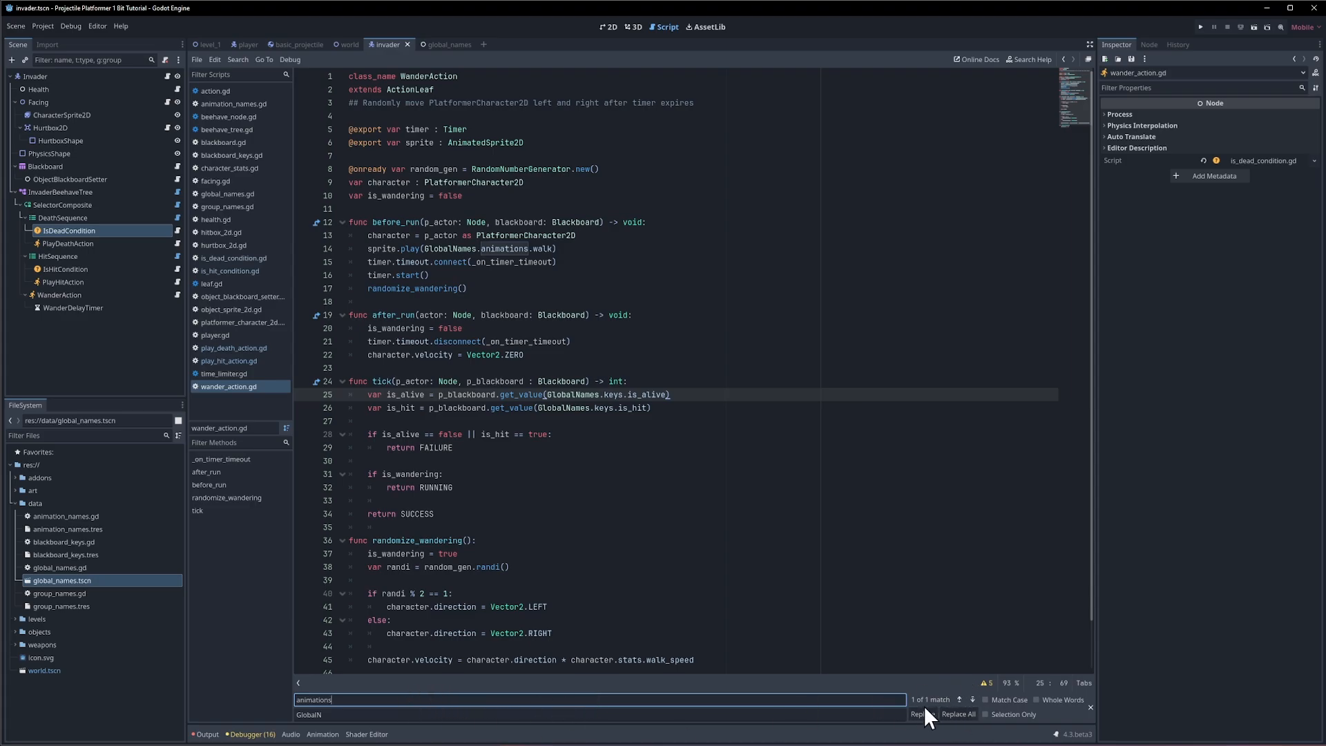
{"action": "left_click", "coordinate": [1089, 708]}
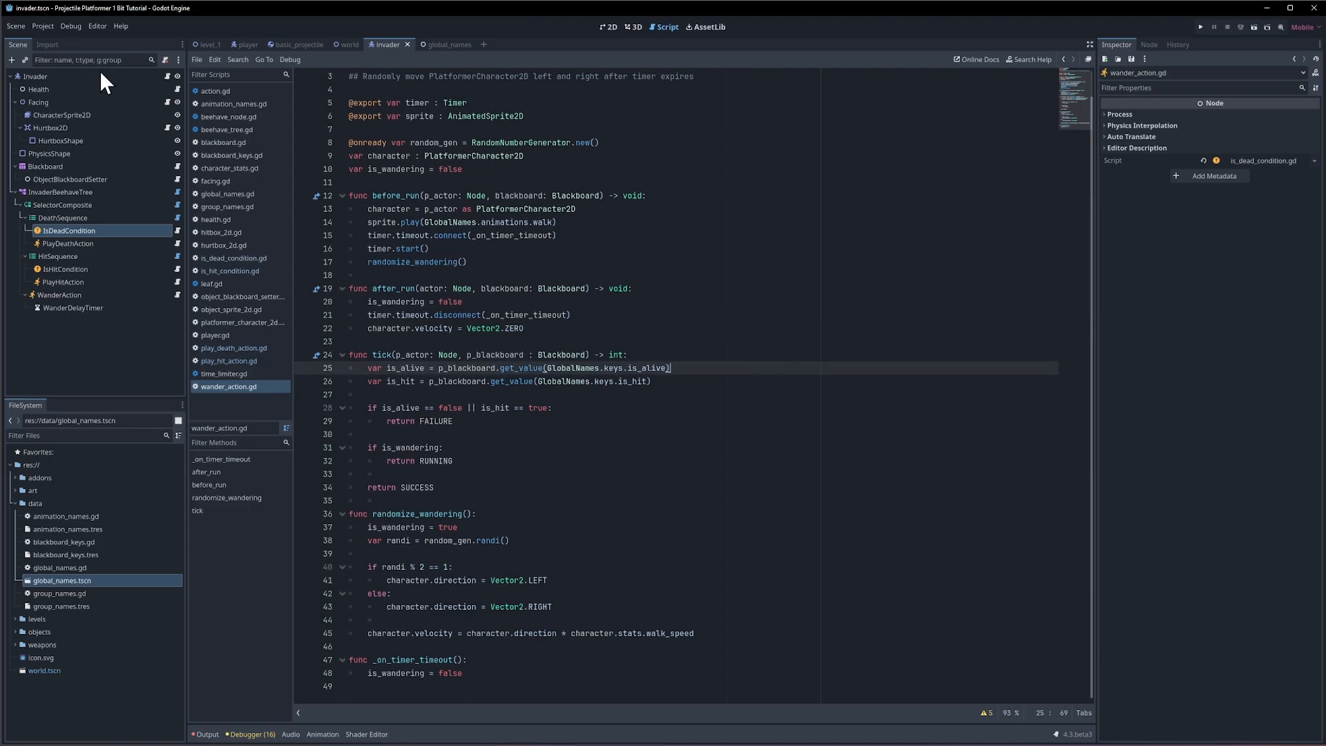
{"action": "mouse_move", "coordinate": [171, 93]}
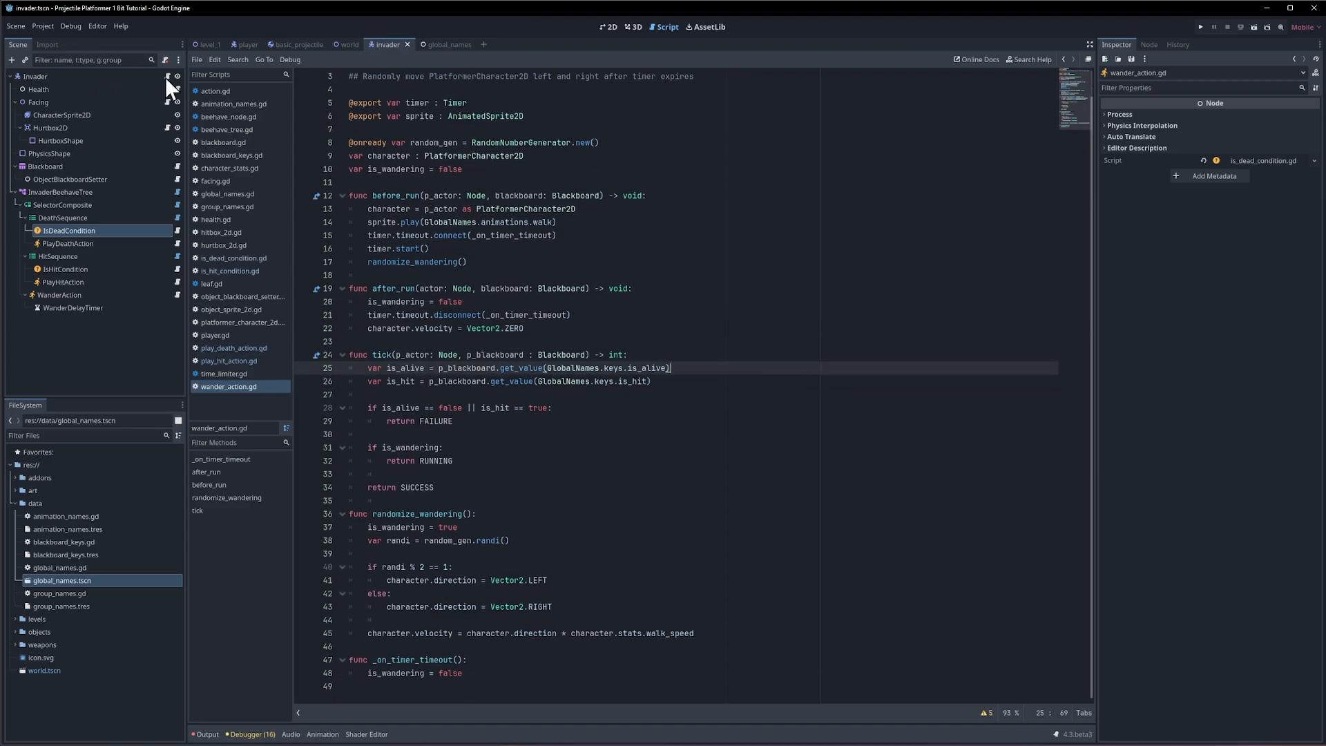
Go to the player scene and select the Shooter node under Facing/HandAnchor
{"action": "left_click", "coordinate": [240, 321]}
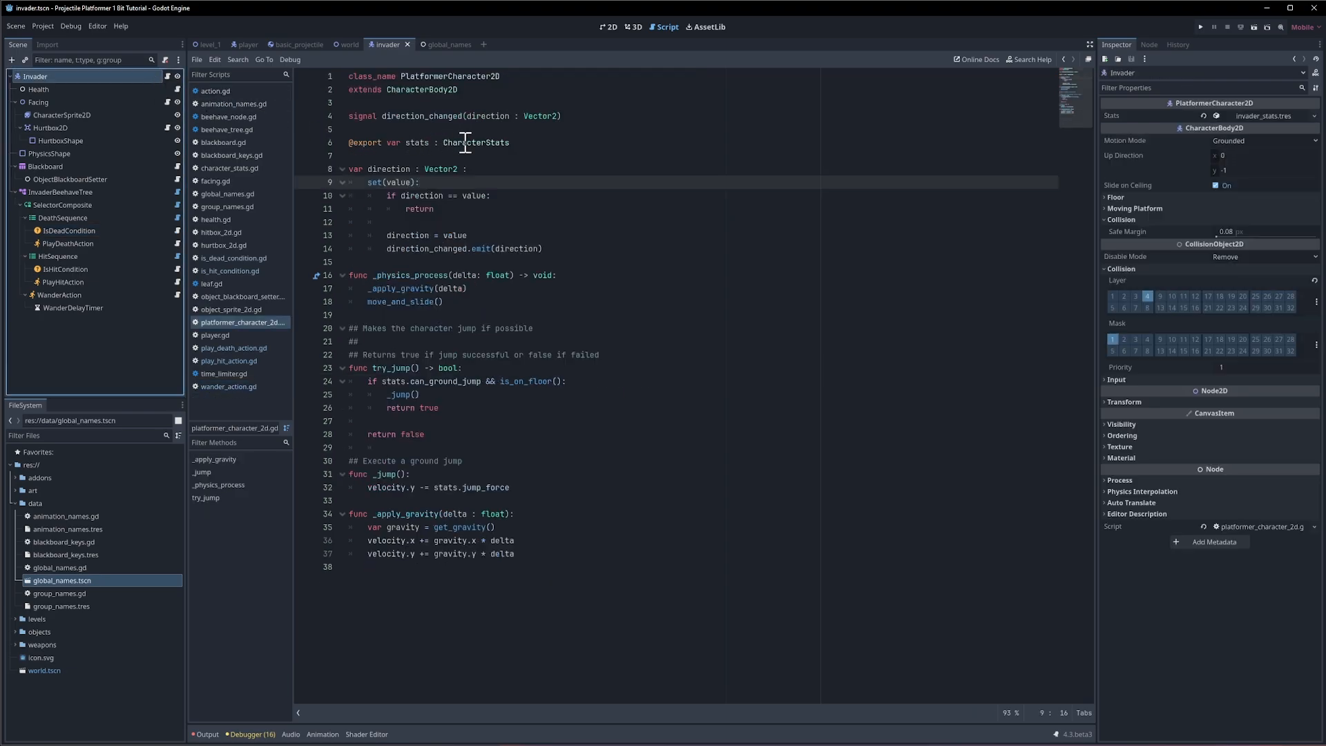
{"action": "mouse_move", "coordinate": [525, 152]}
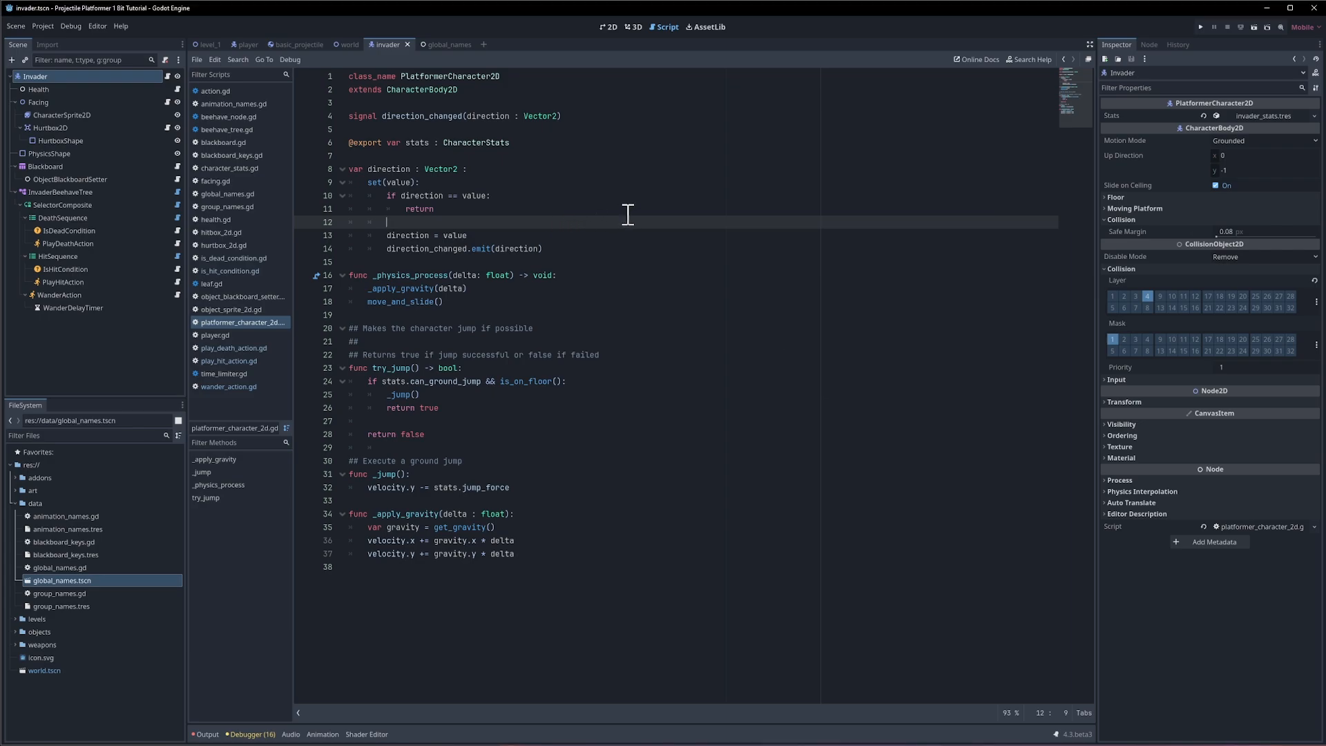
{"action": "left_click", "coordinate": [533, 329]}
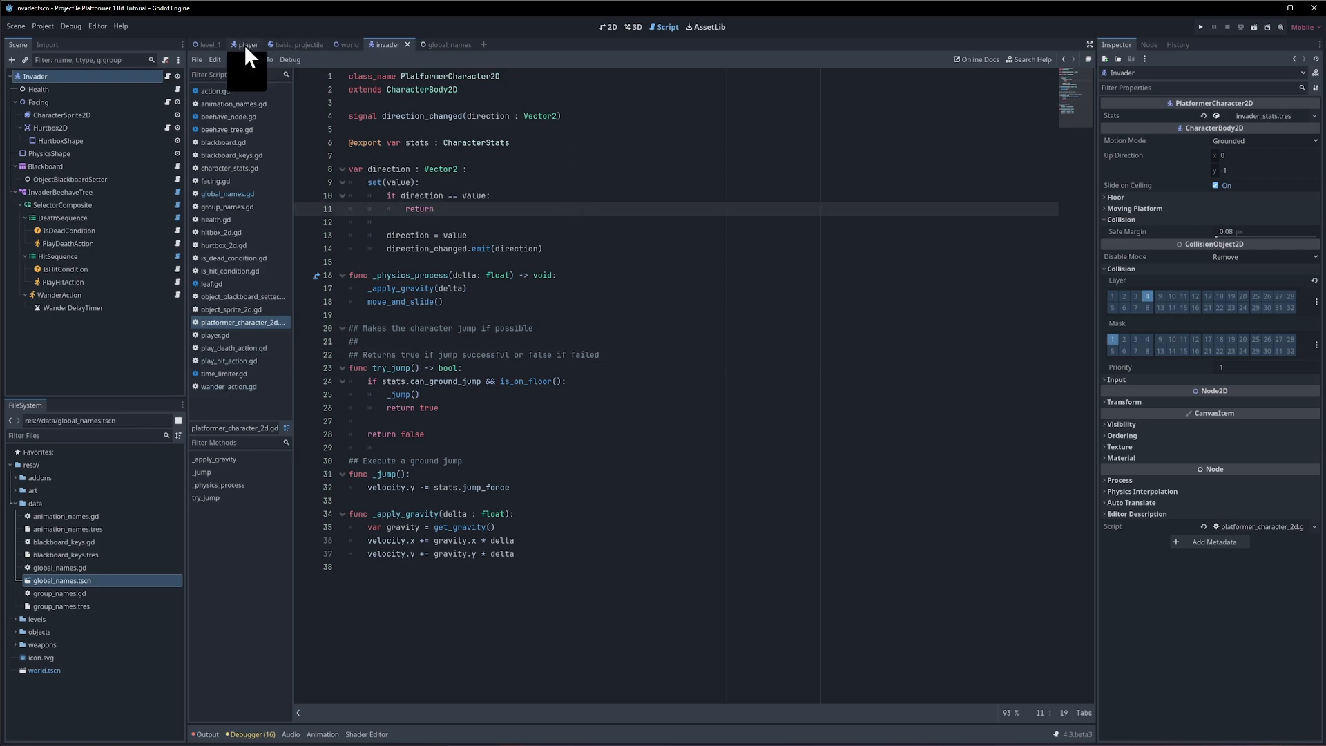
{"action": "left_click", "coordinate": [246, 45]}
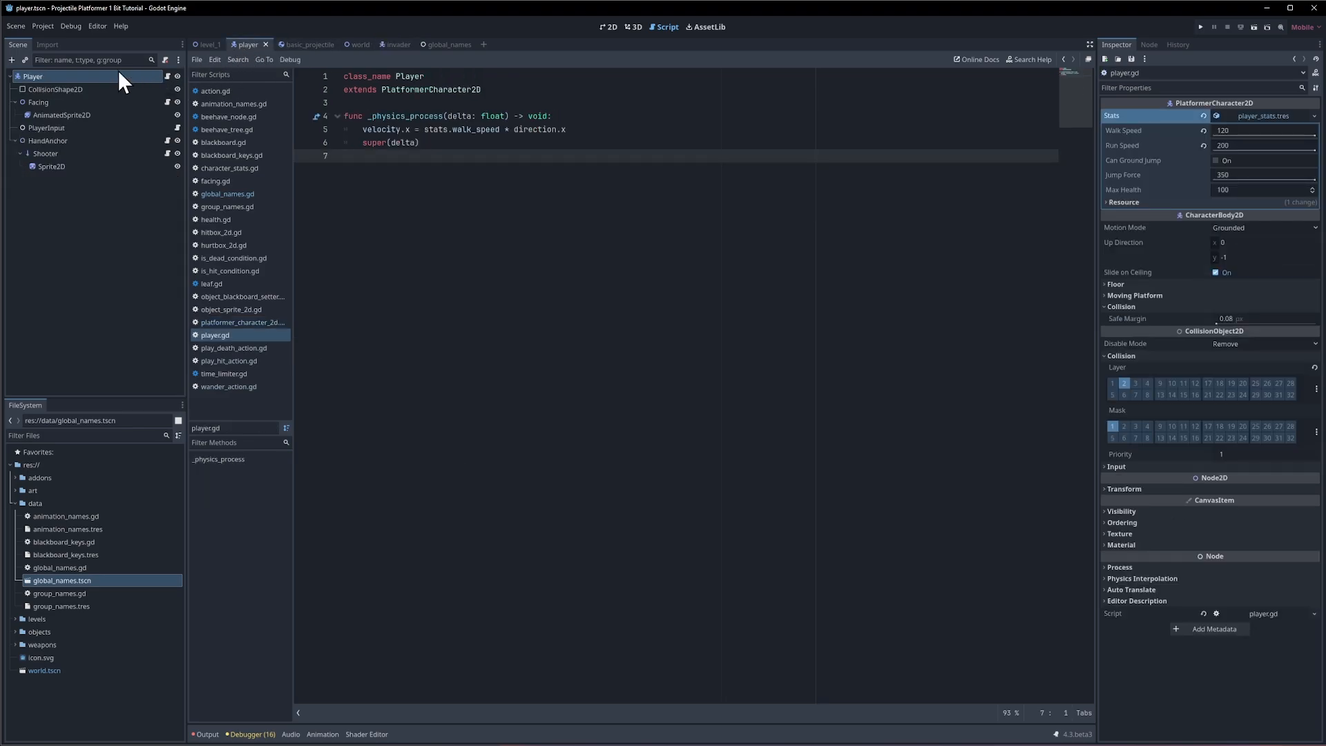
{"action": "left_click", "coordinate": [39, 101]}
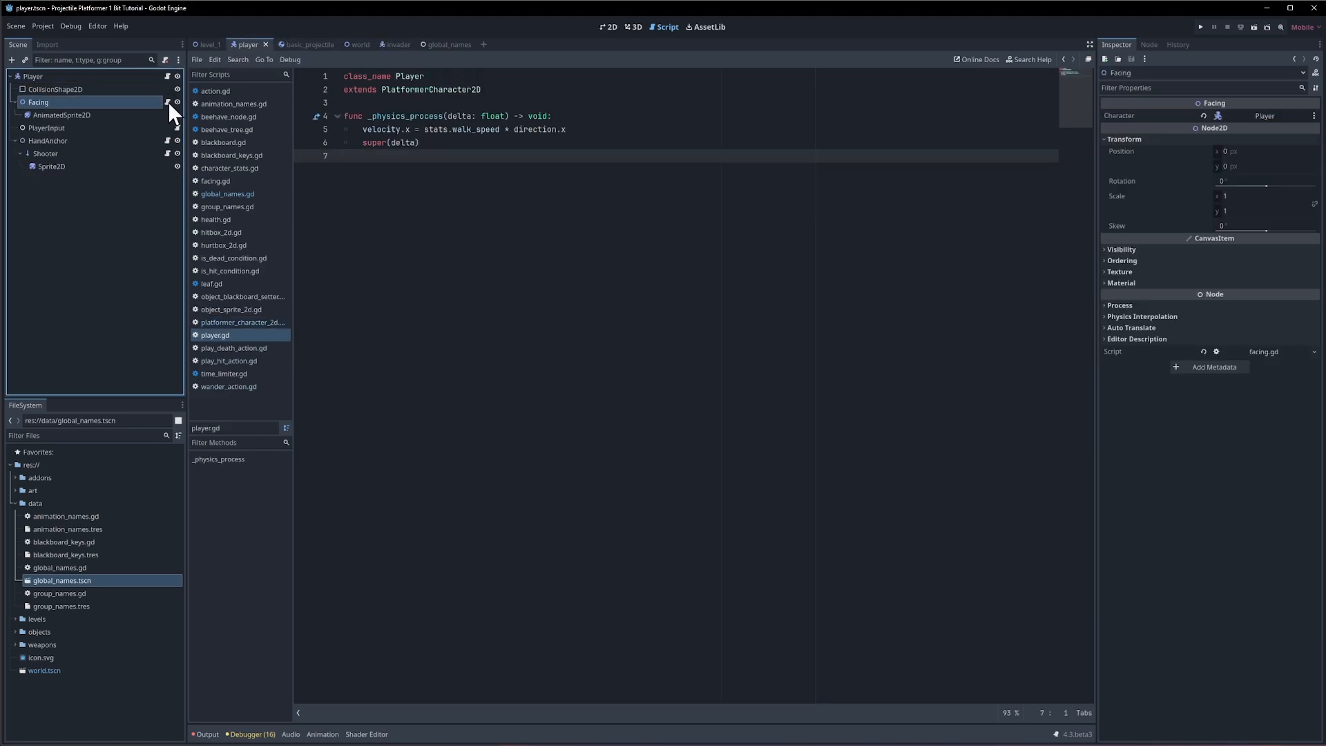
{"action": "left_click", "coordinate": [47, 140]}
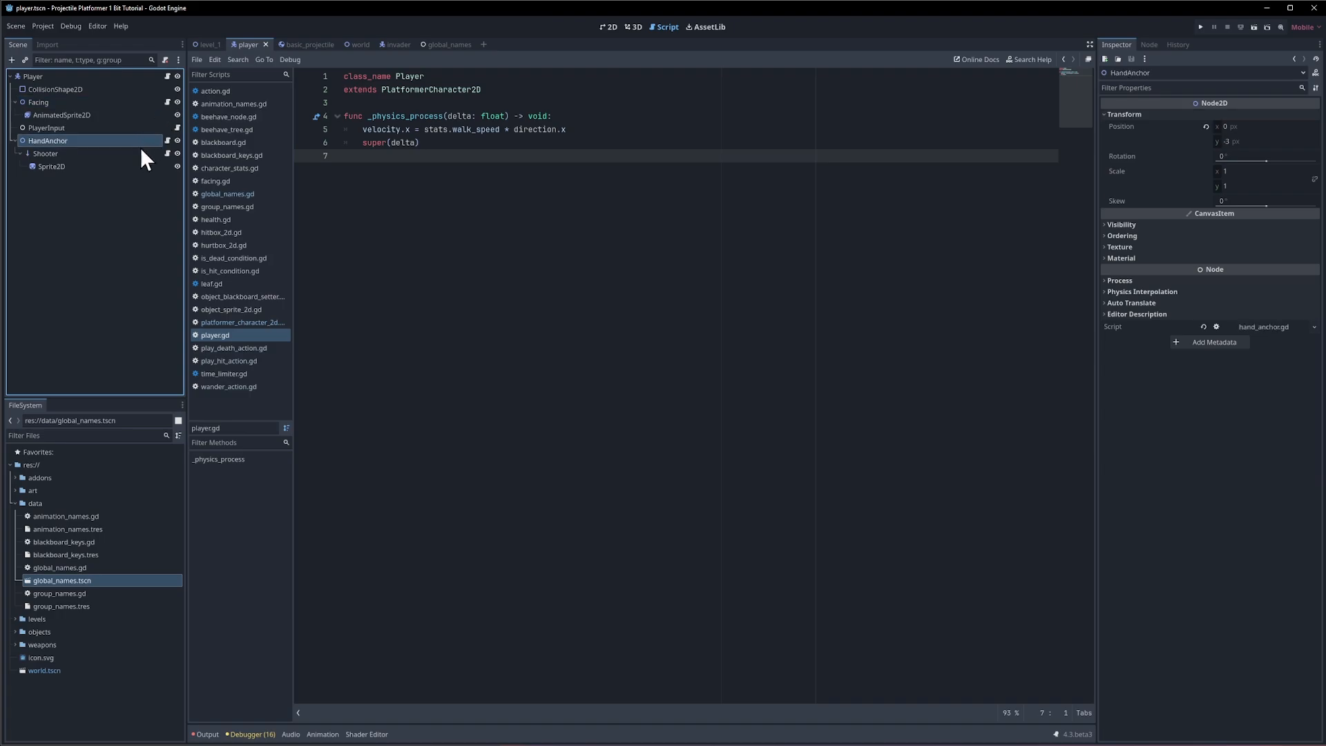
{"action": "left_click", "coordinate": [46, 153]}
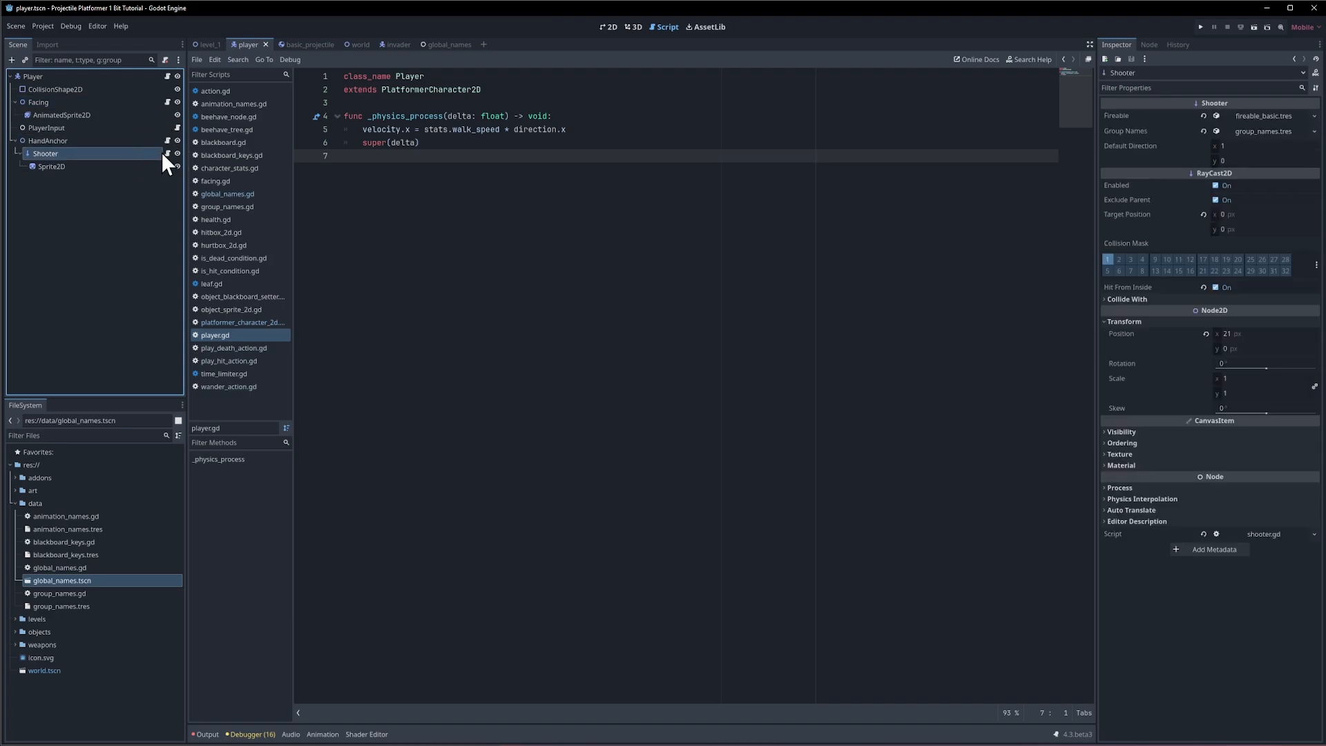
In the Shooter script delete the group_names export and use GlobalNames.groups.projectiles_parent_group in _ready
{"action": "left_click", "coordinate": [217, 374]}
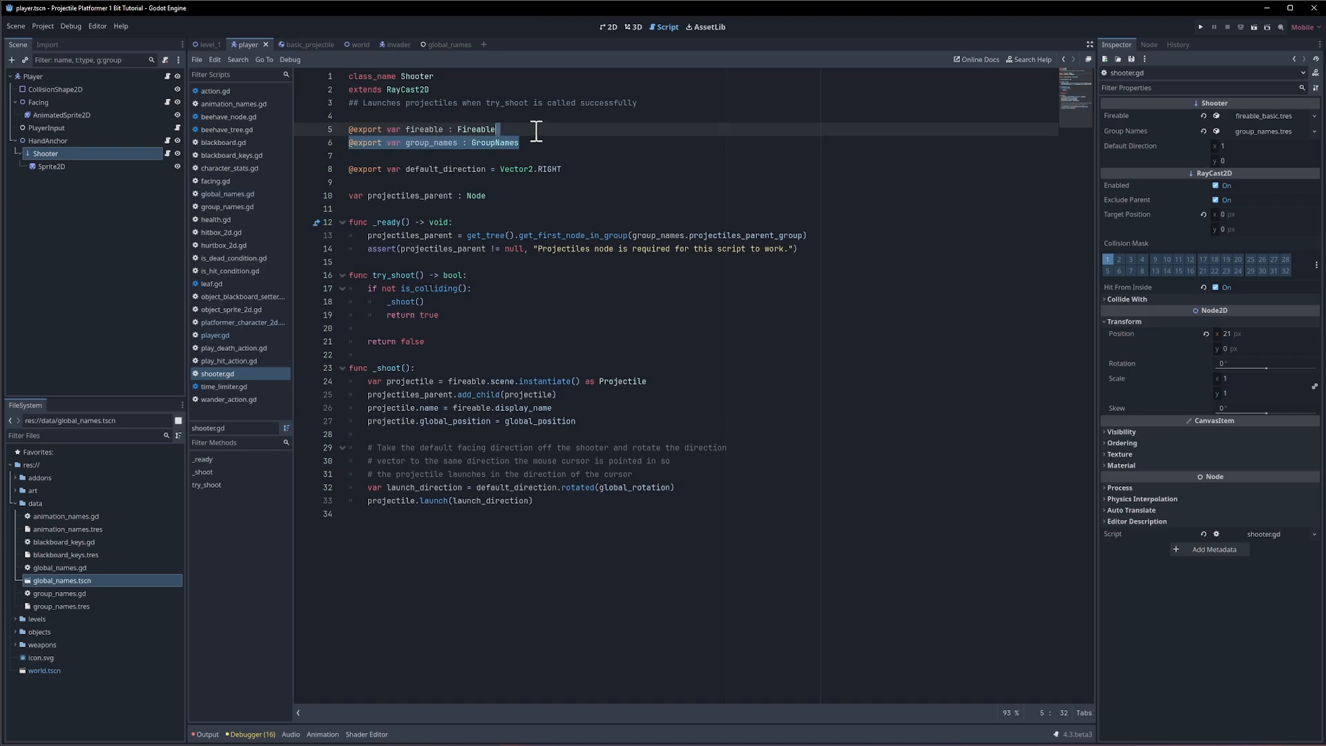
{"action": "key", "text": "Delete"}
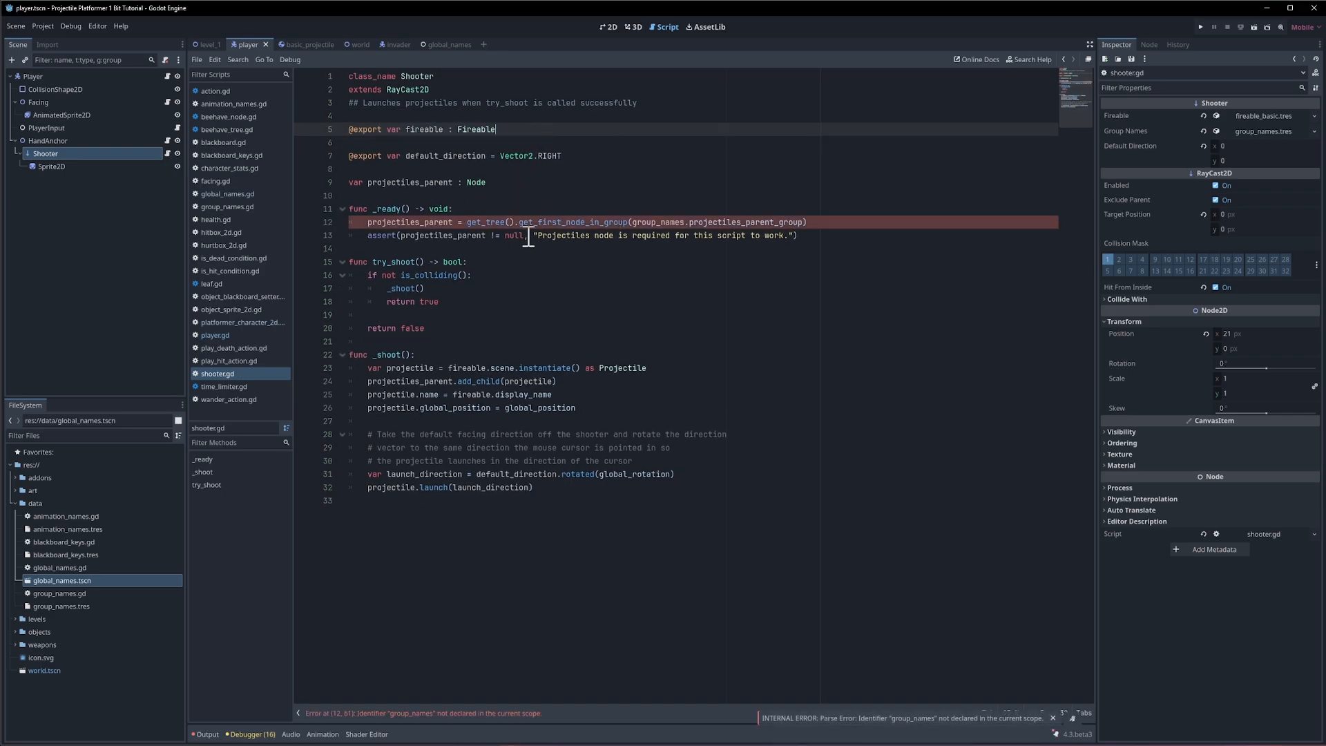
{"action": "double_click", "coordinate": [658, 221]}
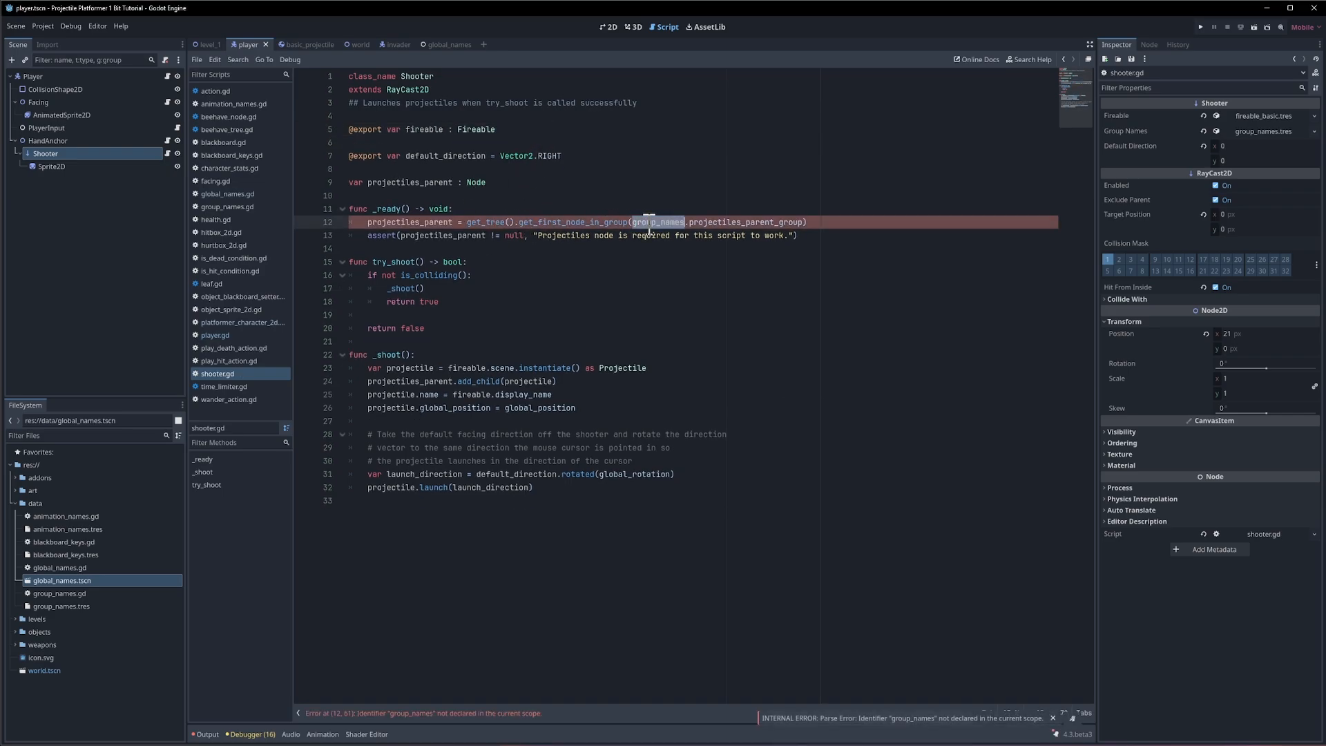
{"action": "type", "text": "GlobalNames."}
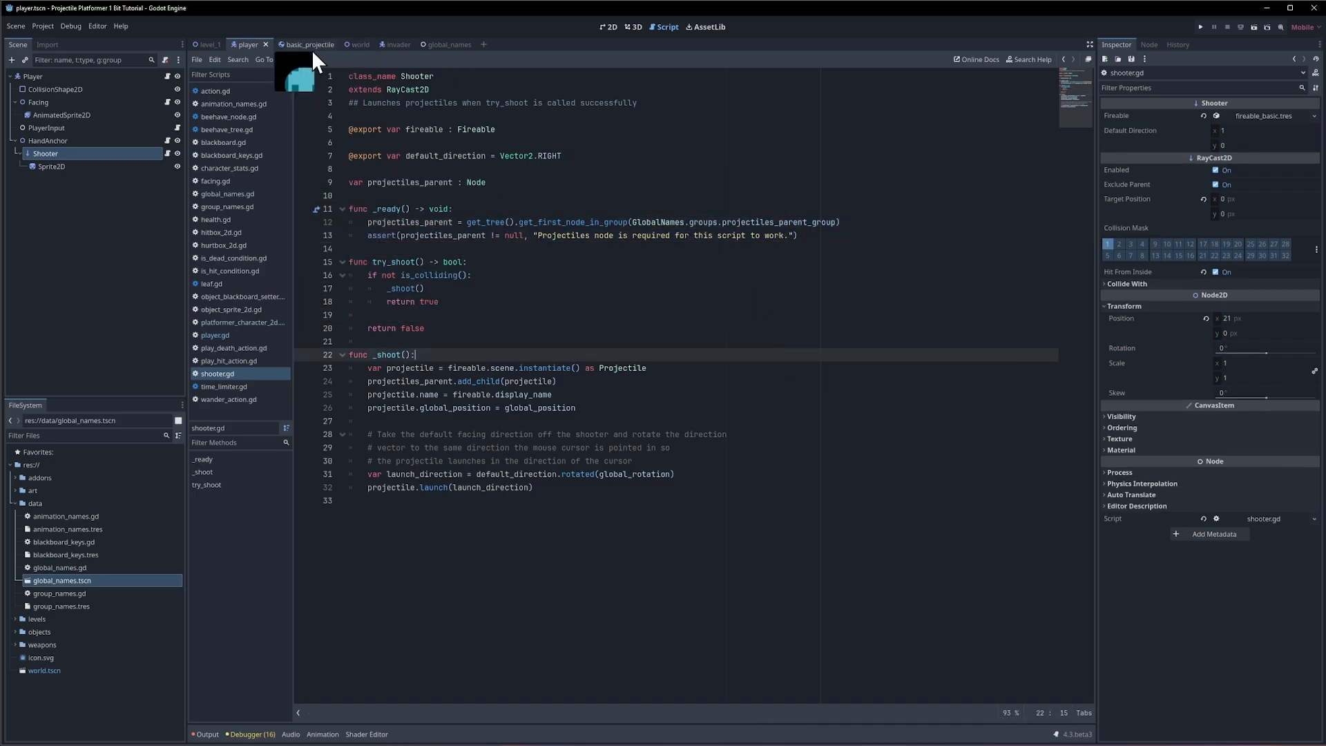
Run level_1, see Shooter crash on a null GlobalNames.groups, and stop the game
{"action": "left_click", "coordinate": [207, 44]}
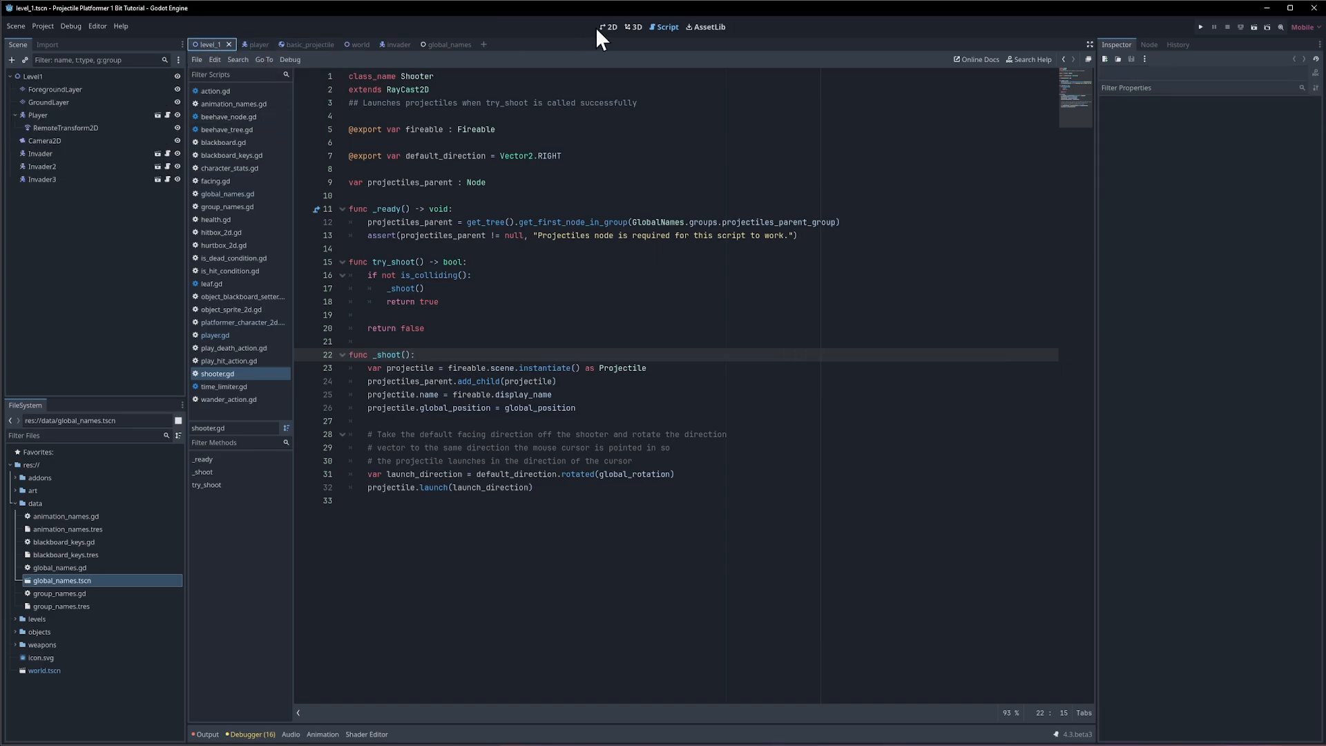
{"action": "left_click", "coordinate": [608, 27]}
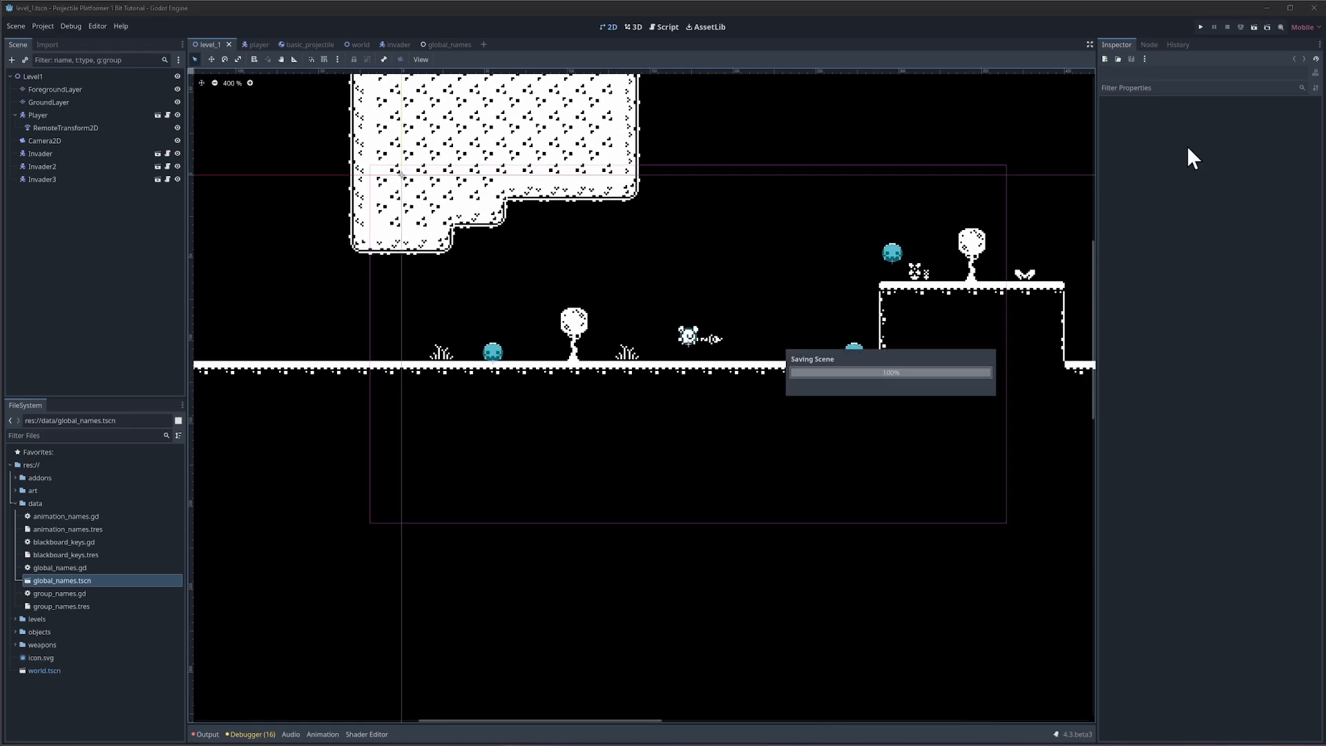
{"action": "left_click", "coordinate": [1200, 26]}
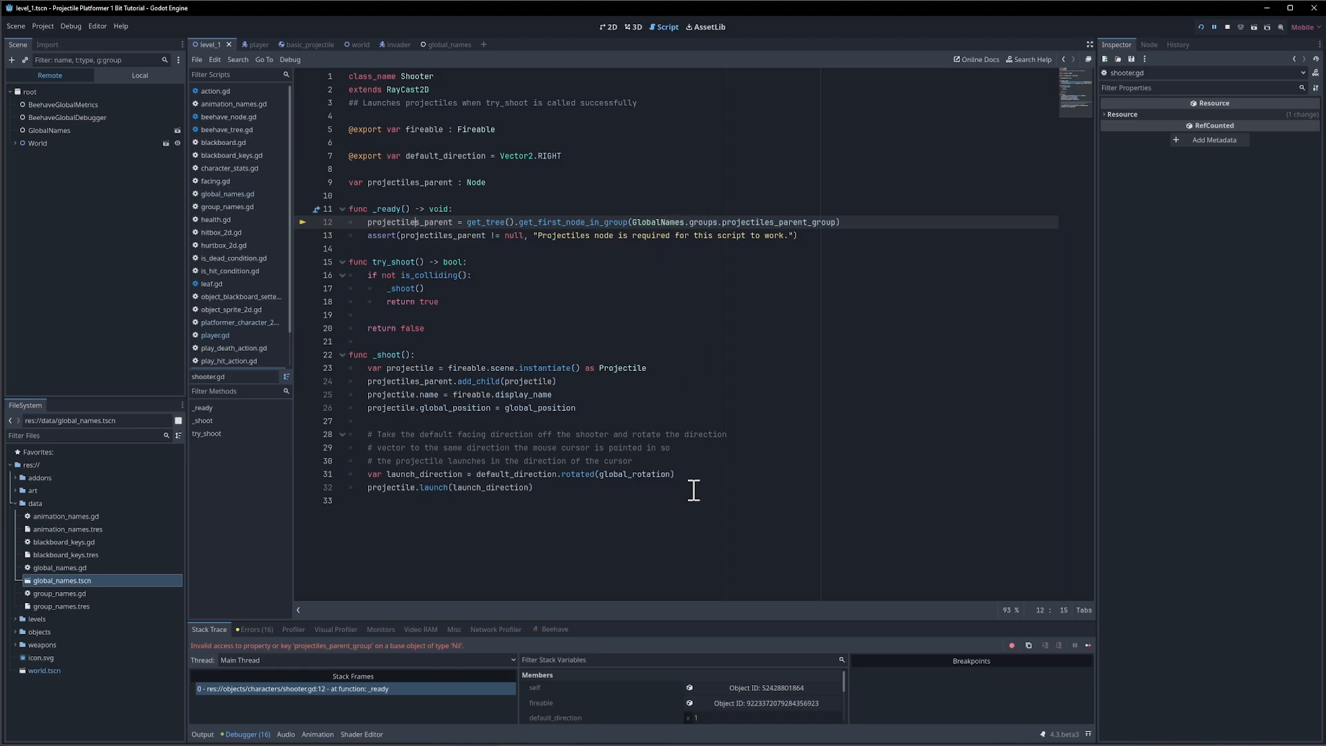
{"action": "mouse_move", "coordinate": [721, 622]}
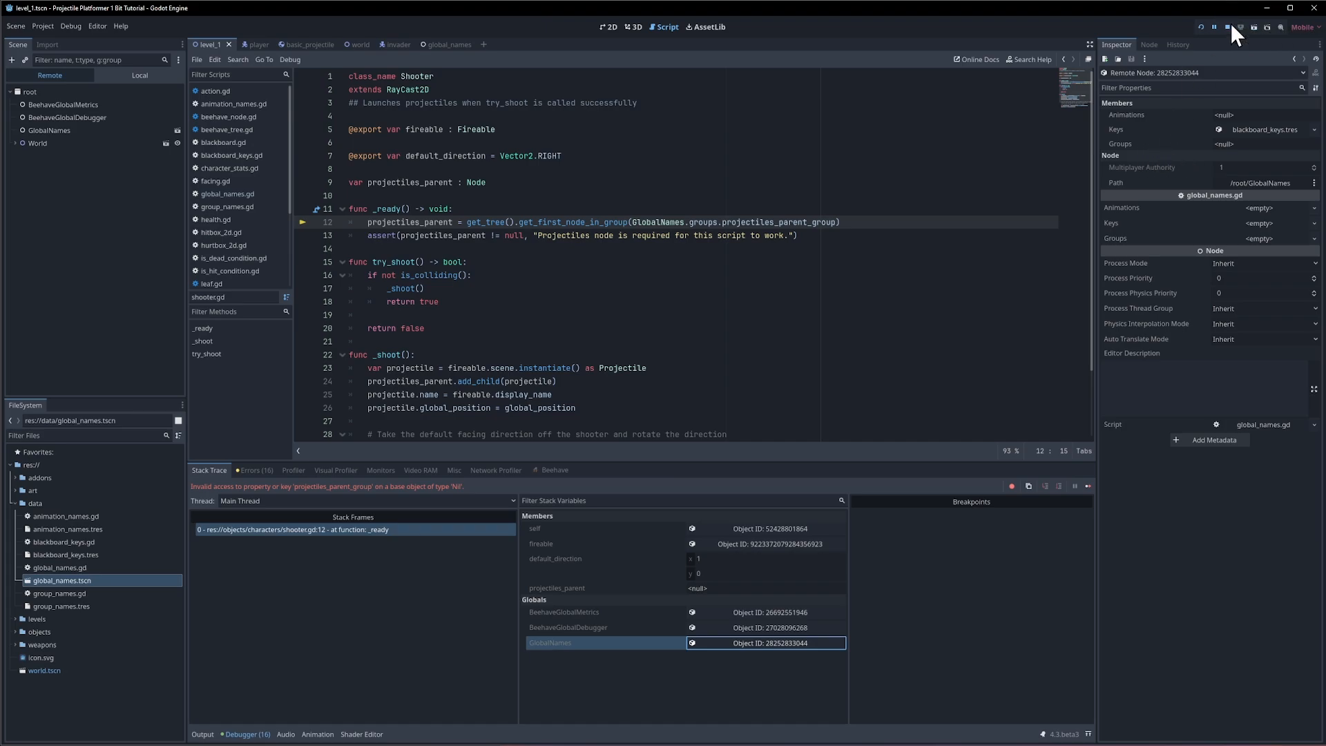
{"action": "left_click", "coordinate": [1226, 28]}
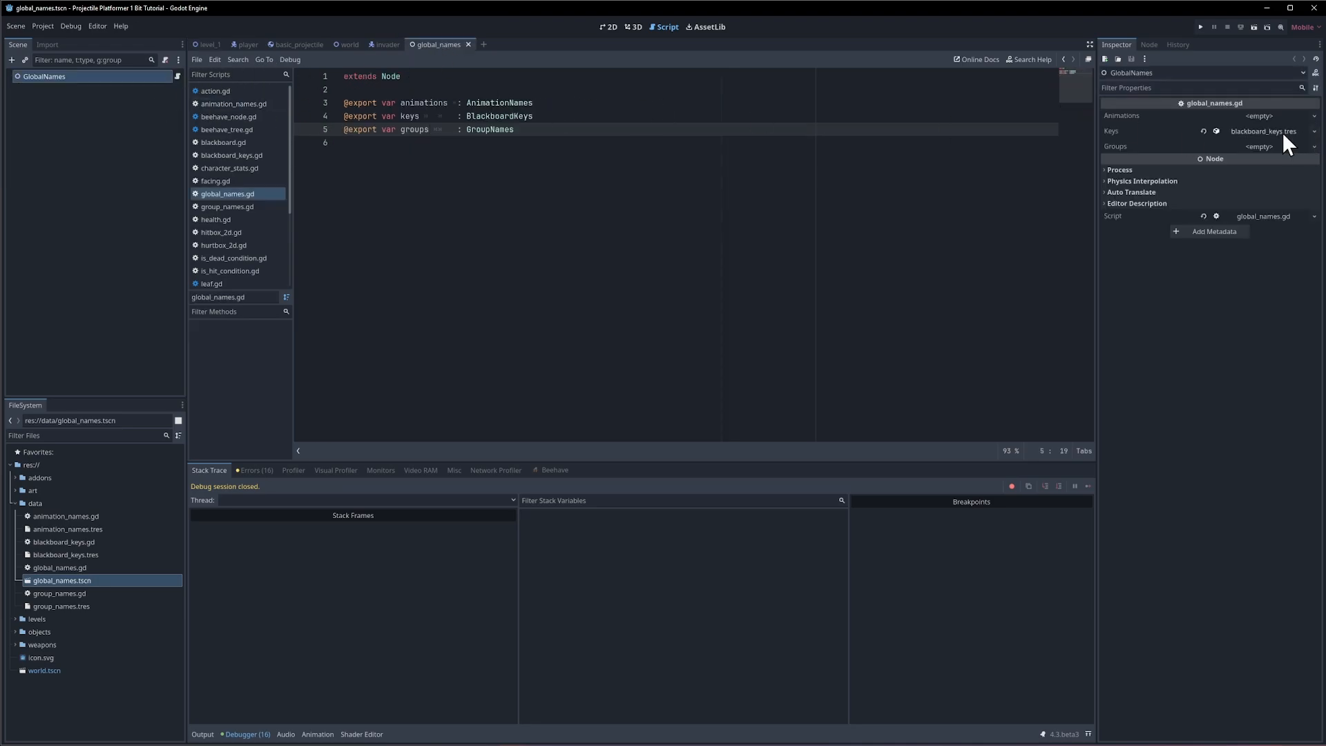
Assign group_names.tres to Groups and animation_names.tres to Animations on the GlobalNames node
{"action": "left_click", "coordinate": [1314, 147]}
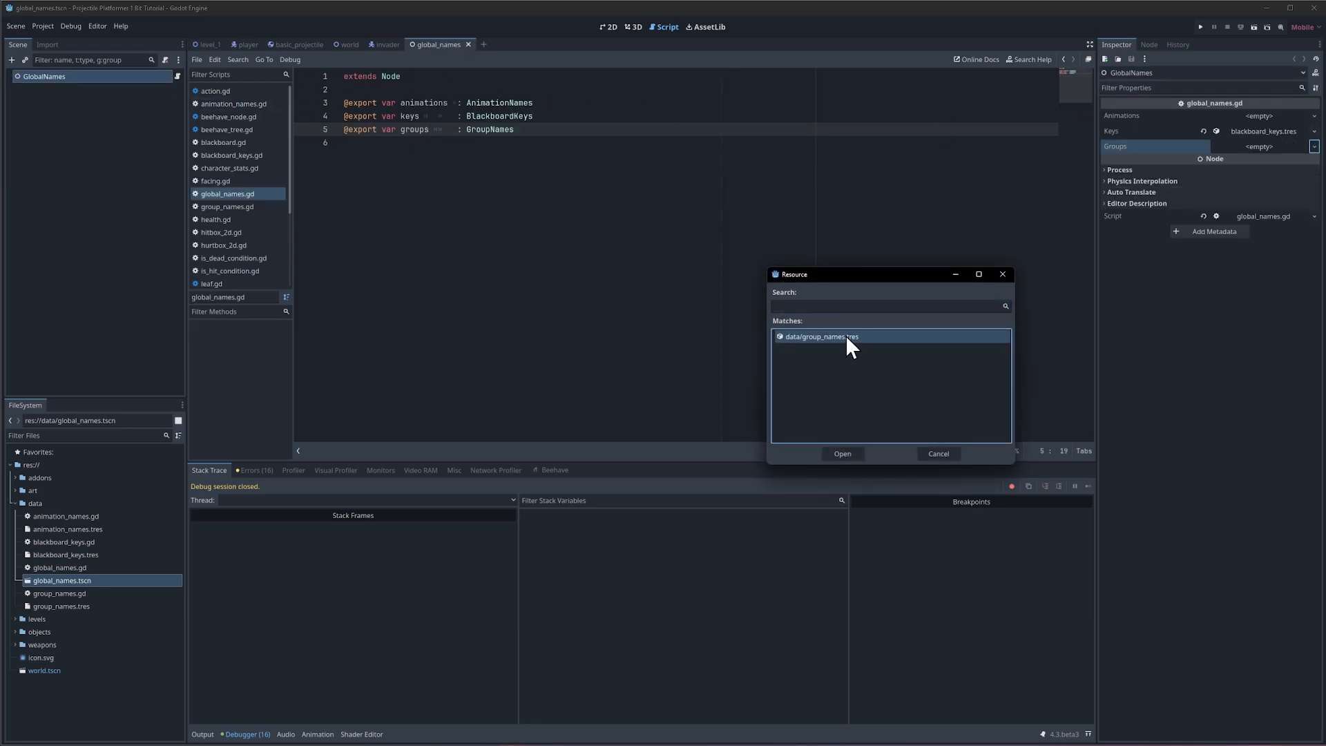
{"action": "left_click", "coordinate": [1314, 116]}
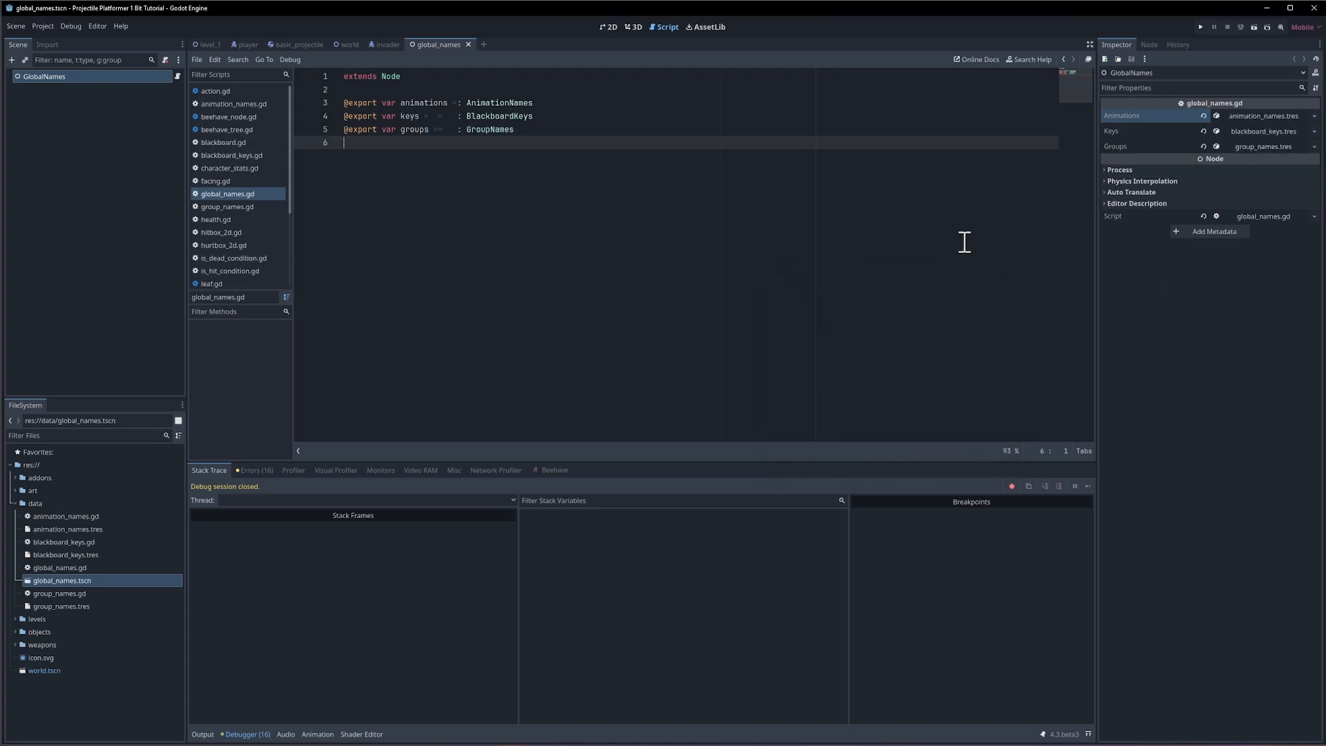
{"action": "mouse_move", "coordinate": [184, 69]}
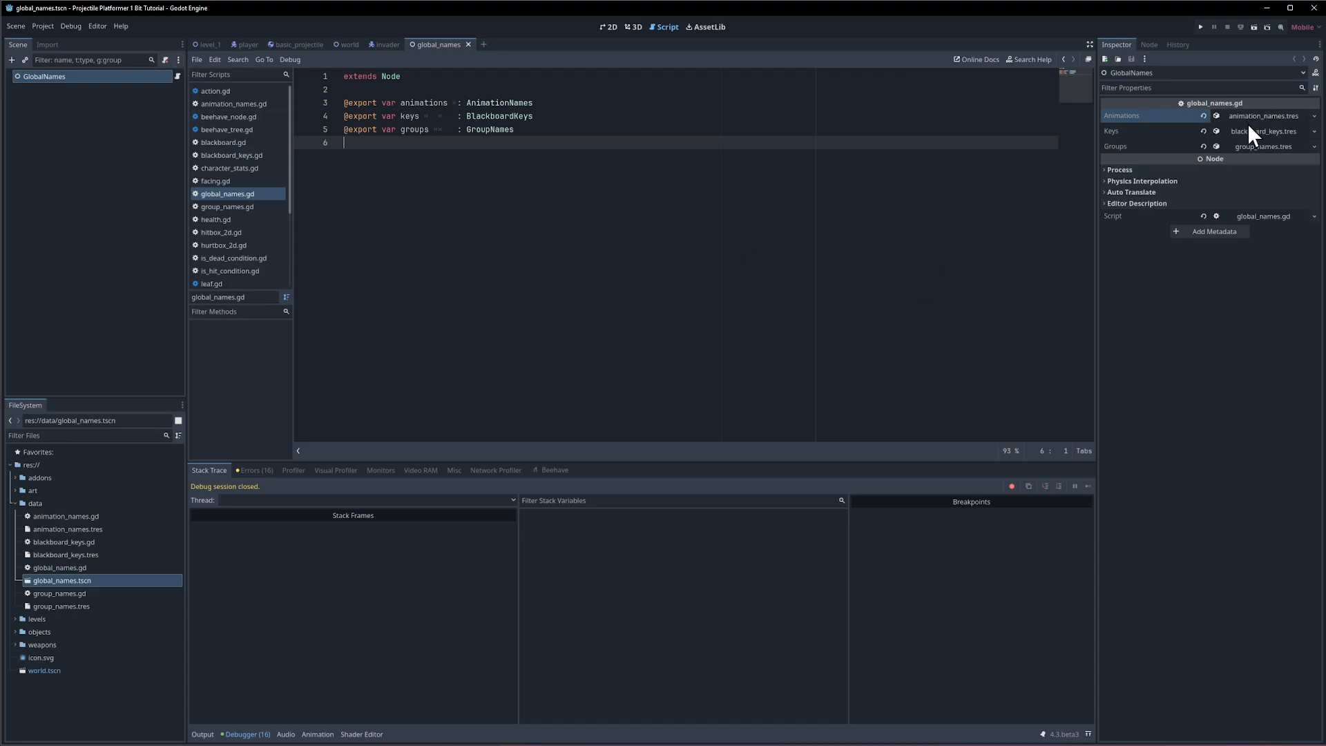
{"action": "mouse_move", "coordinate": [1216, 160]}
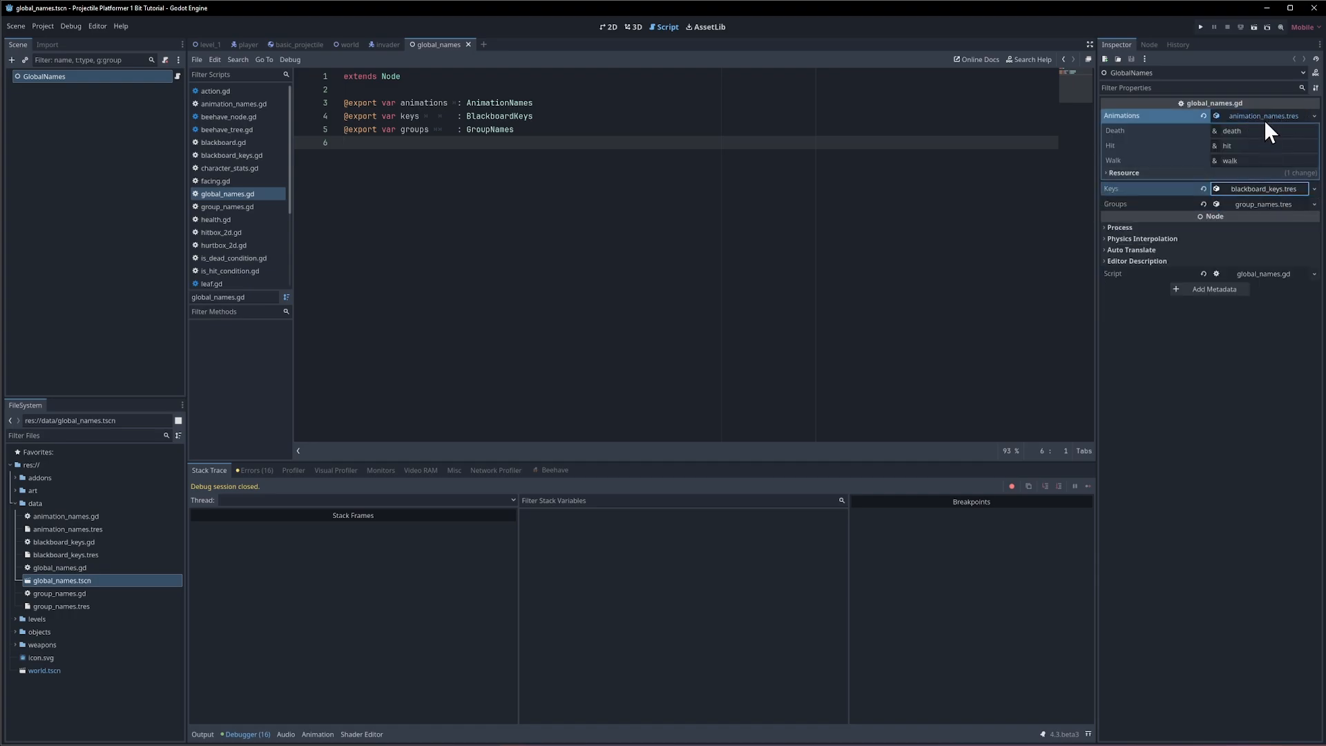
{"action": "left_click", "coordinate": [1122, 115]}
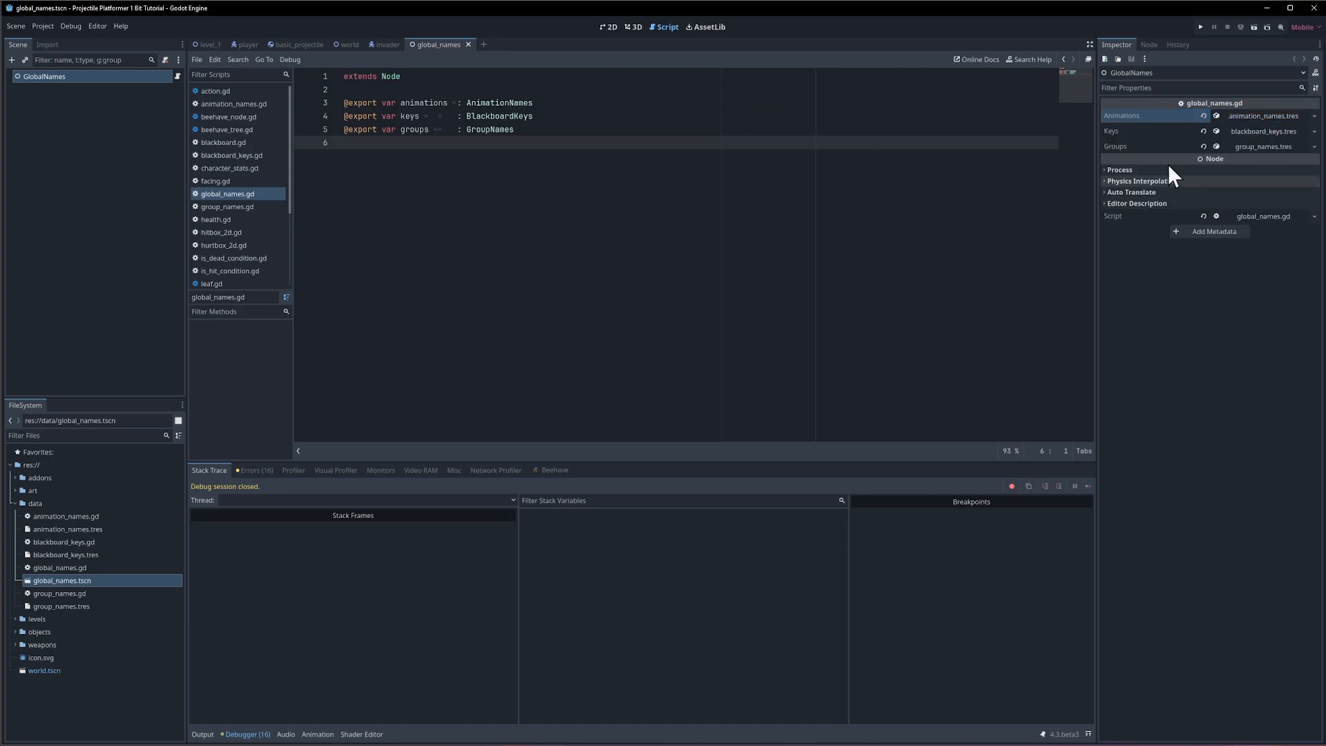
{"action": "mouse_move", "coordinate": [387, 44]}
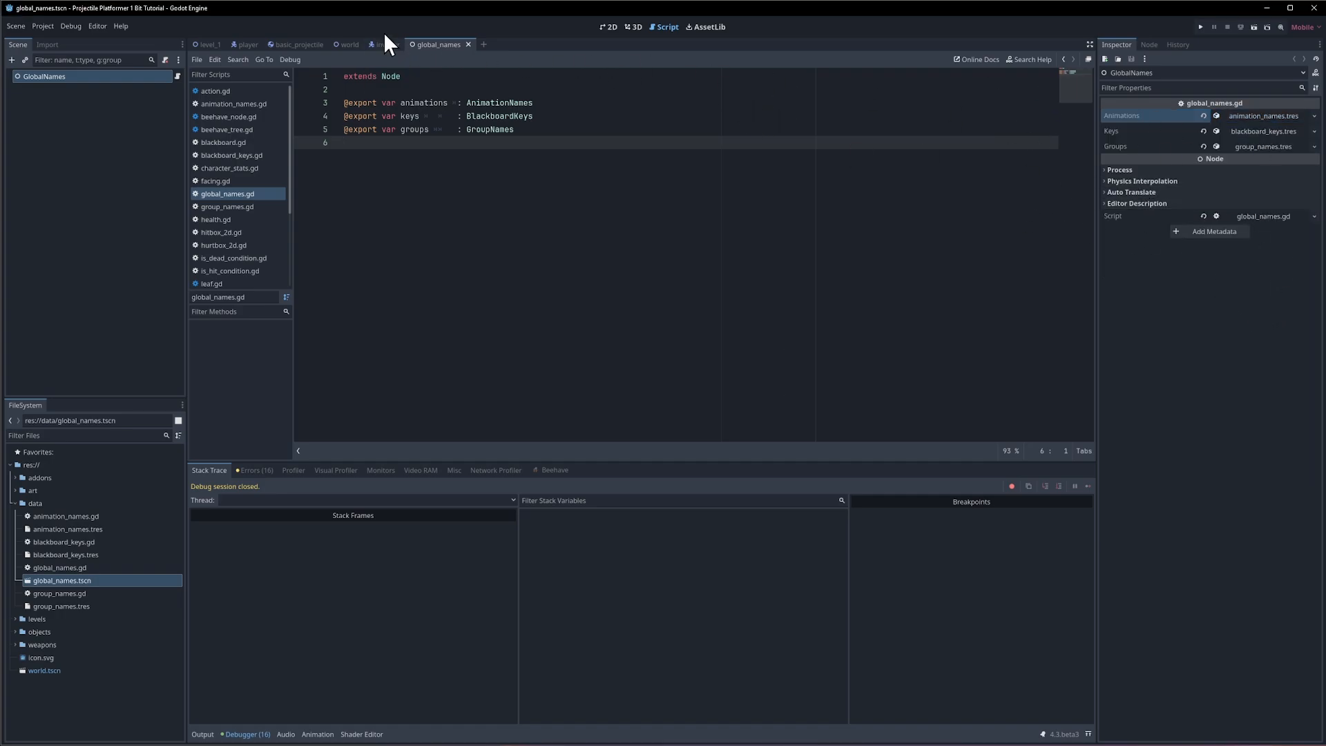
Run the game from the invader scene to confirm enemies and player work, then stop it
{"action": "left_click", "coordinate": [384, 44]}
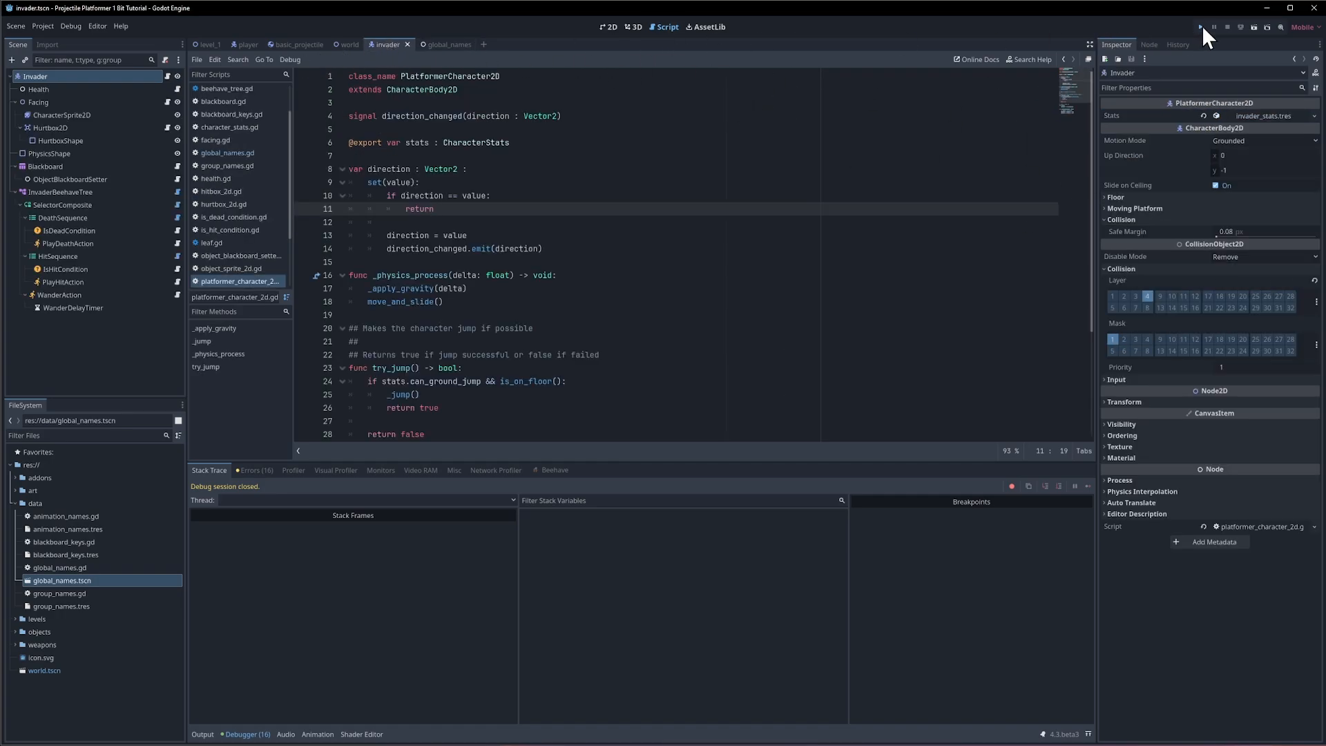
{"action": "left_click", "coordinate": [1201, 27]}
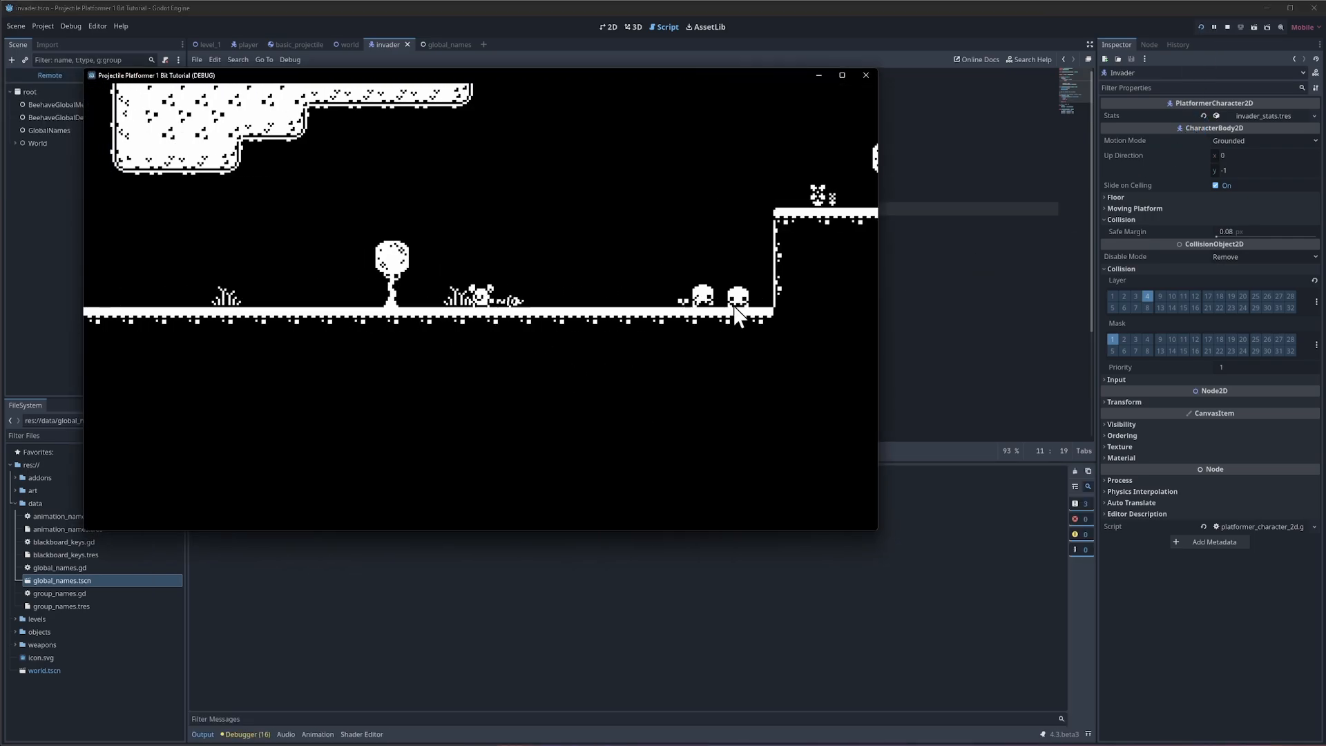
{"action": "mouse_move", "coordinate": [712, 362]}
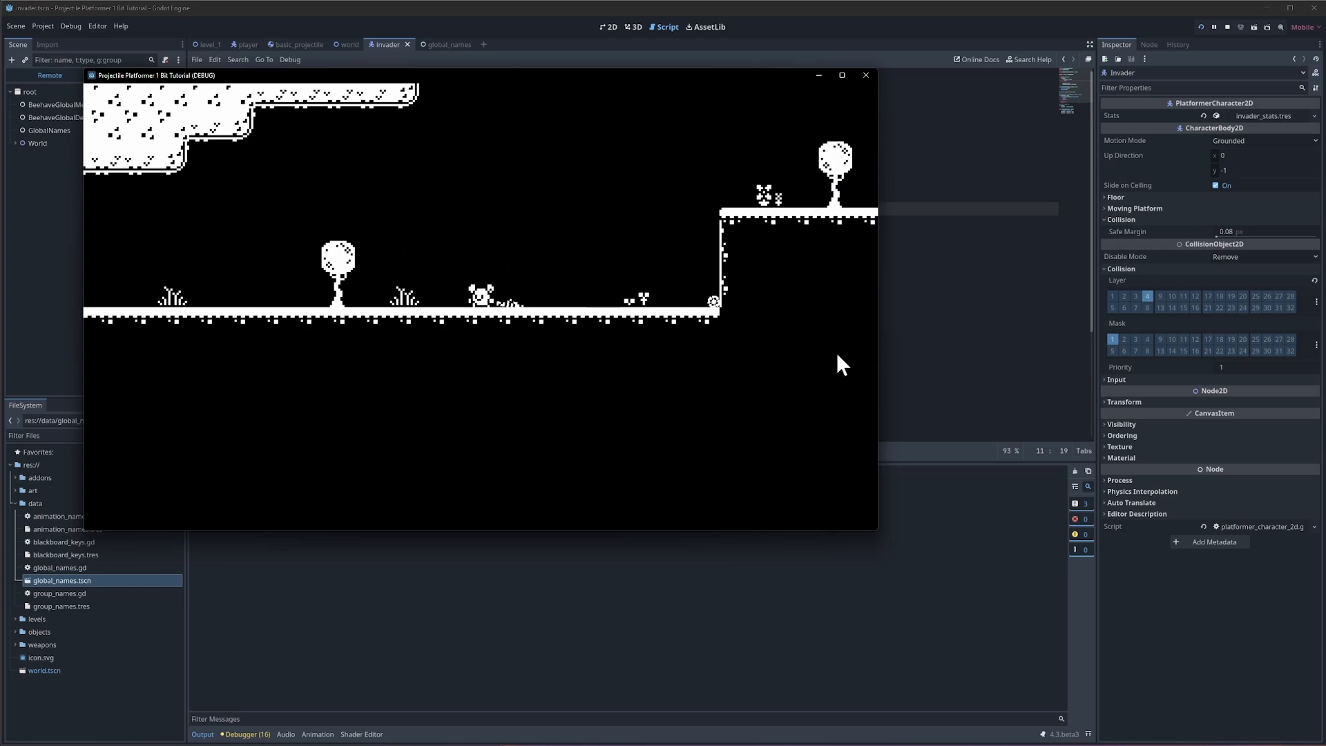
{"action": "mouse_move", "coordinate": [834, 364]}
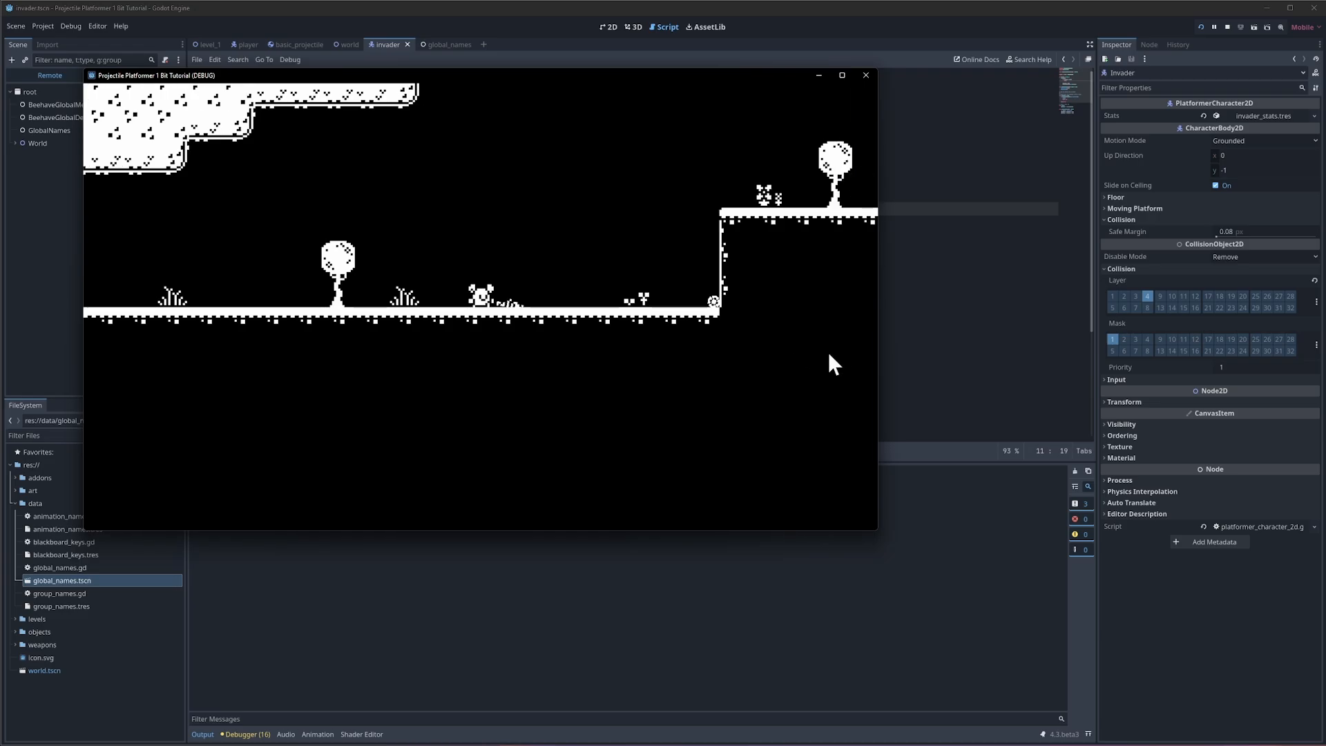
{"action": "left_click", "coordinate": [1226, 26]}
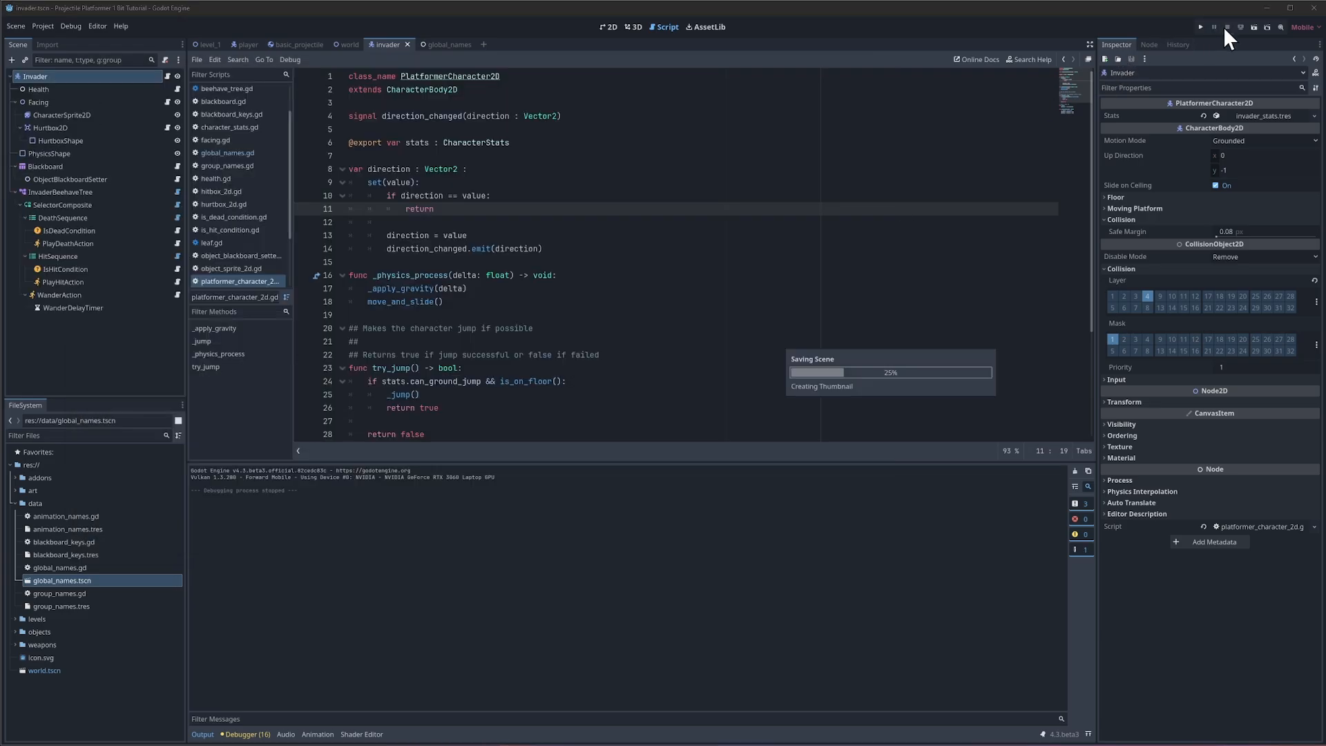